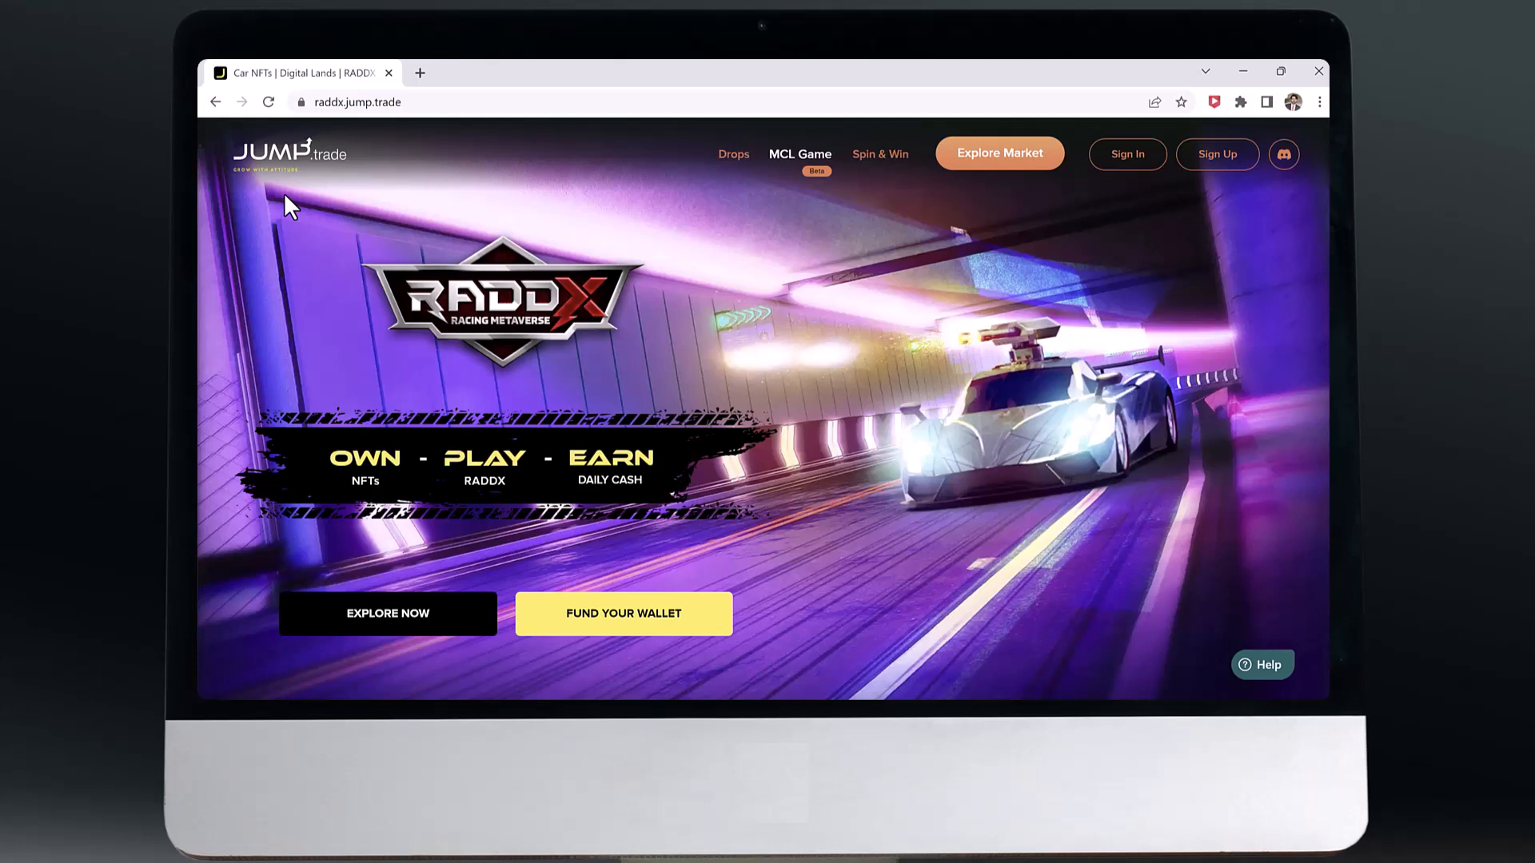
mouse_move(622, 168)
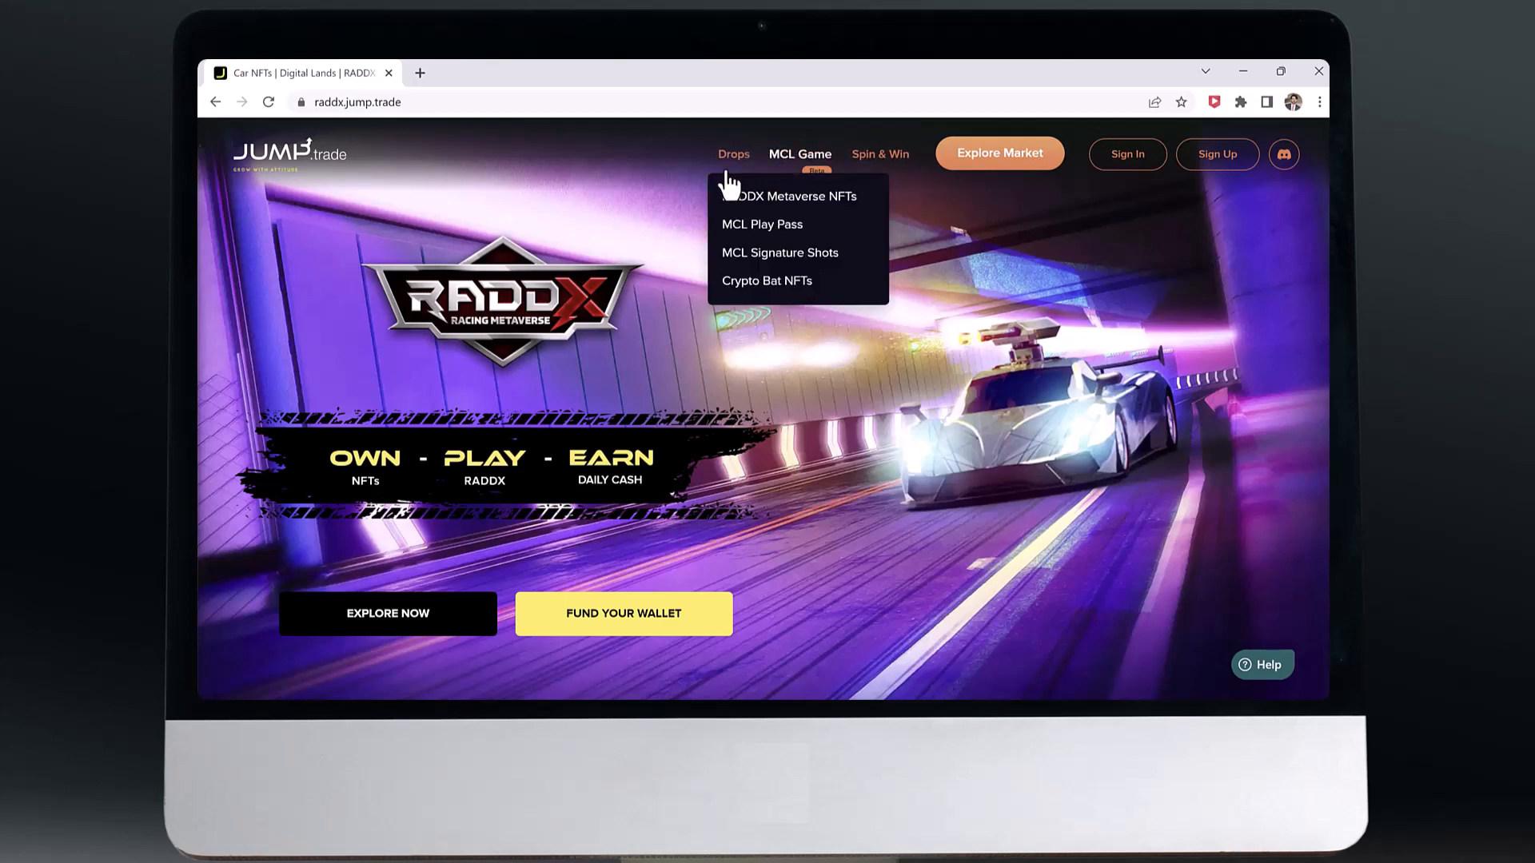
mouse_move(958, 477)
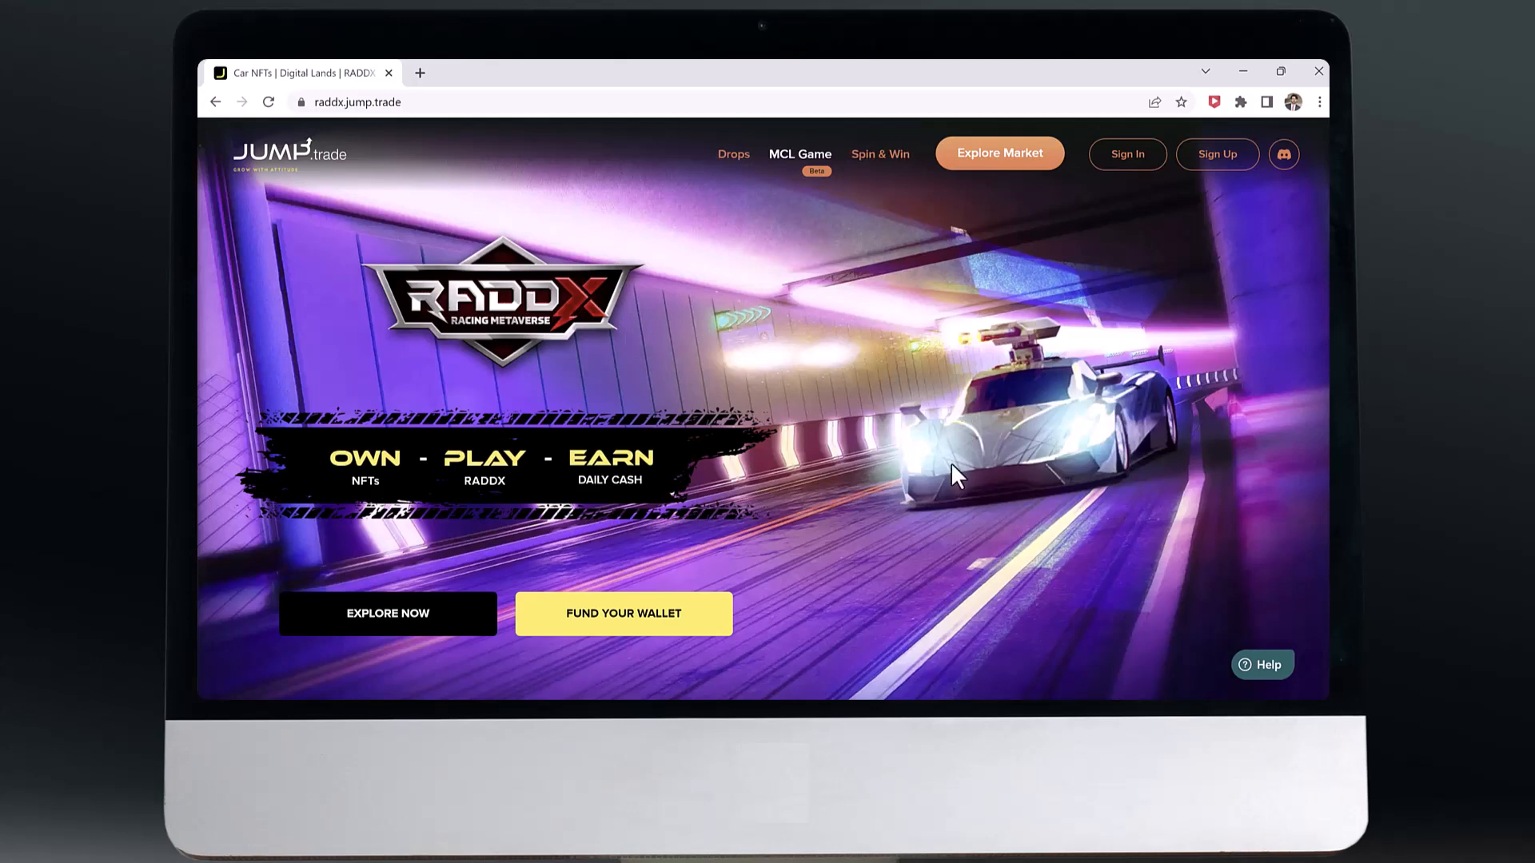
mouse_move(643, 475)
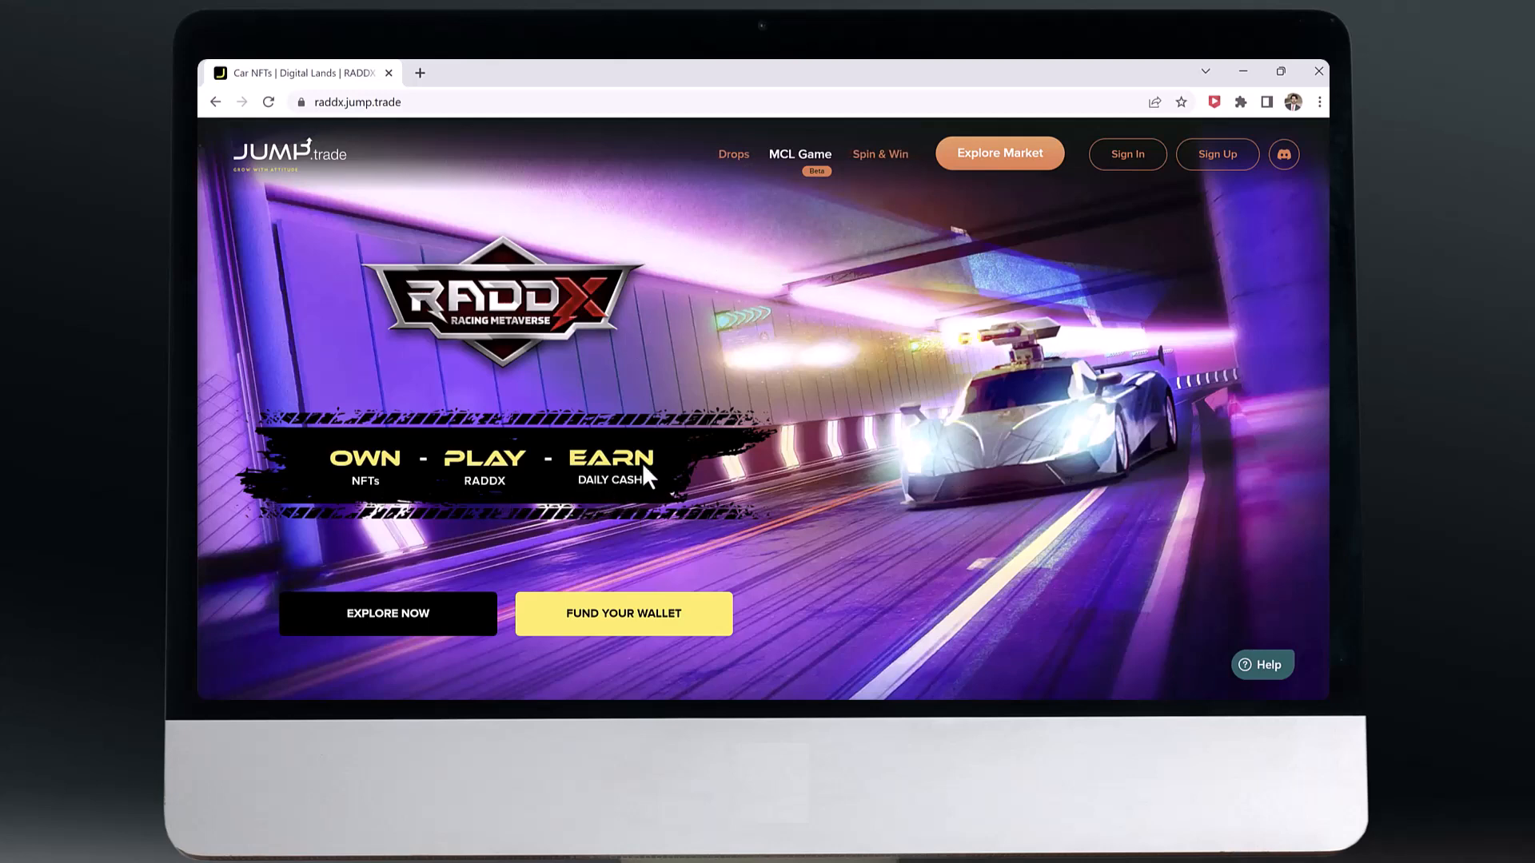
mouse_move(592, 516)
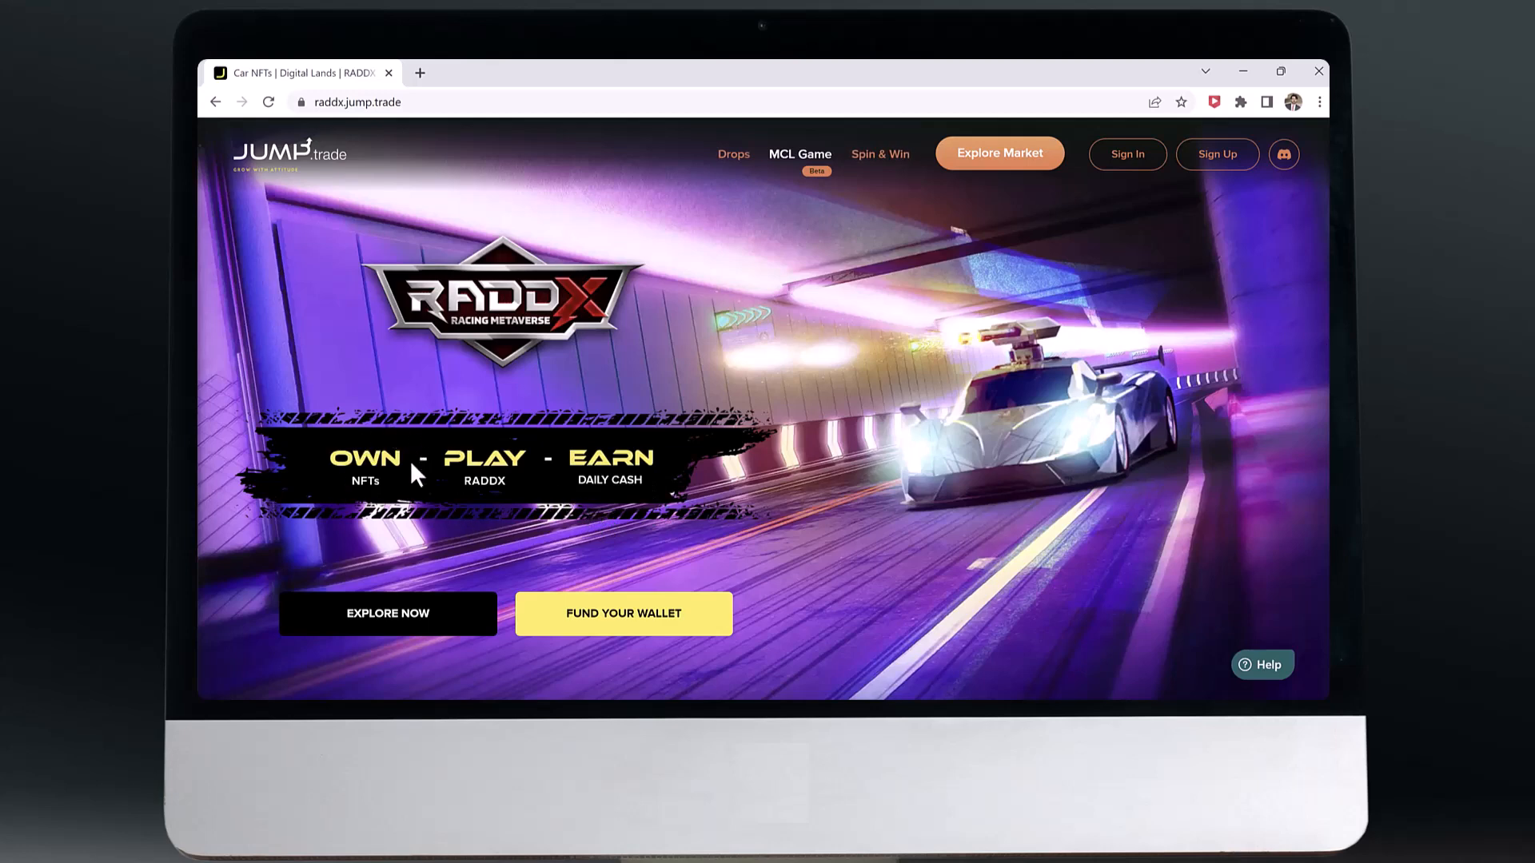
mouse_move(614, 512)
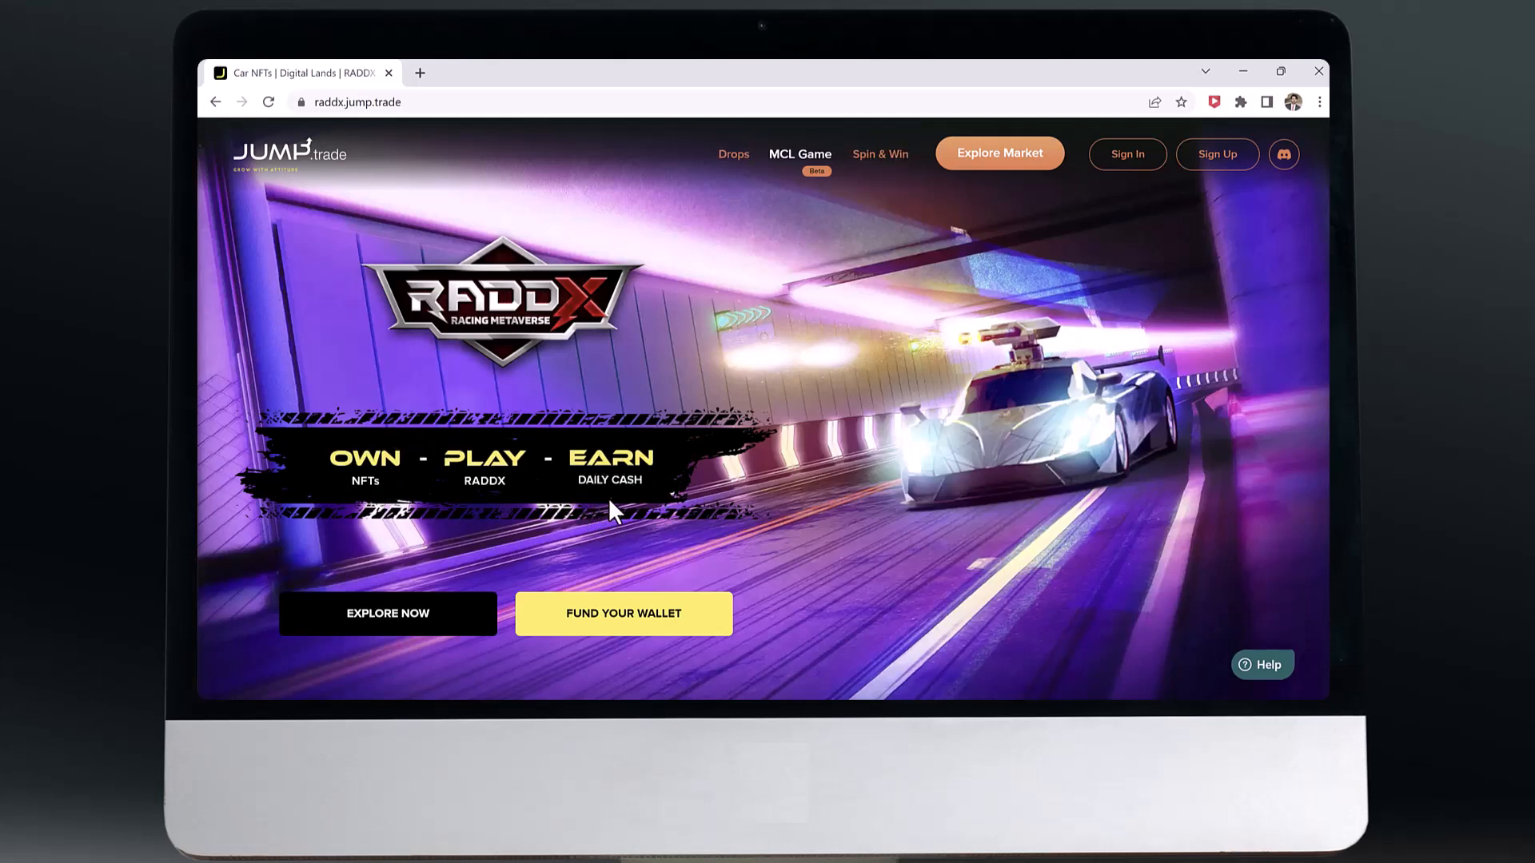
mouse_move(626, 503)
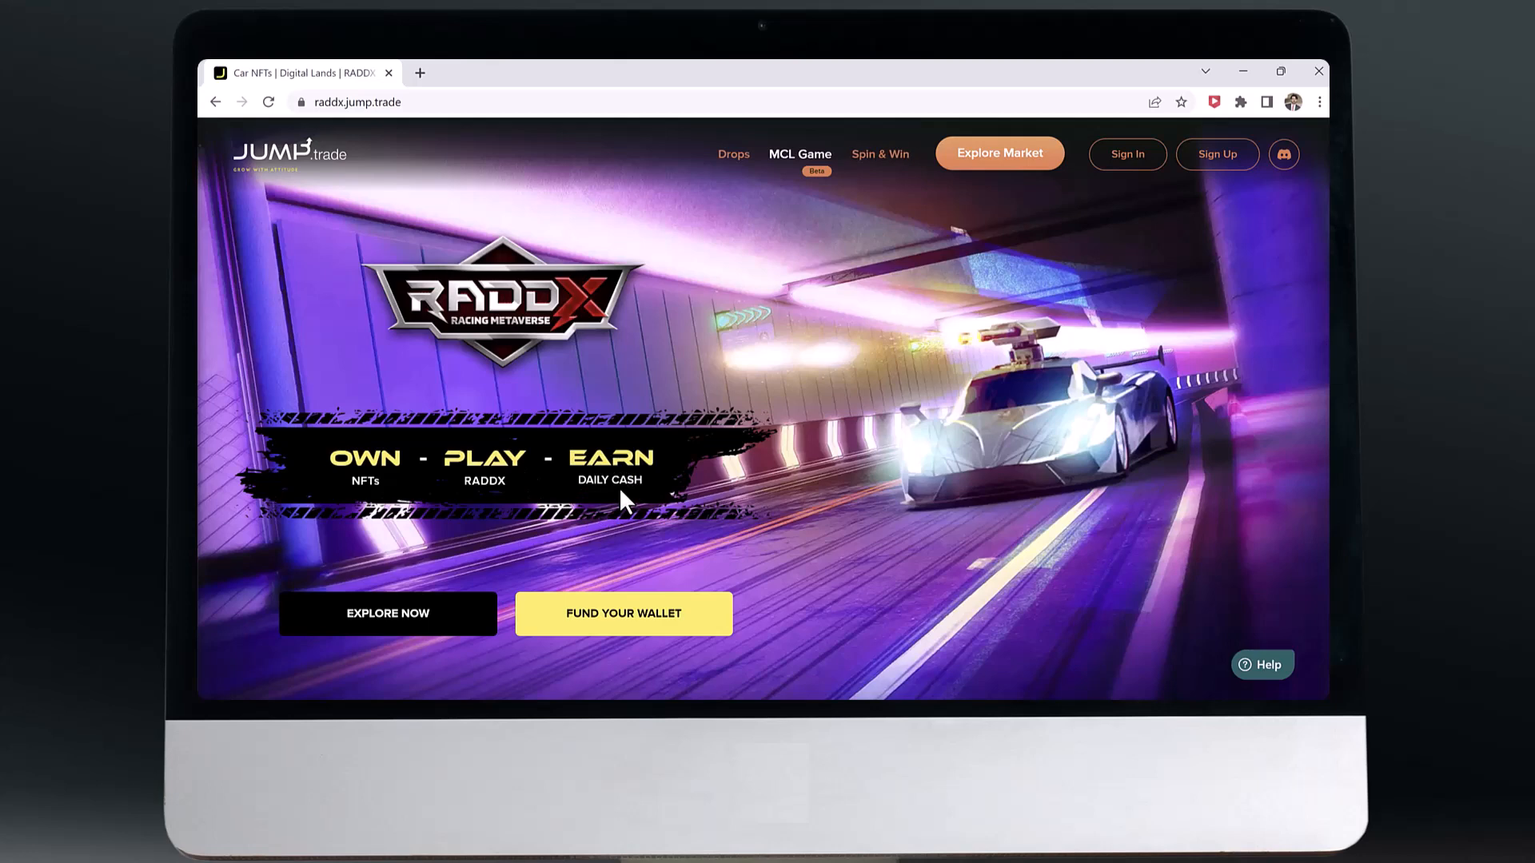
mouse_move(635, 494)
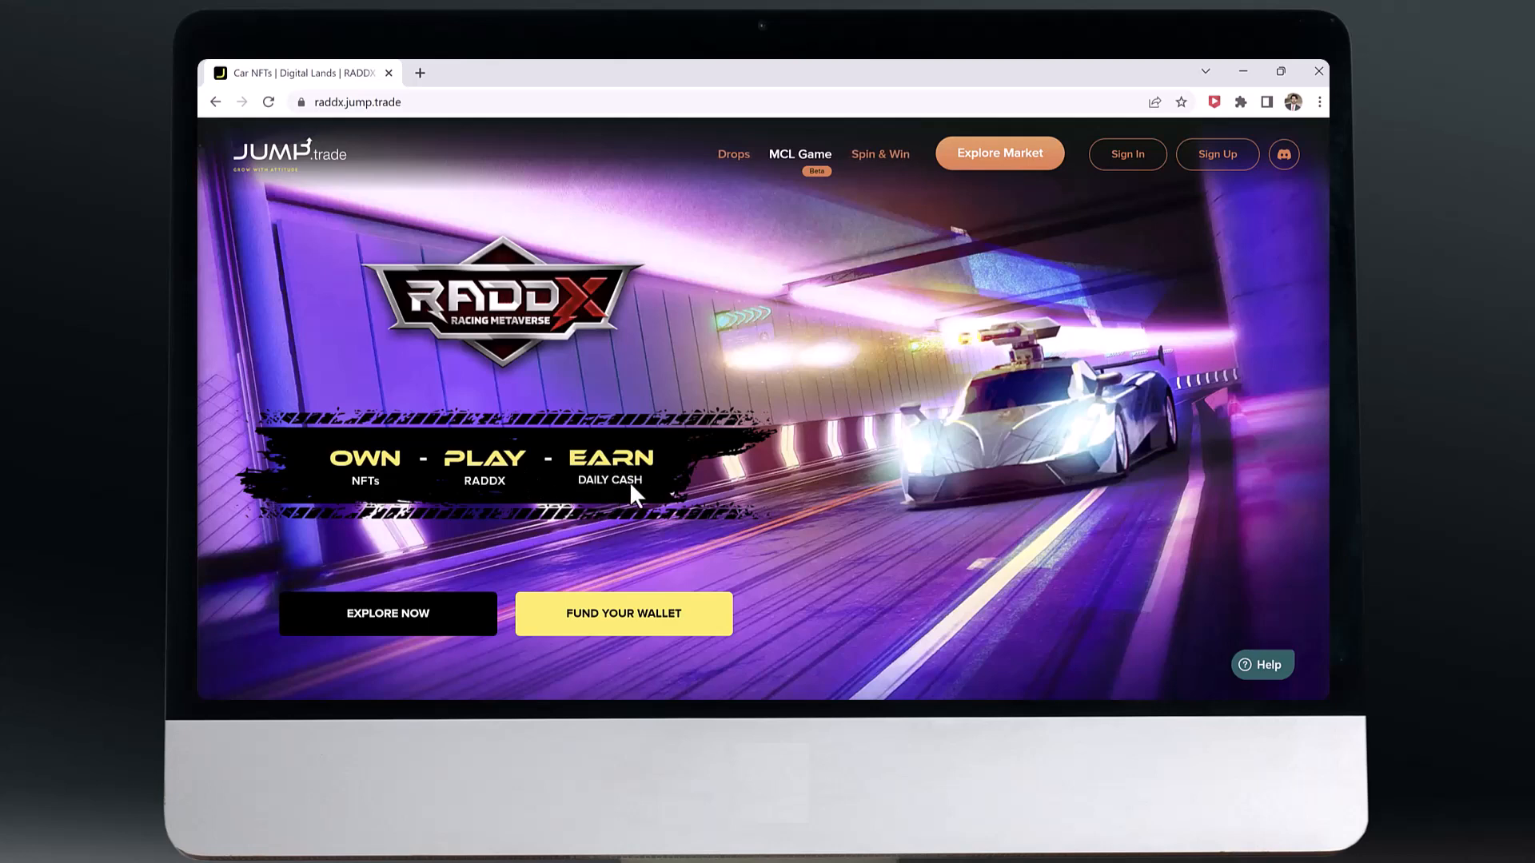
mouse_move(641, 513)
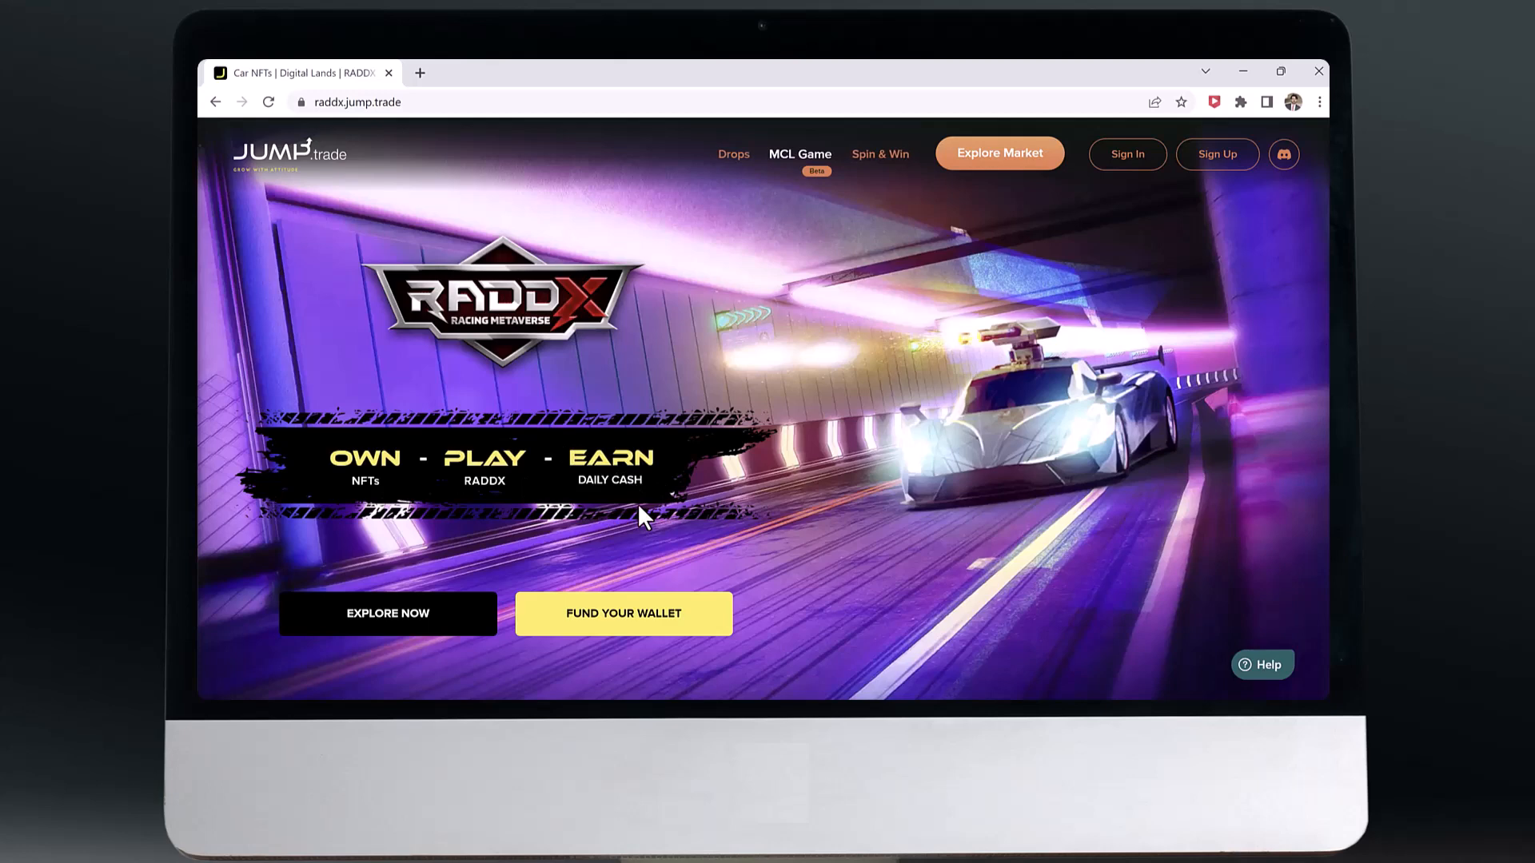
Step: Scroll past the hero image to the 'Race in the Metaverse, Earn Real Cash' banner and section tabs
scroll(down, 3)
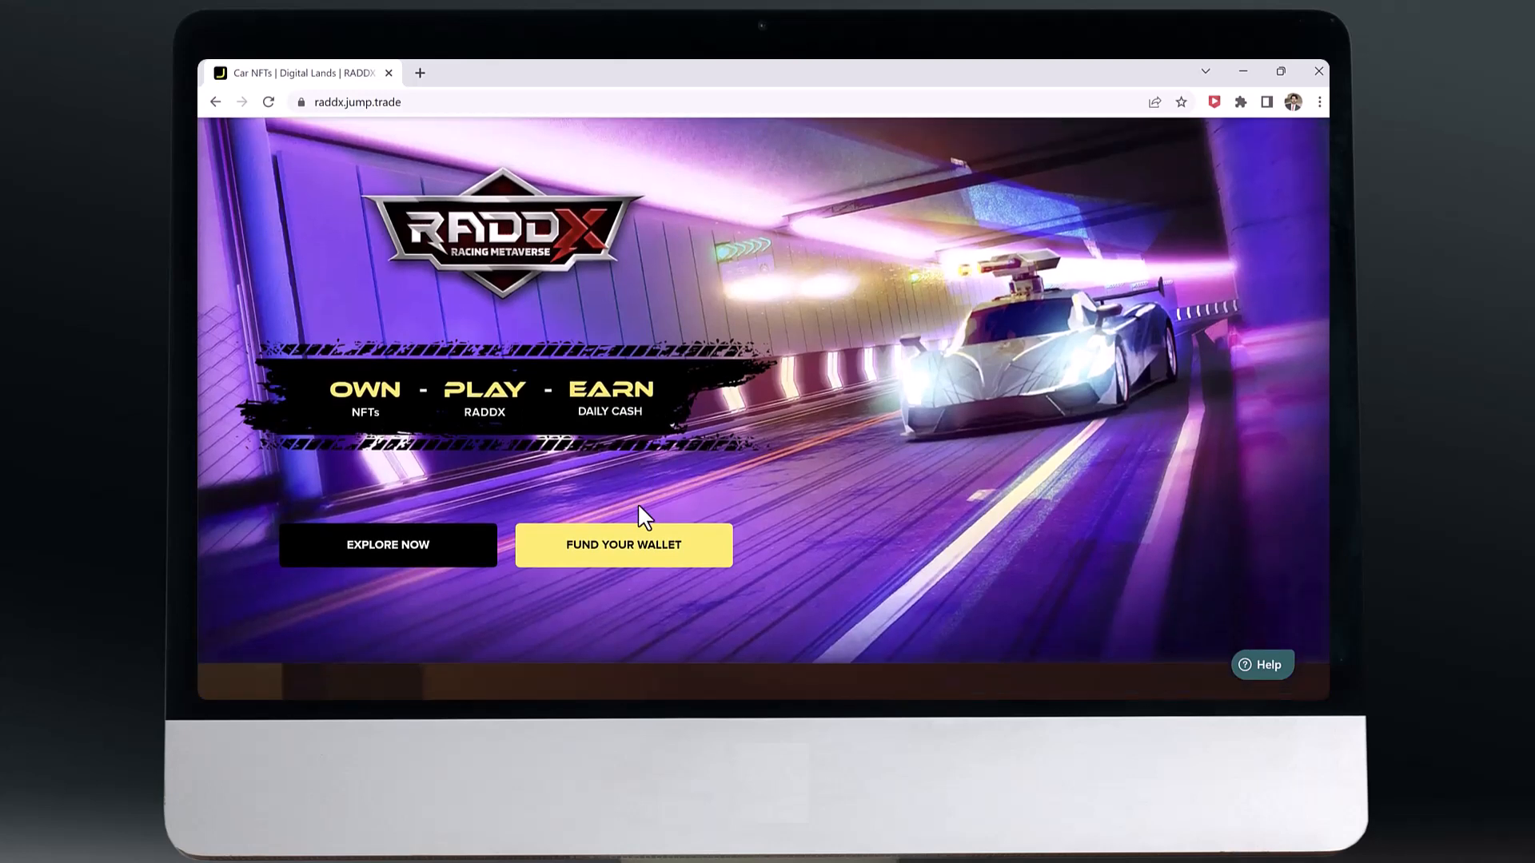
scroll(down, 3)
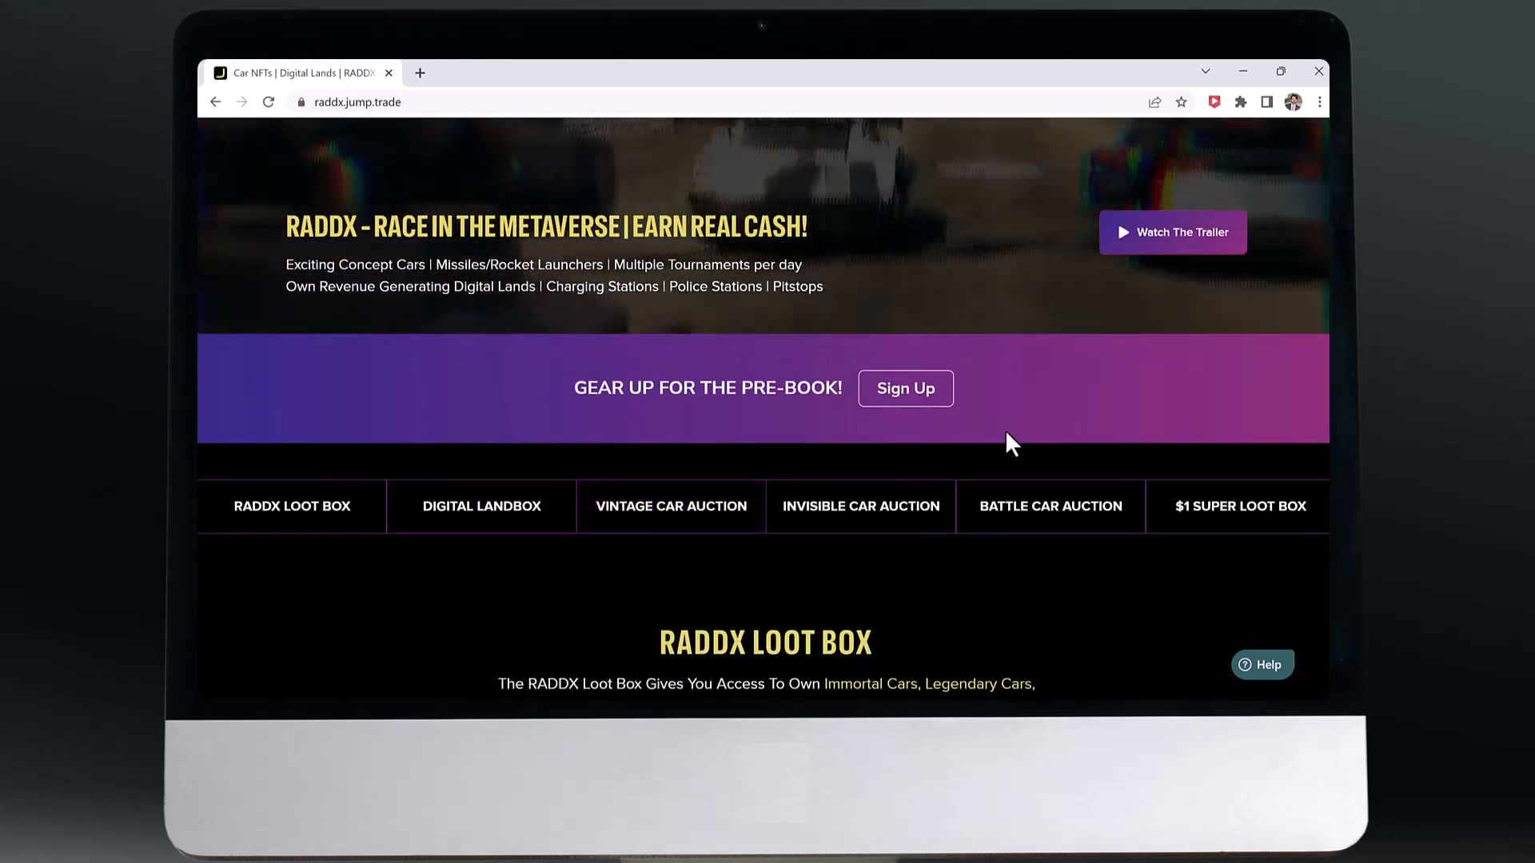
Step: Scroll through the Loot Box section showing $25 and $120 bundles, countdown and 30,000-box supply
scroll(down, 3)
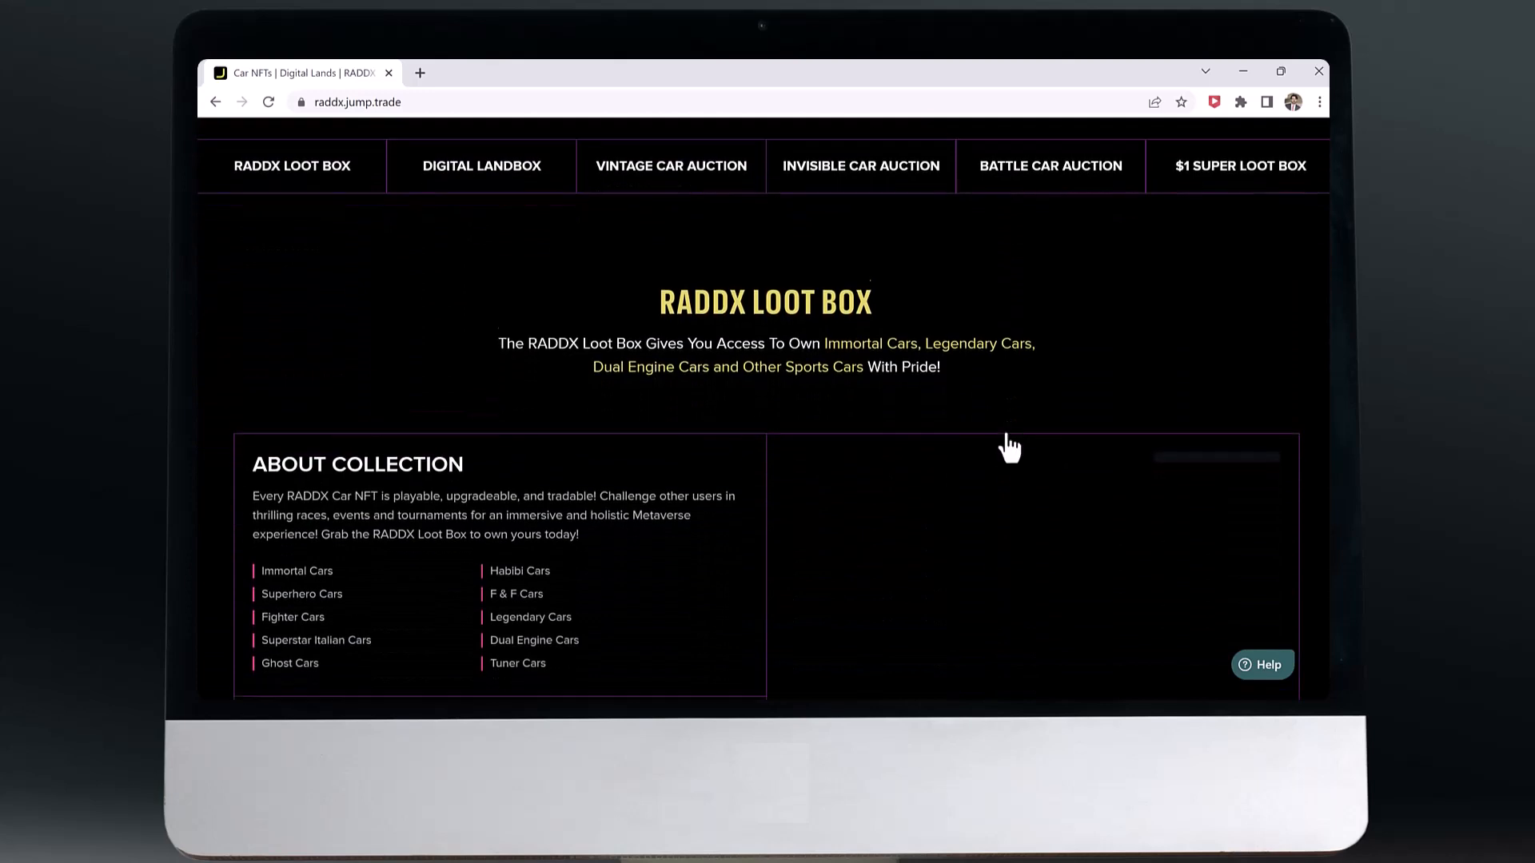
scroll(down, 3)
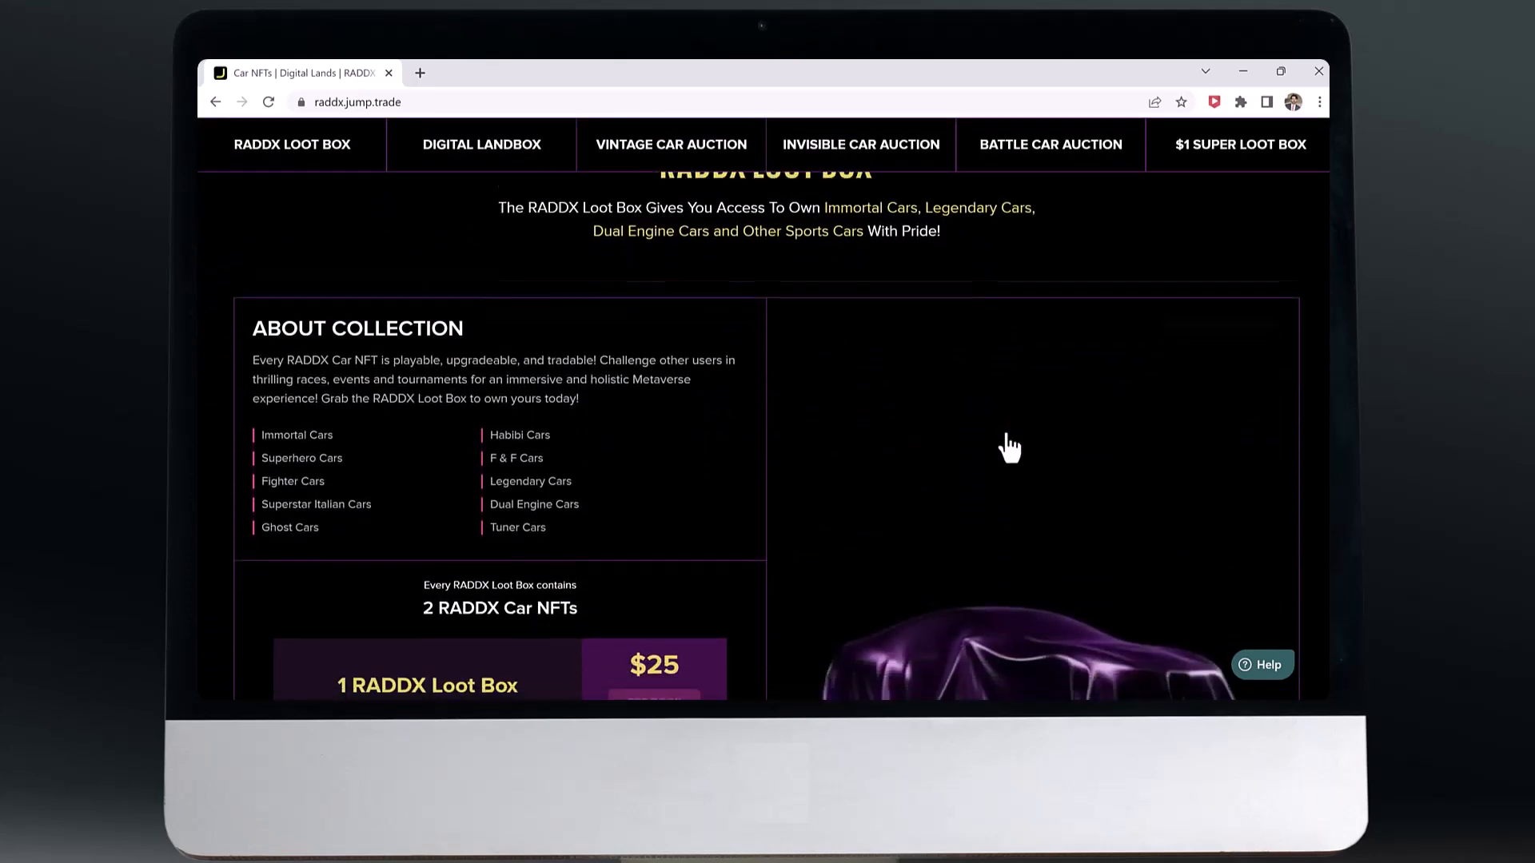
scroll(down, 3)
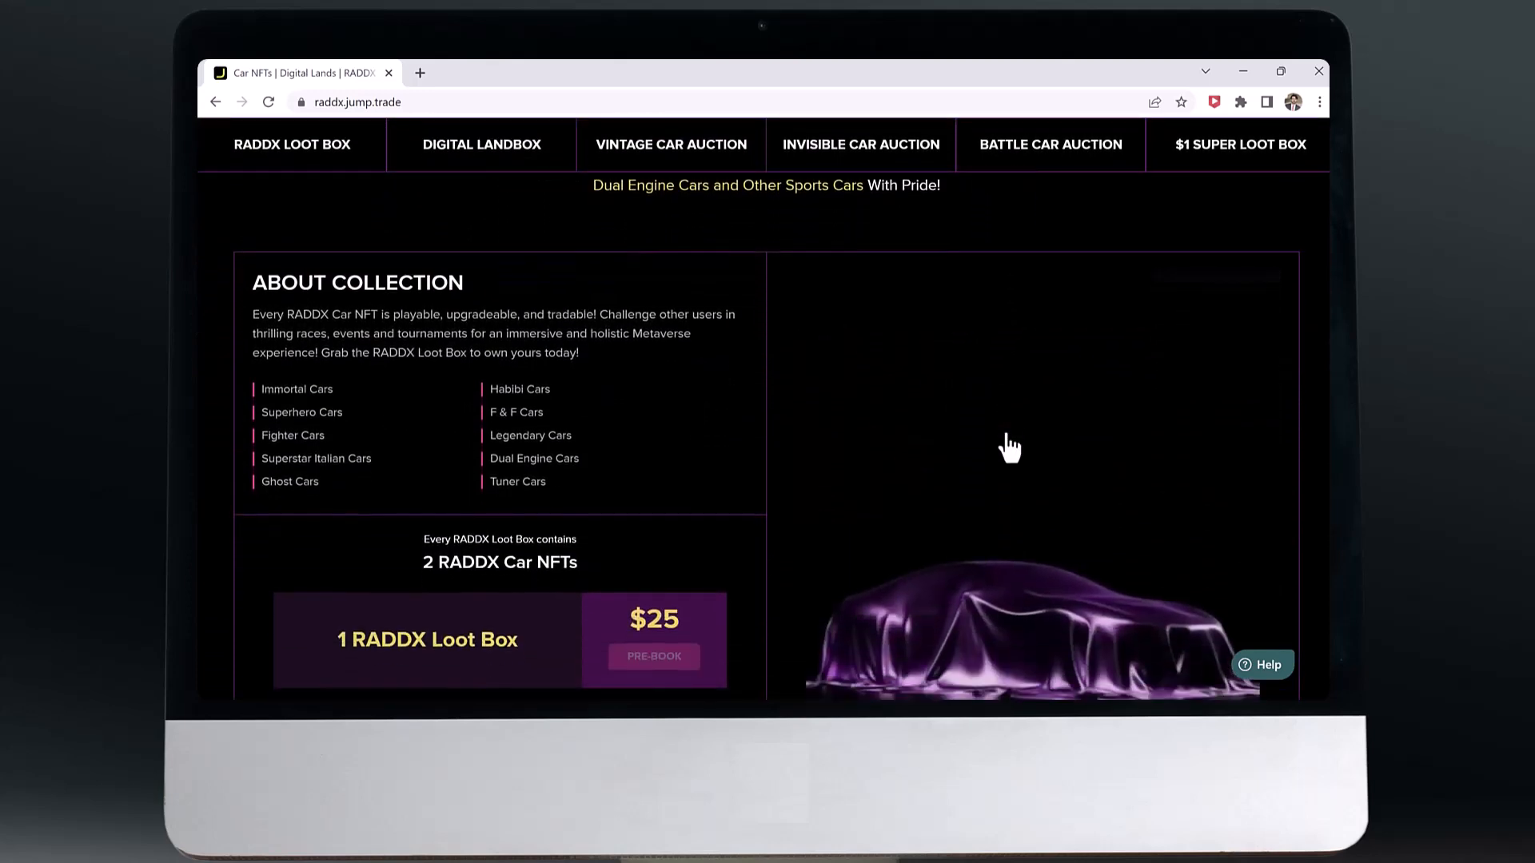
scroll(down, 3)
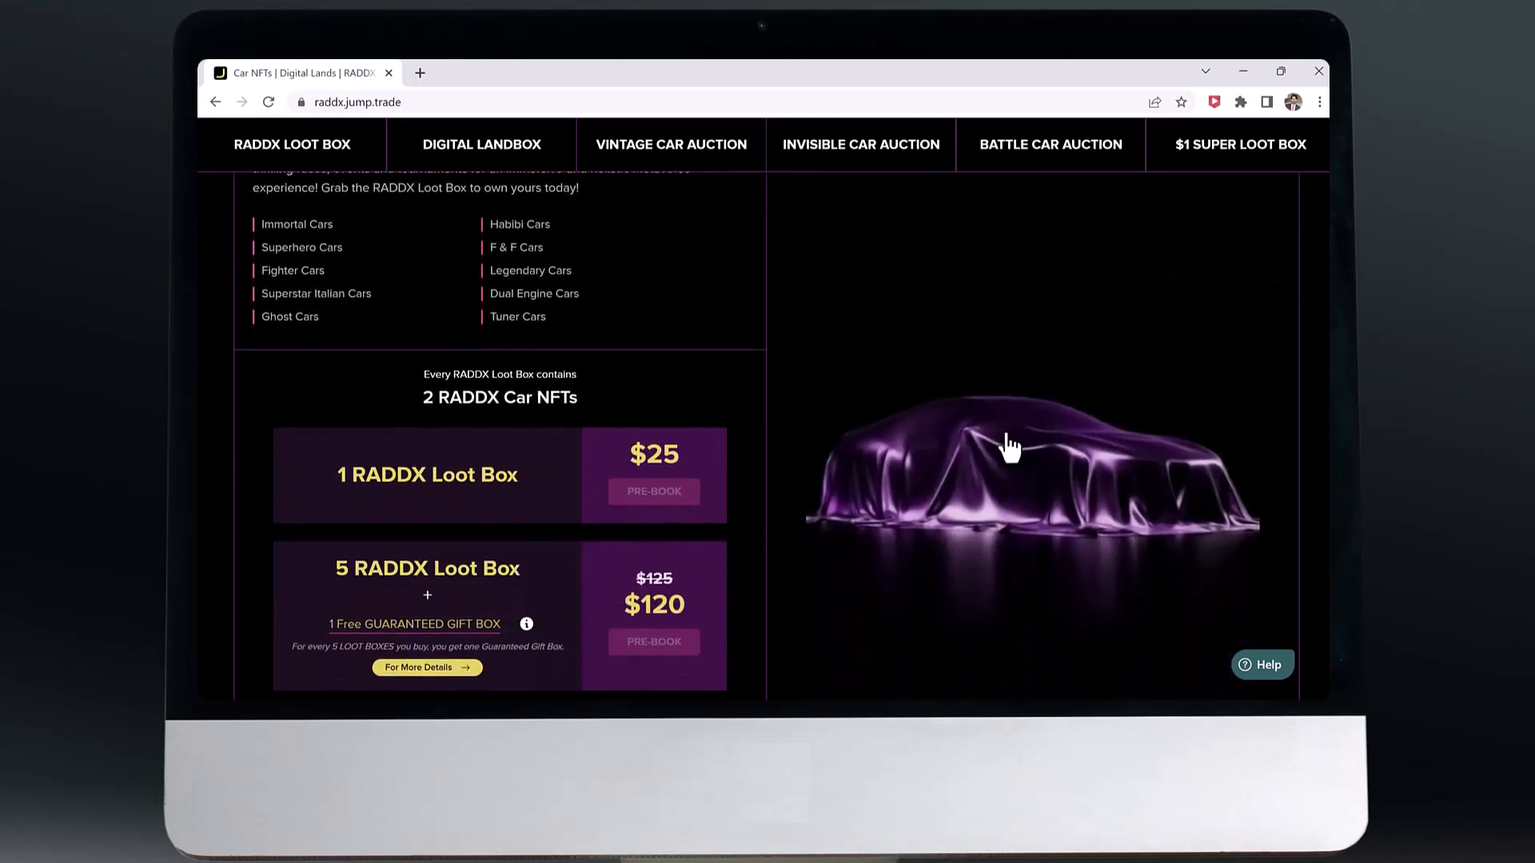
scroll(down, 3)
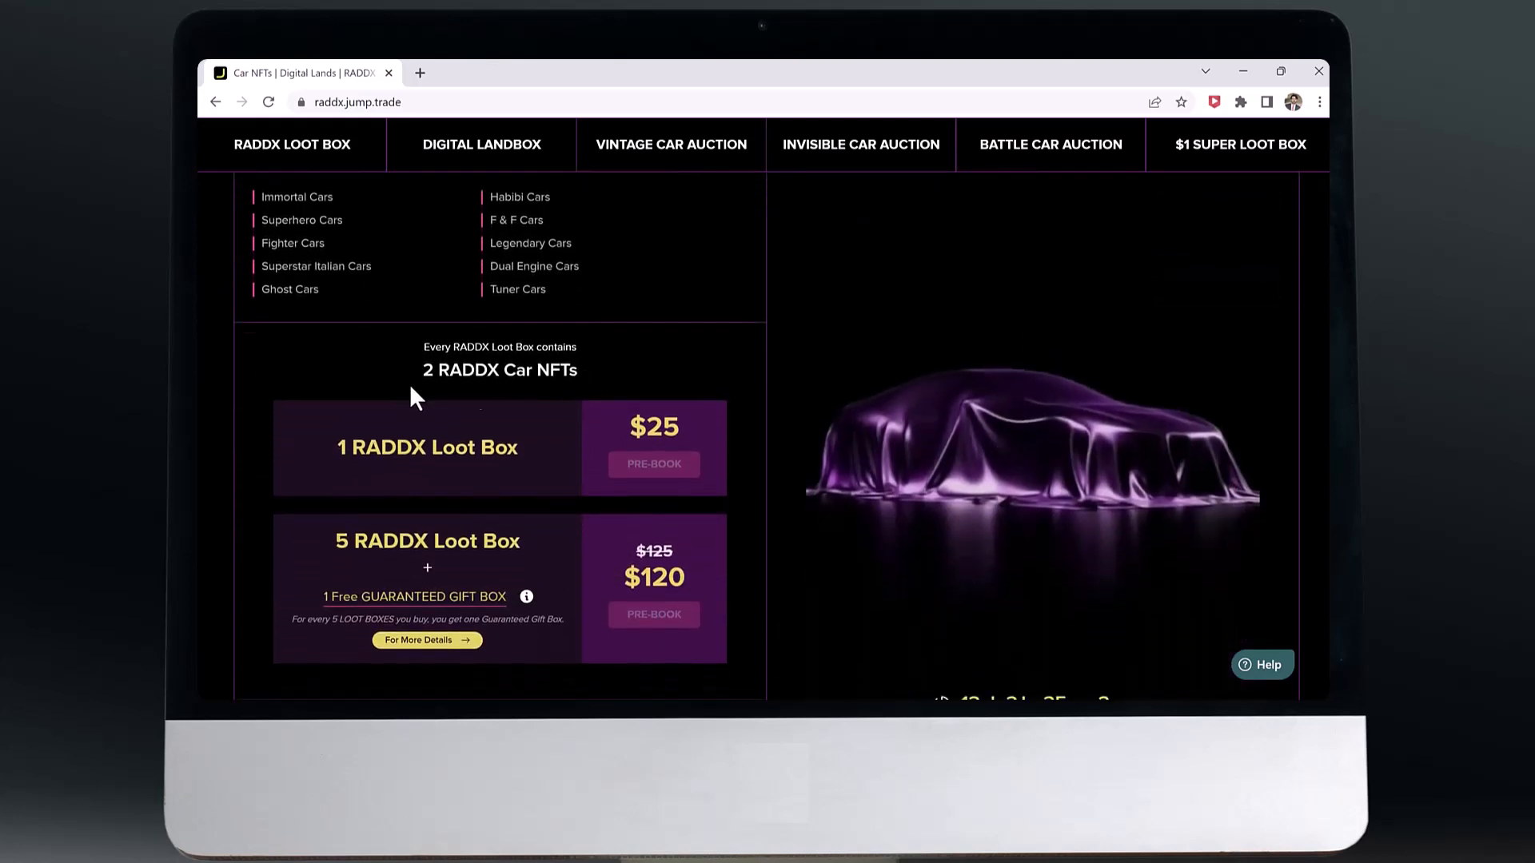
scroll(down, 3)
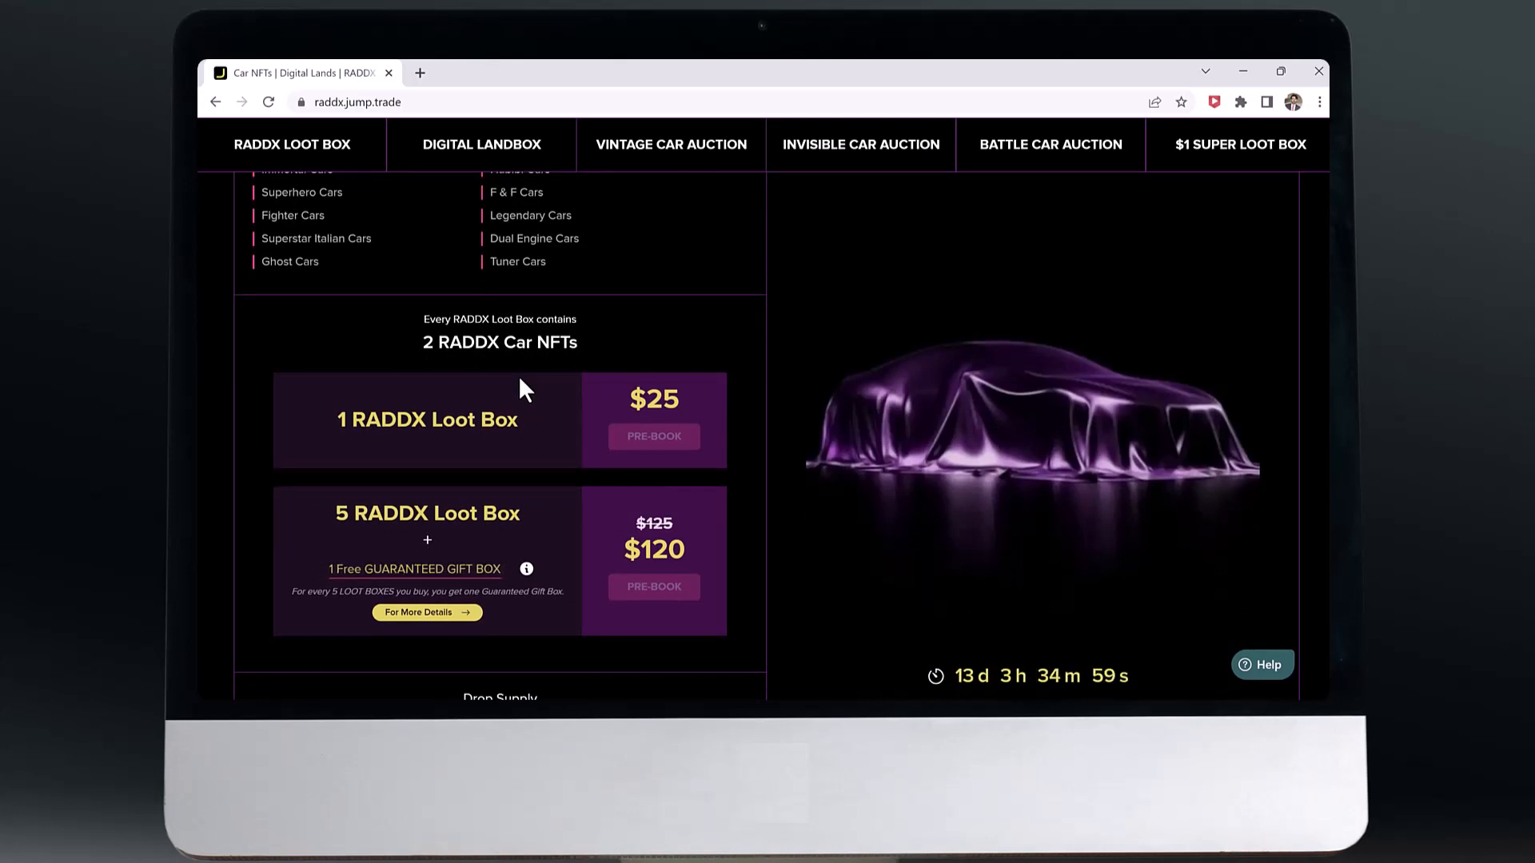
scroll(down, 3)
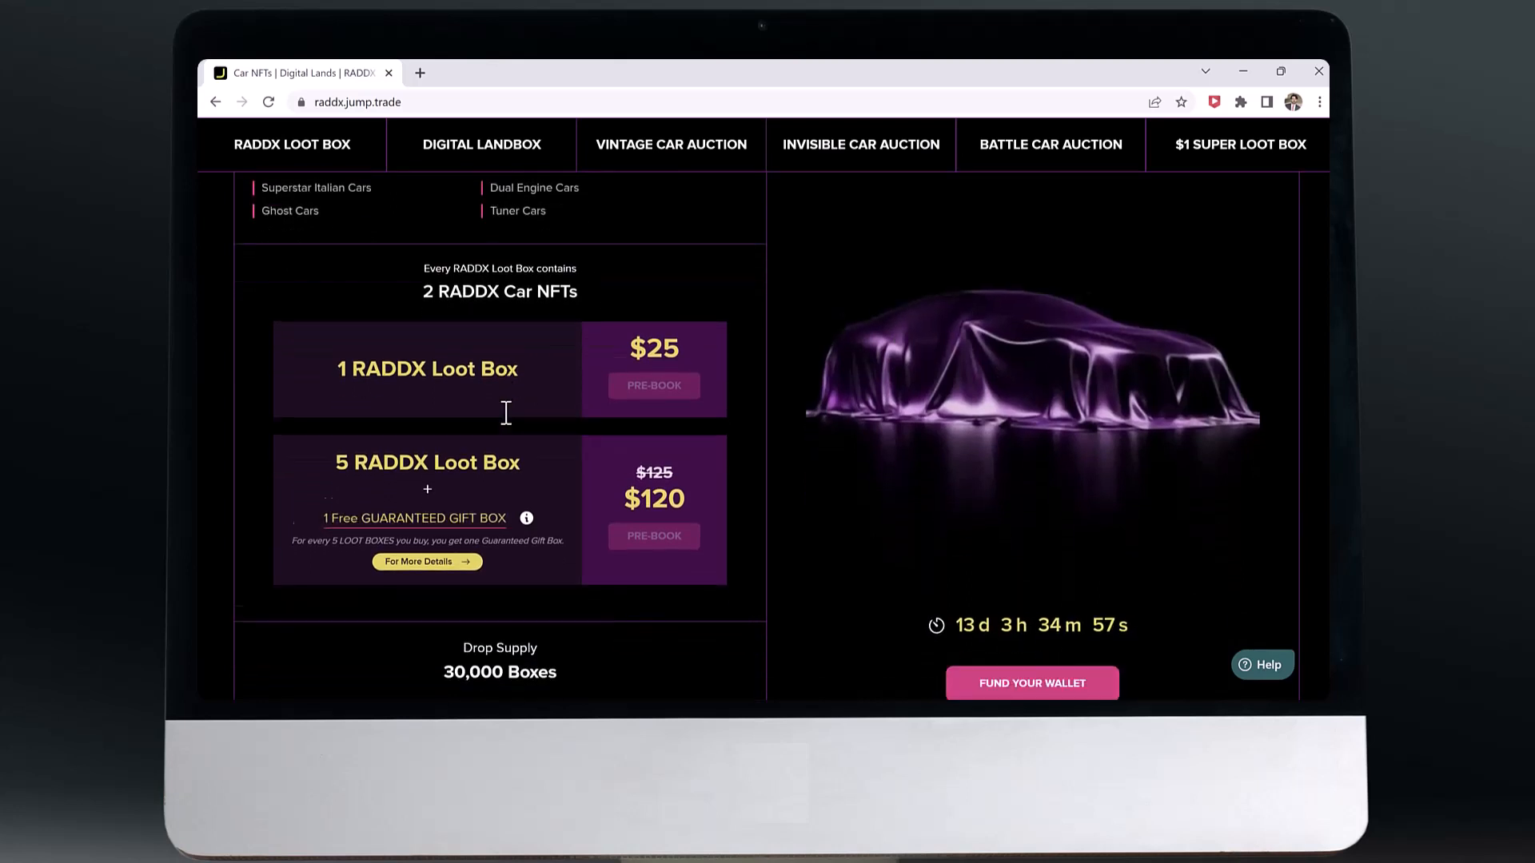
scroll(down, 3)
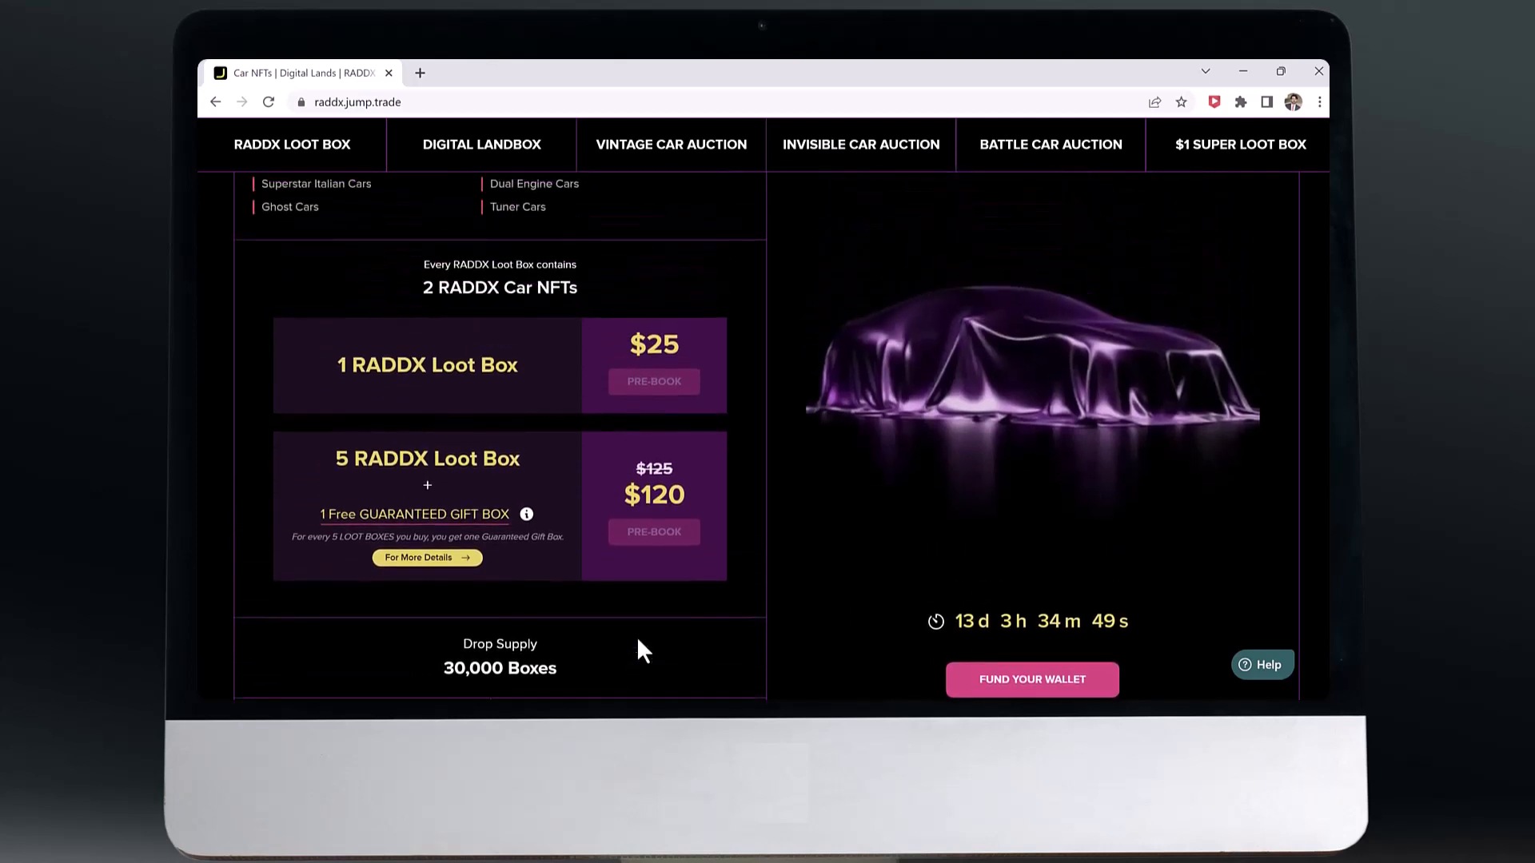
mouse_move(701, 347)
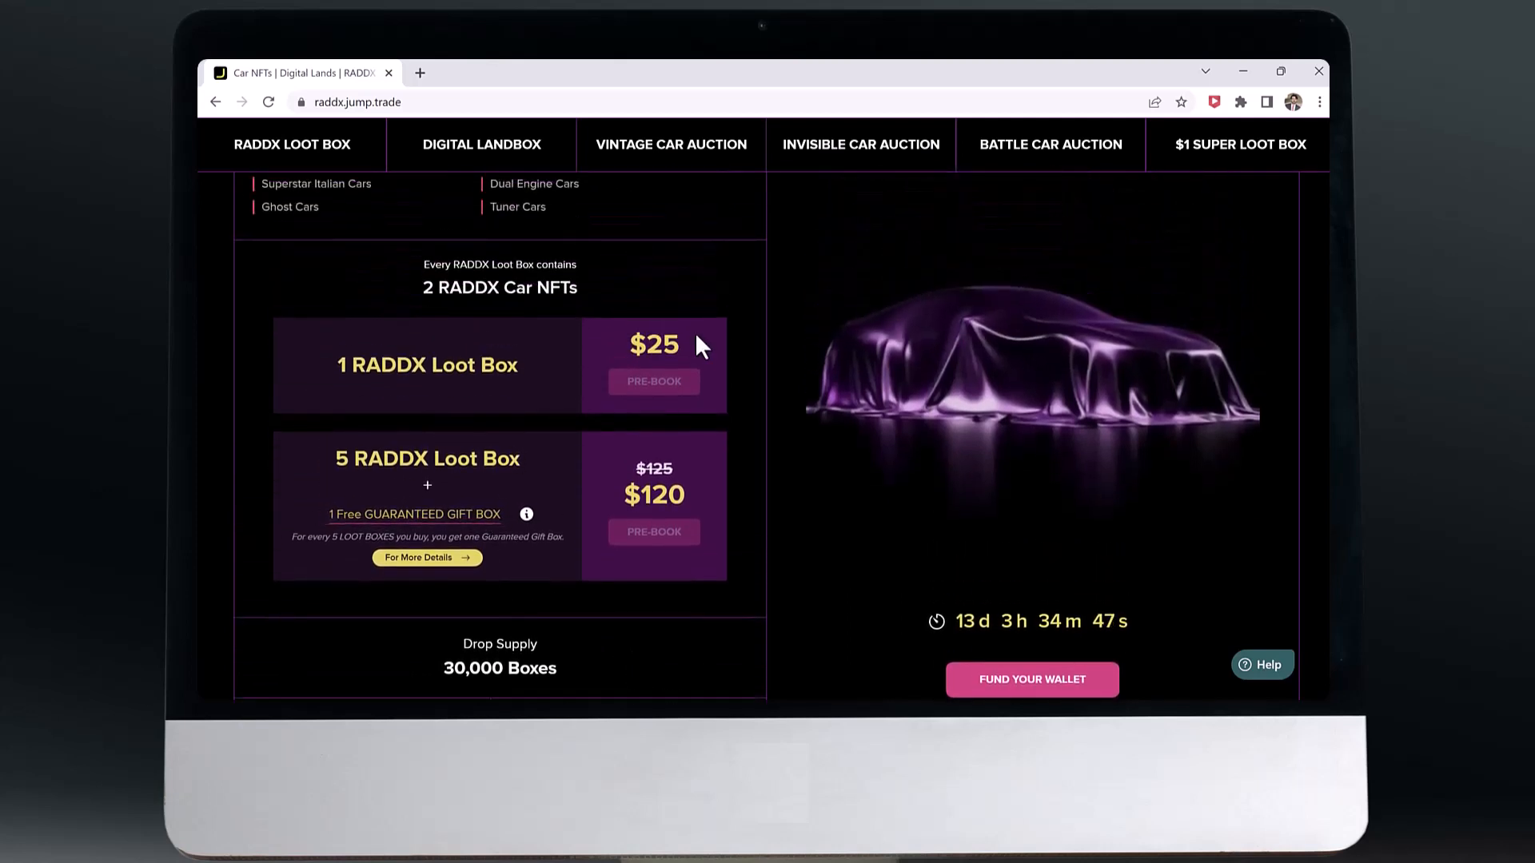
mouse_move(517, 408)
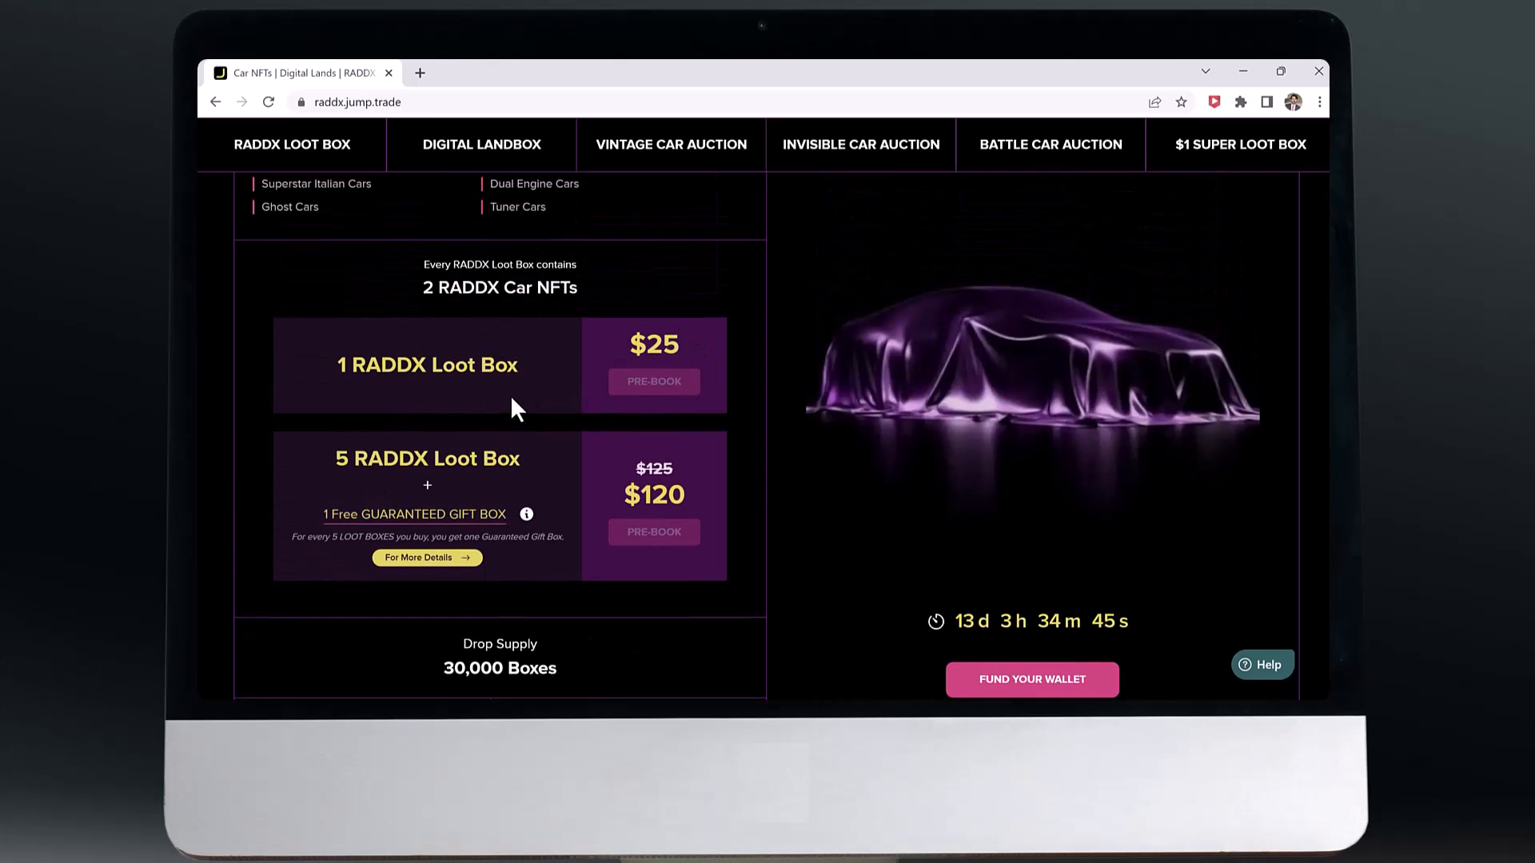
mouse_move(692, 390)
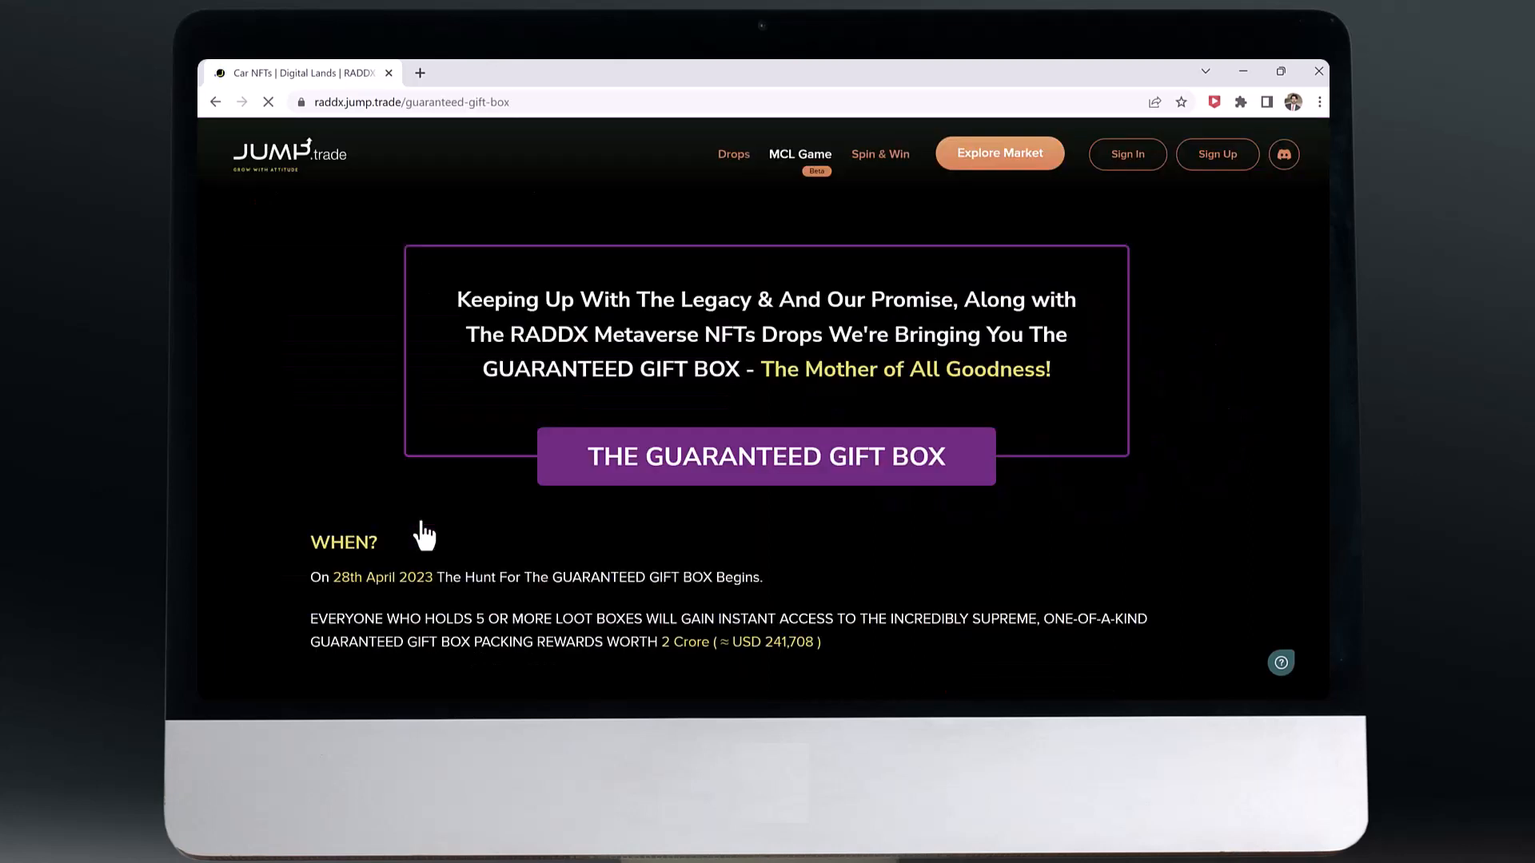
Step: Scroll past the 28 April 2023 start and ₹2 crore reward pool to the prize card grid
scroll(down, 3)
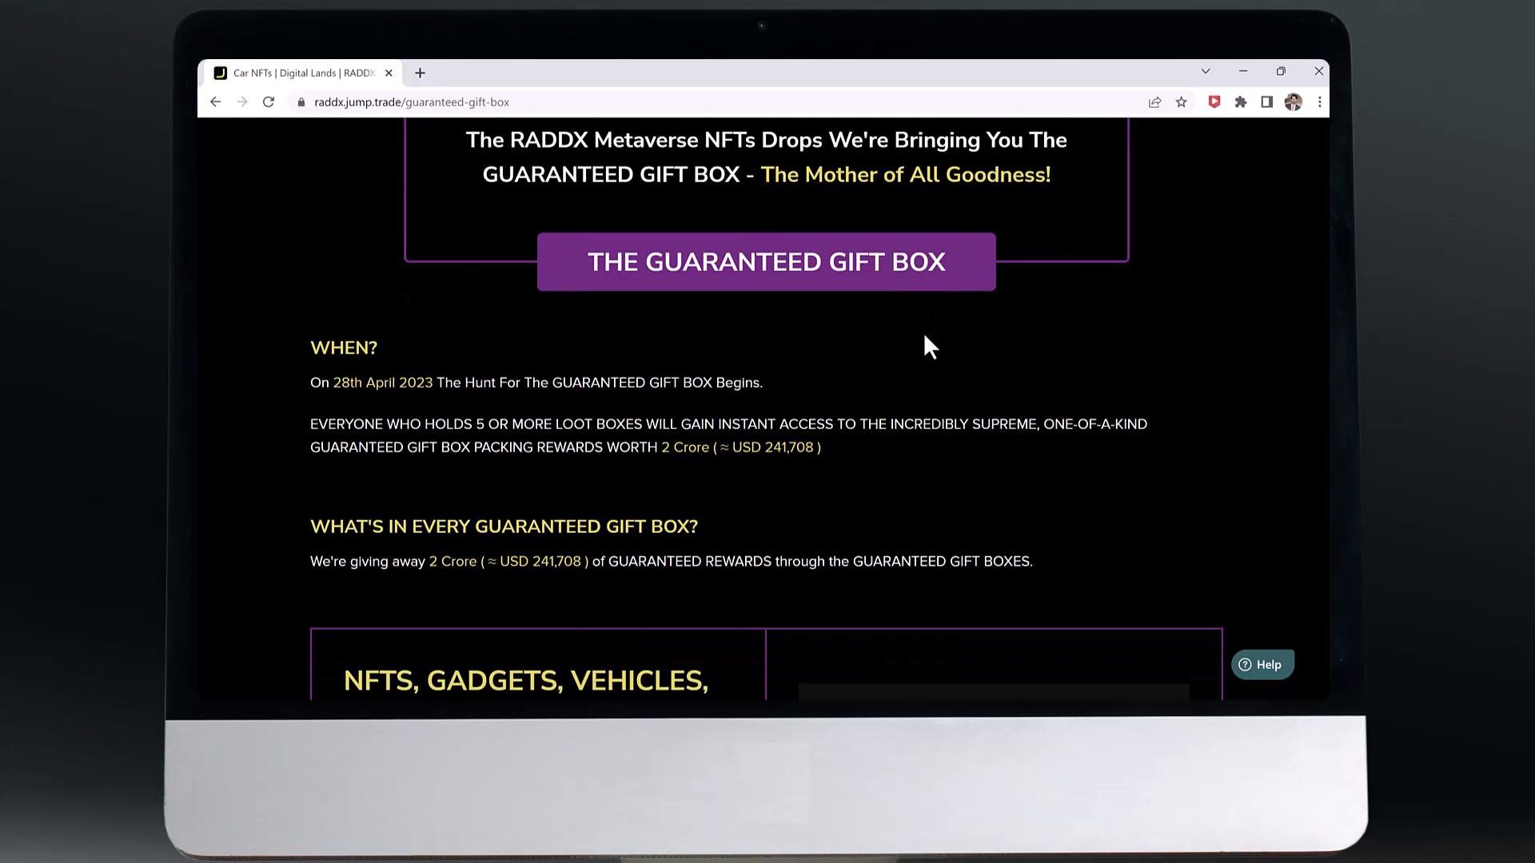
scroll(down, 3)
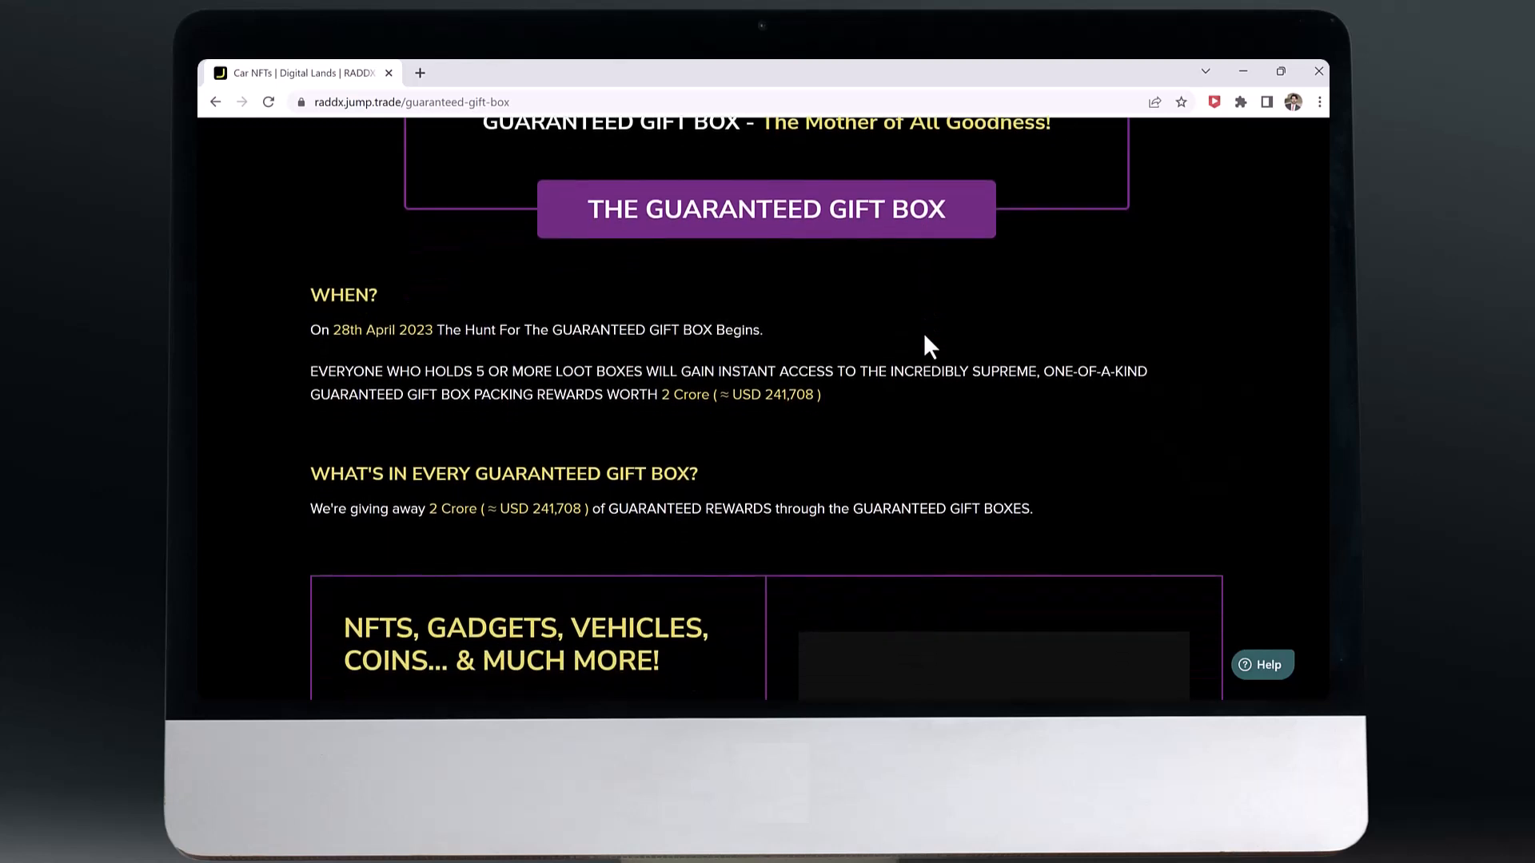
mouse_move(729, 399)
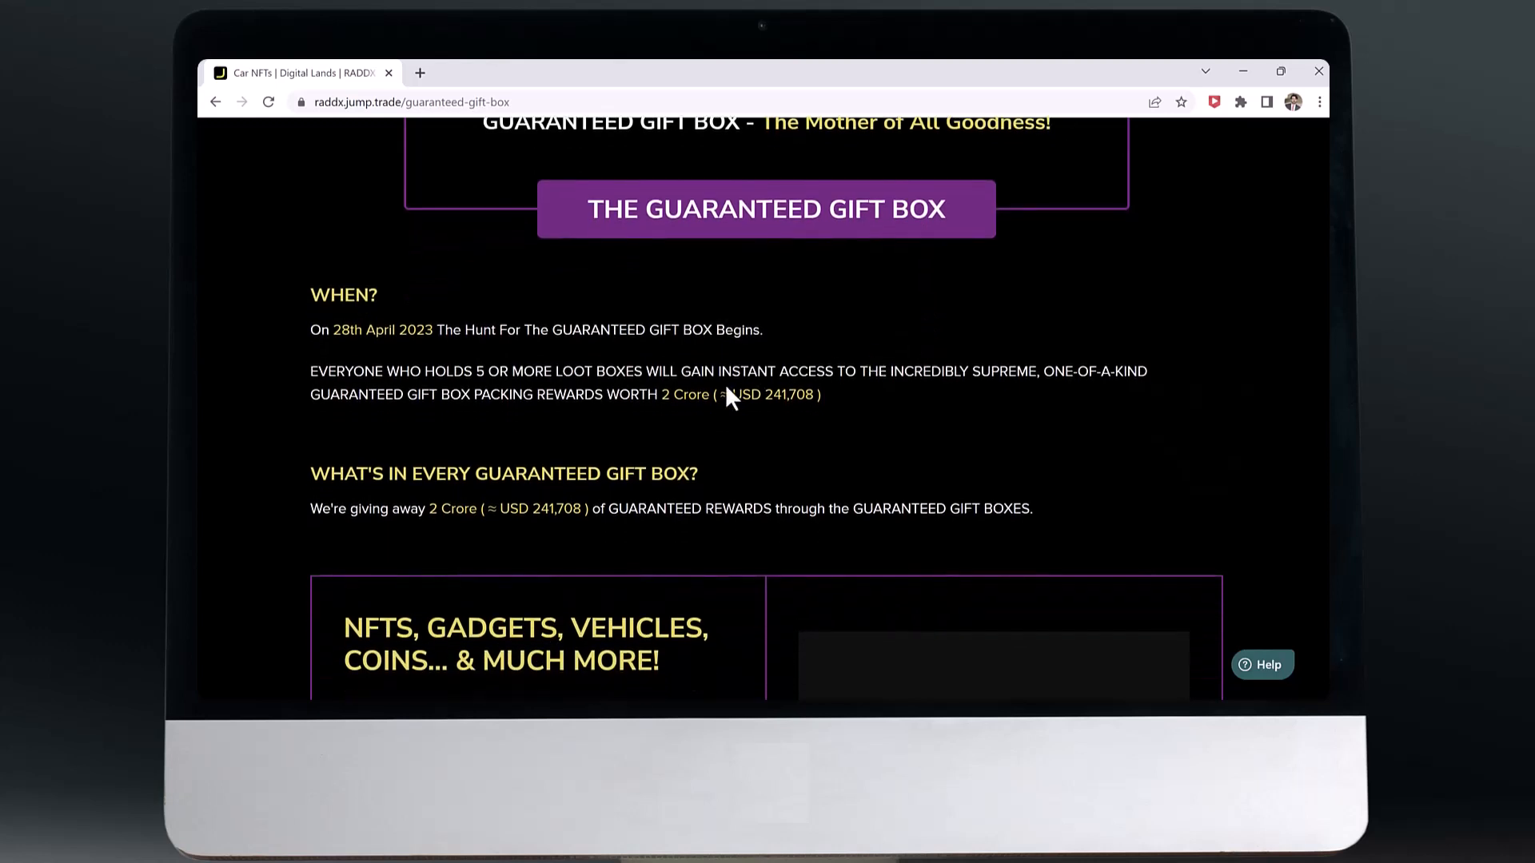
scroll(down, 3)
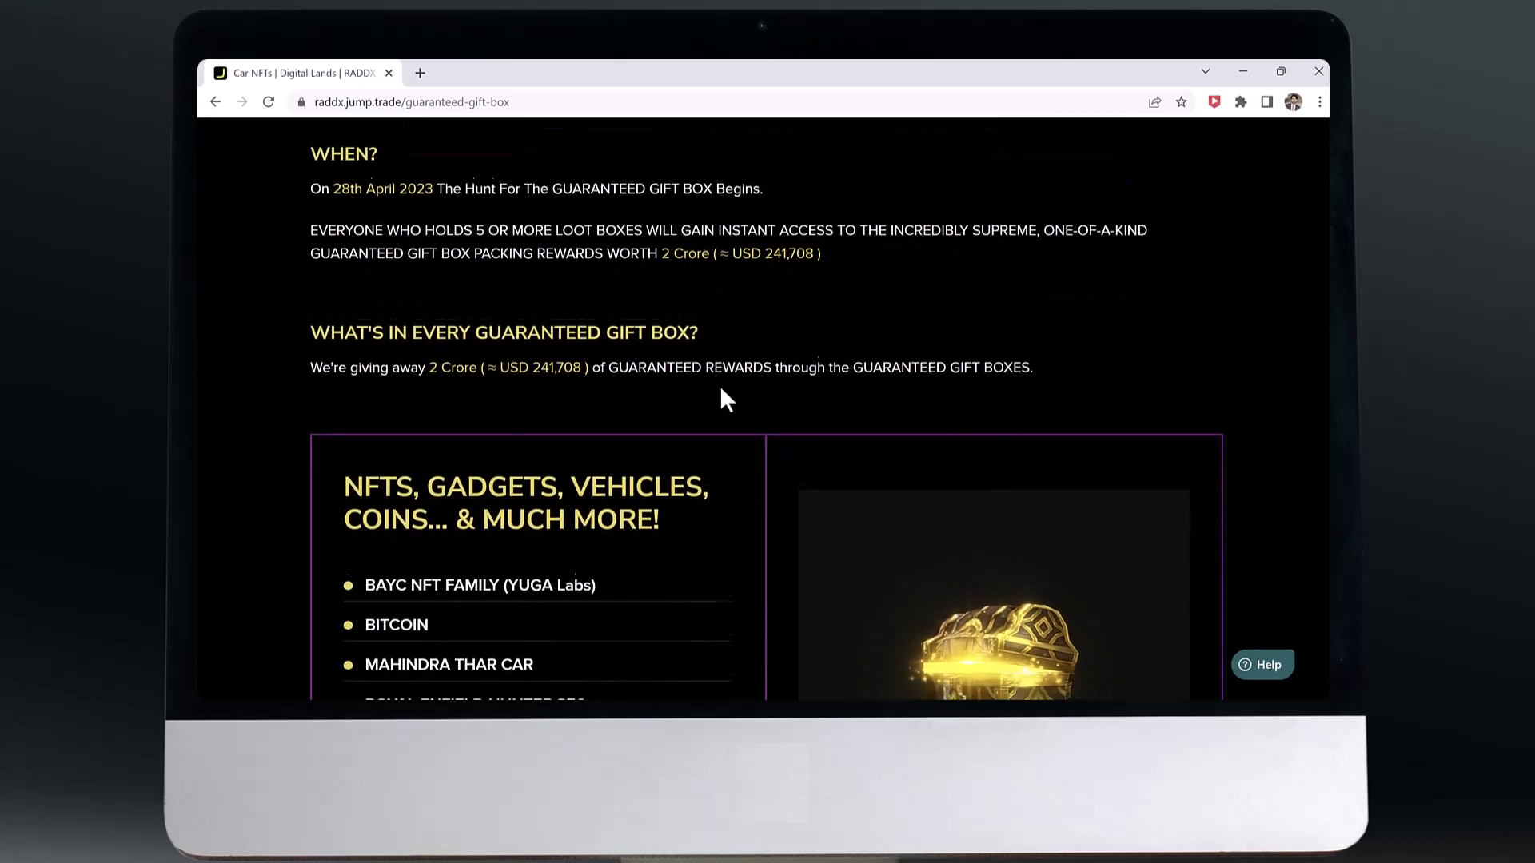
scroll(down, 3)
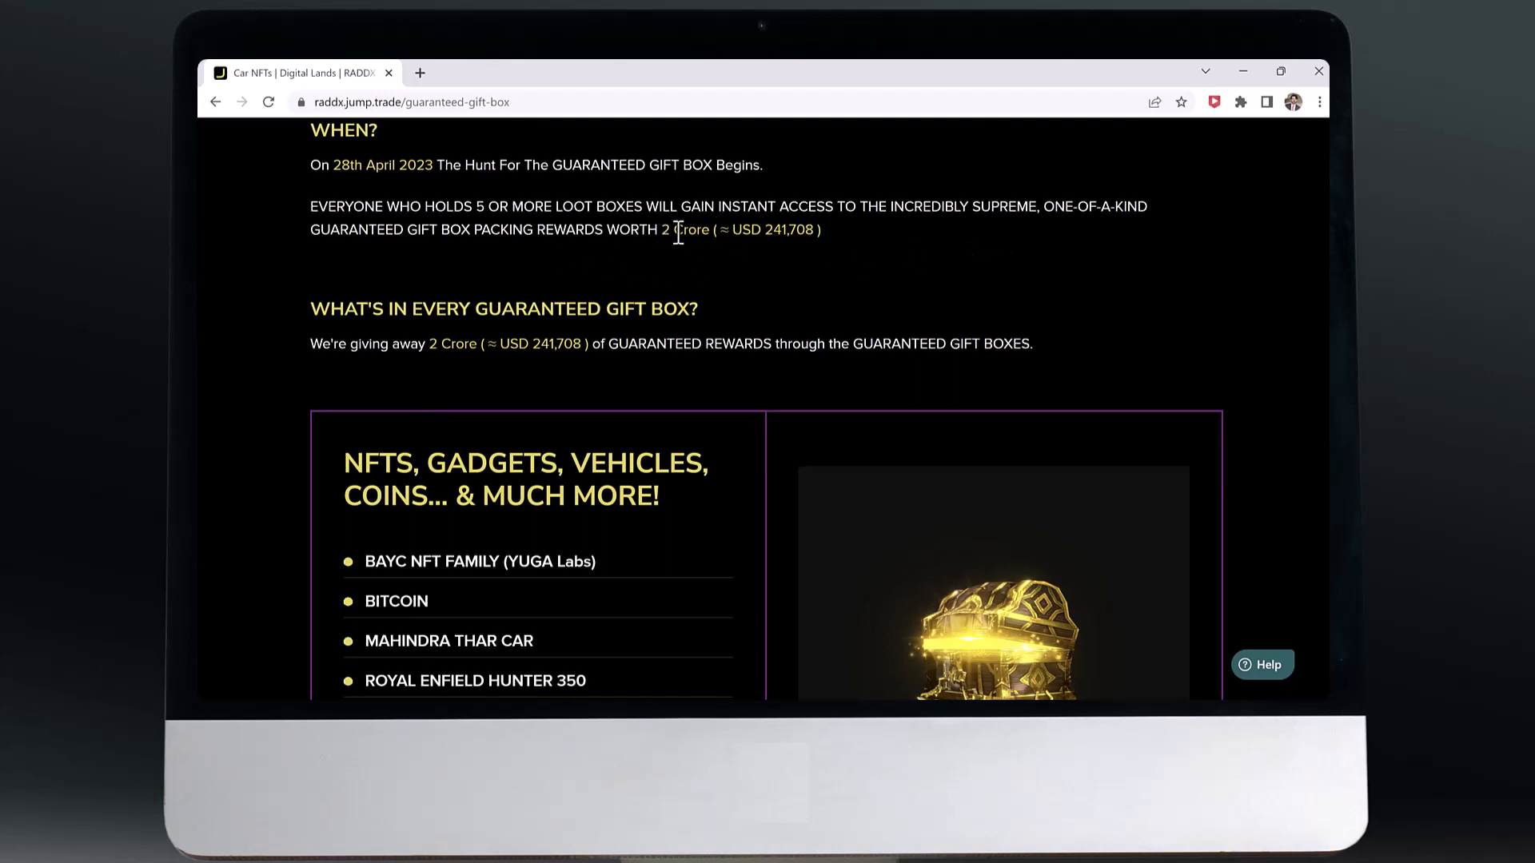
scroll(down, 3)
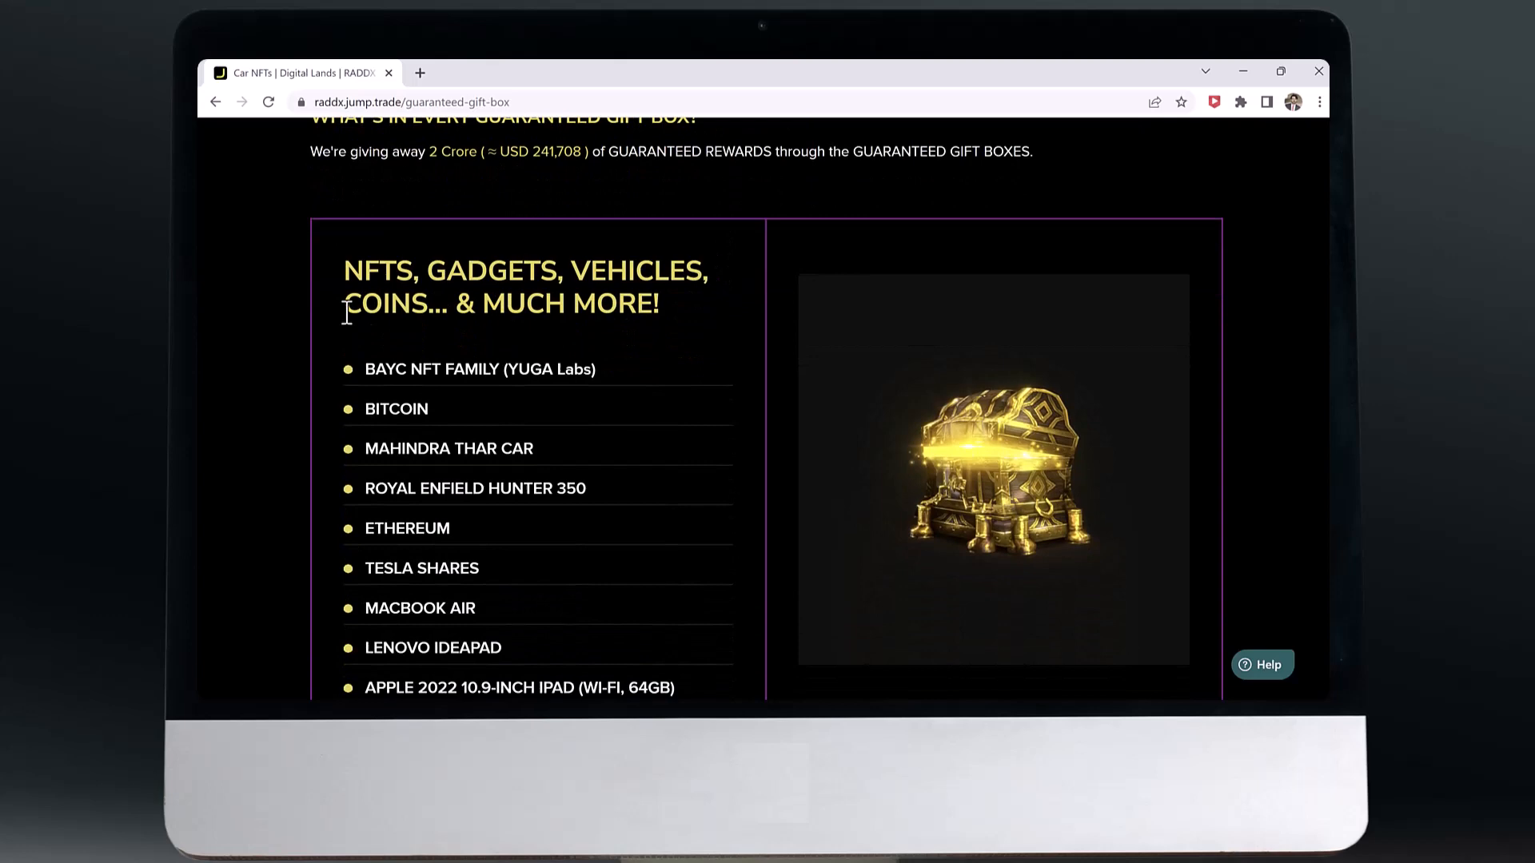
scroll(down, 3)
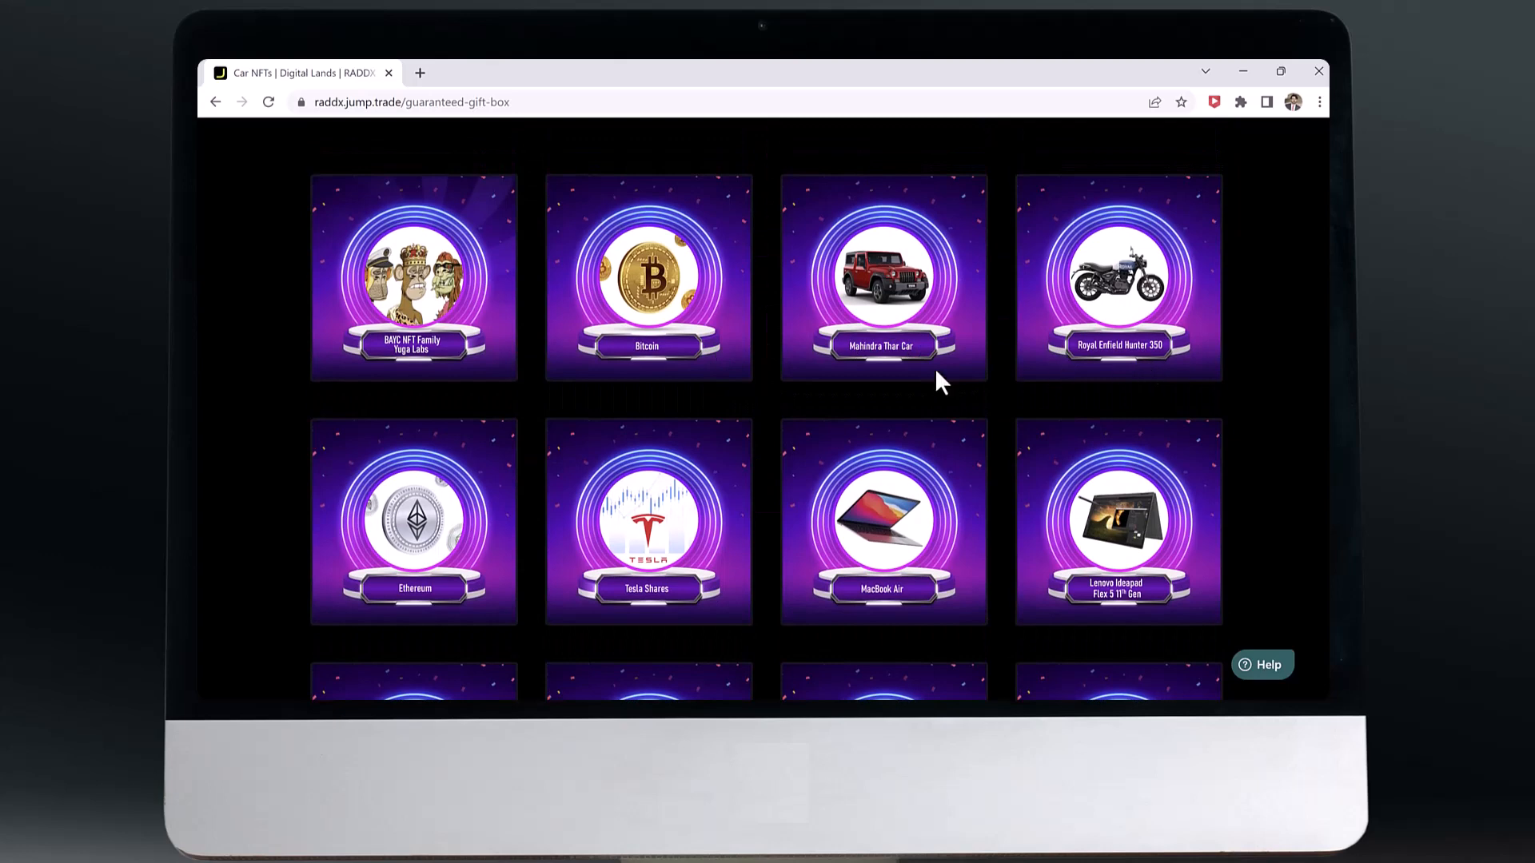
mouse_move(862, 613)
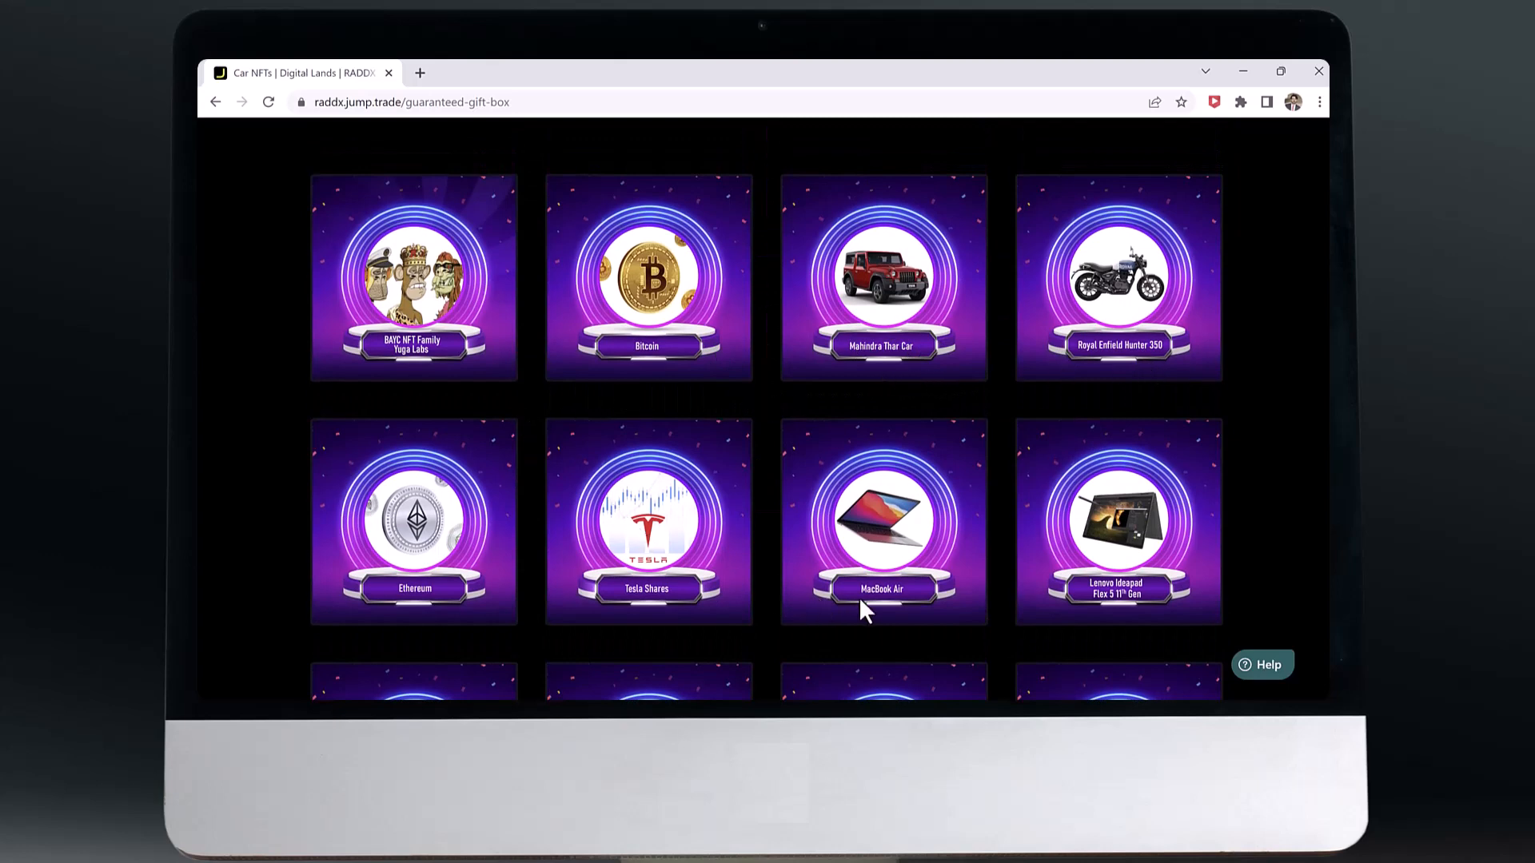
Step: Scroll through the prize cards to Dogecoin and the 'How to get one (or more)?' rules
scroll(down, 3)
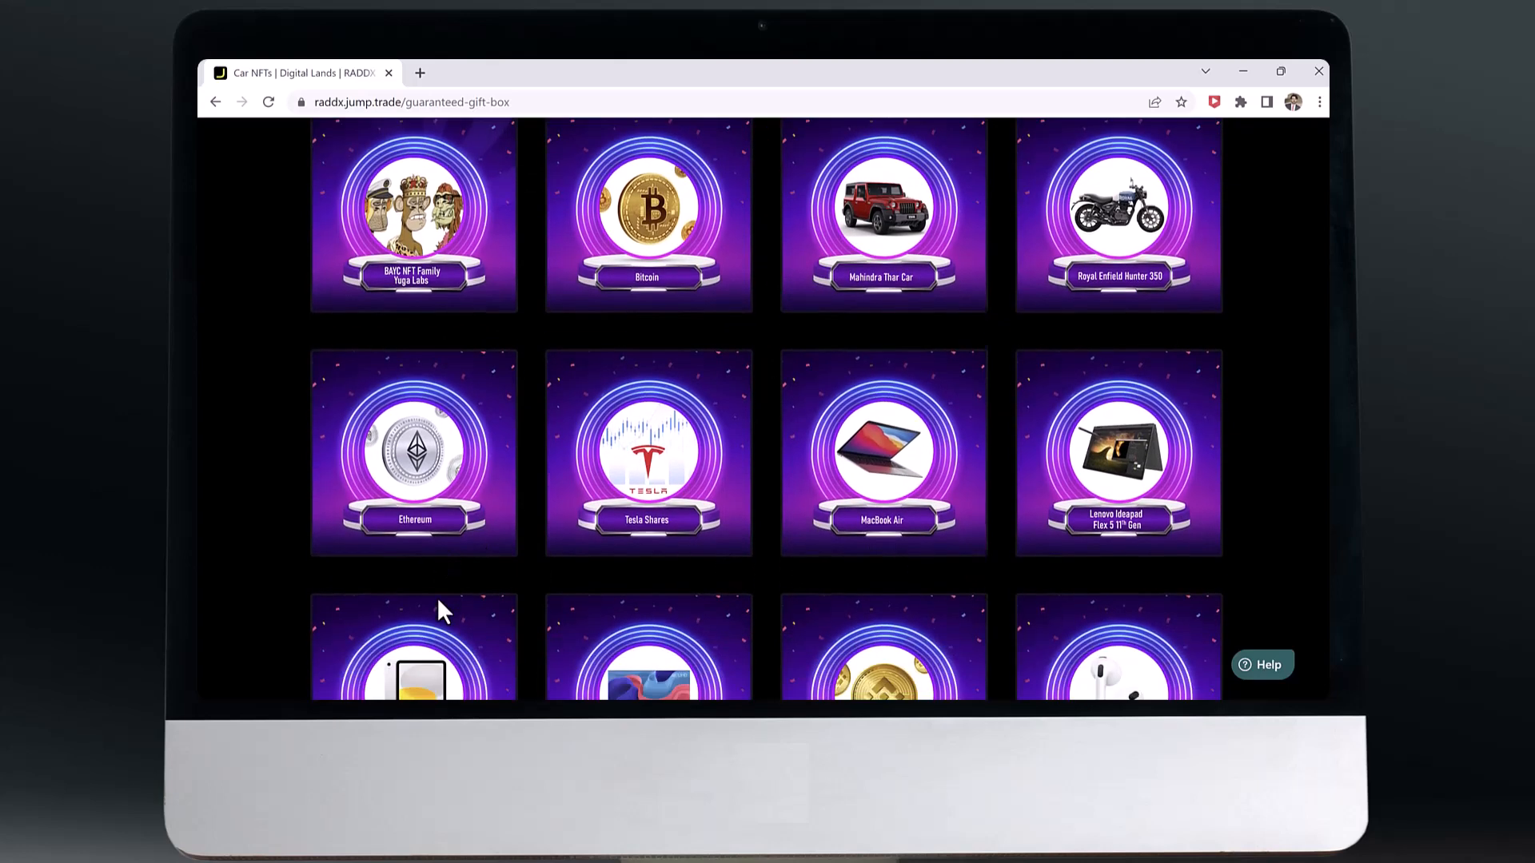
scroll(down, 3)
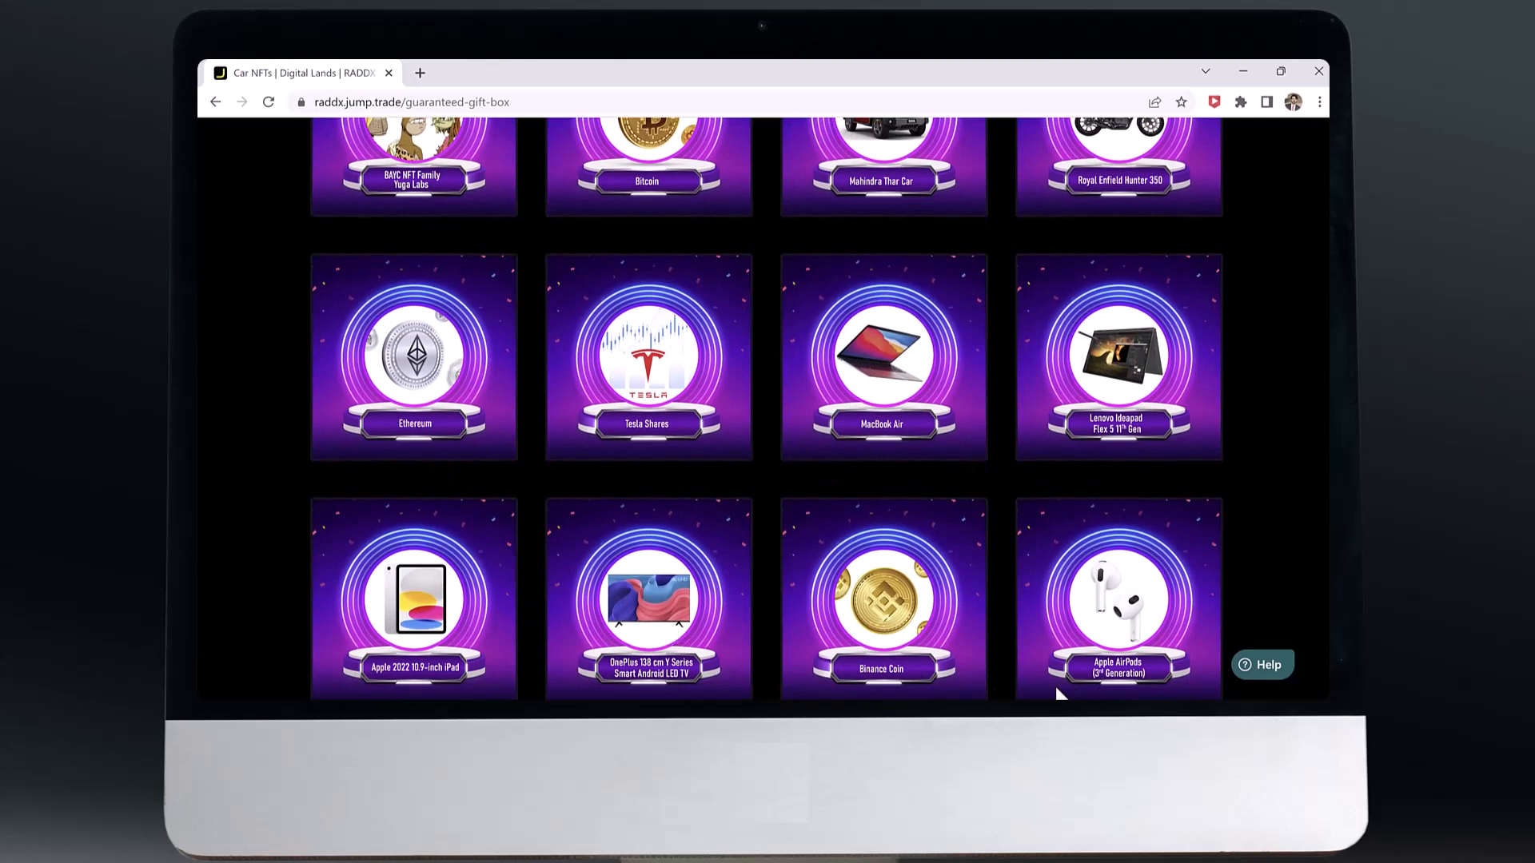
scroll(down, 3)
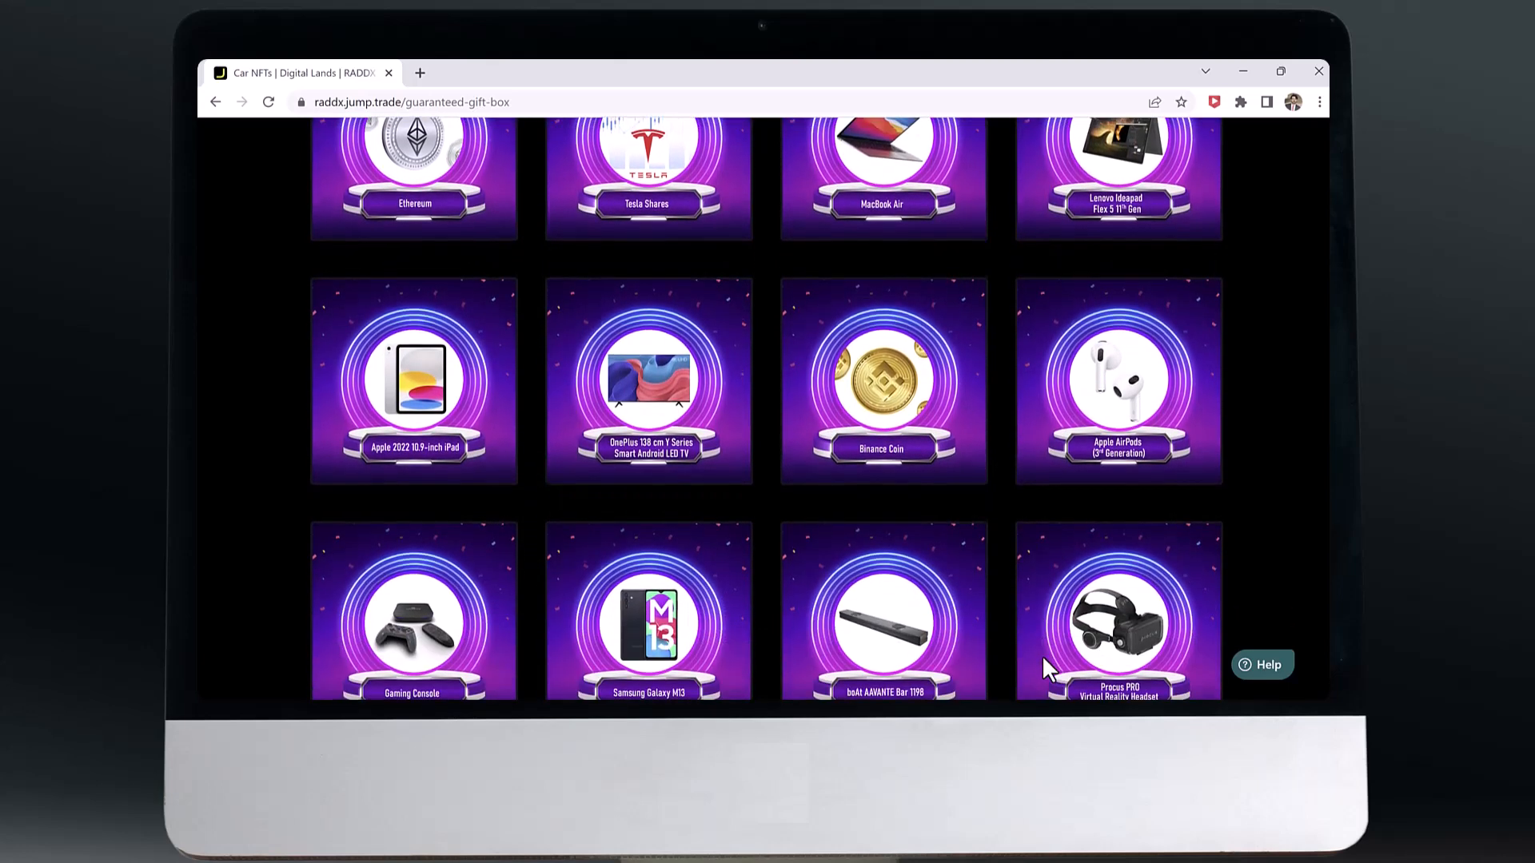
scroll(down, 3)
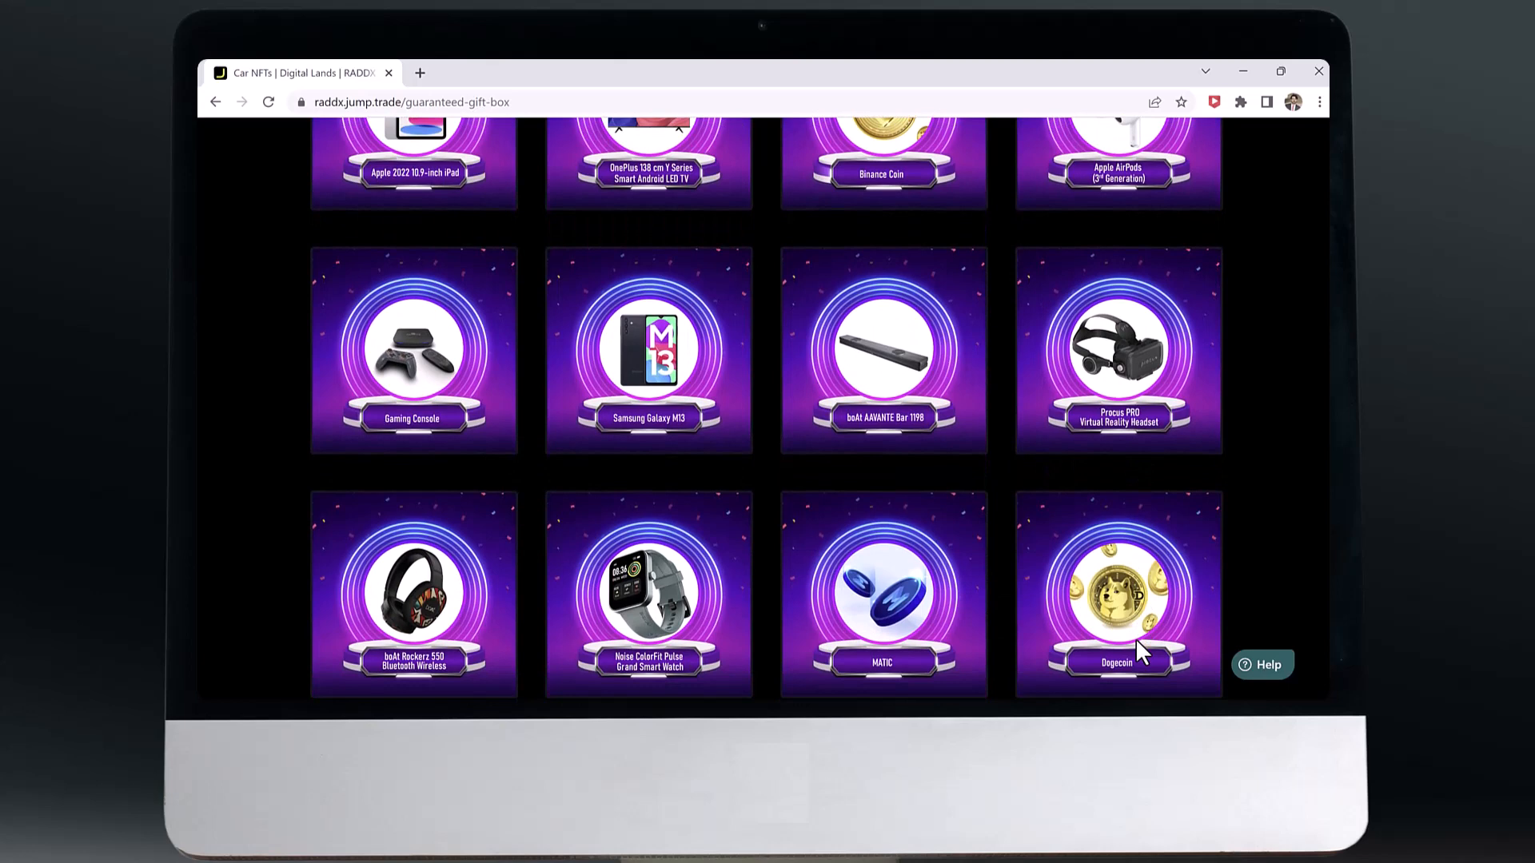
scroll(down, 3)
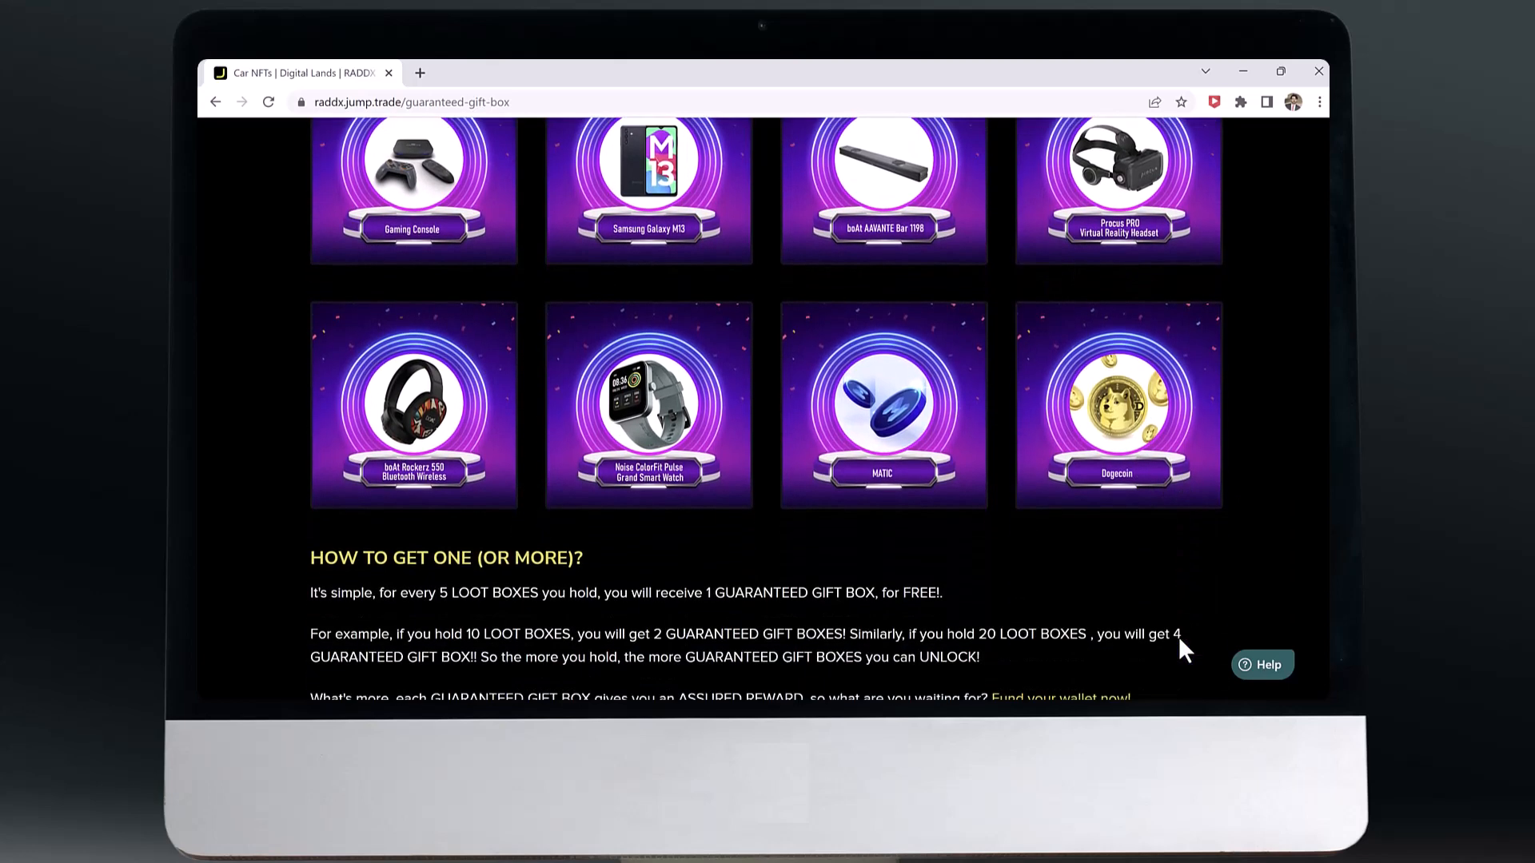
scroll(down, 3)
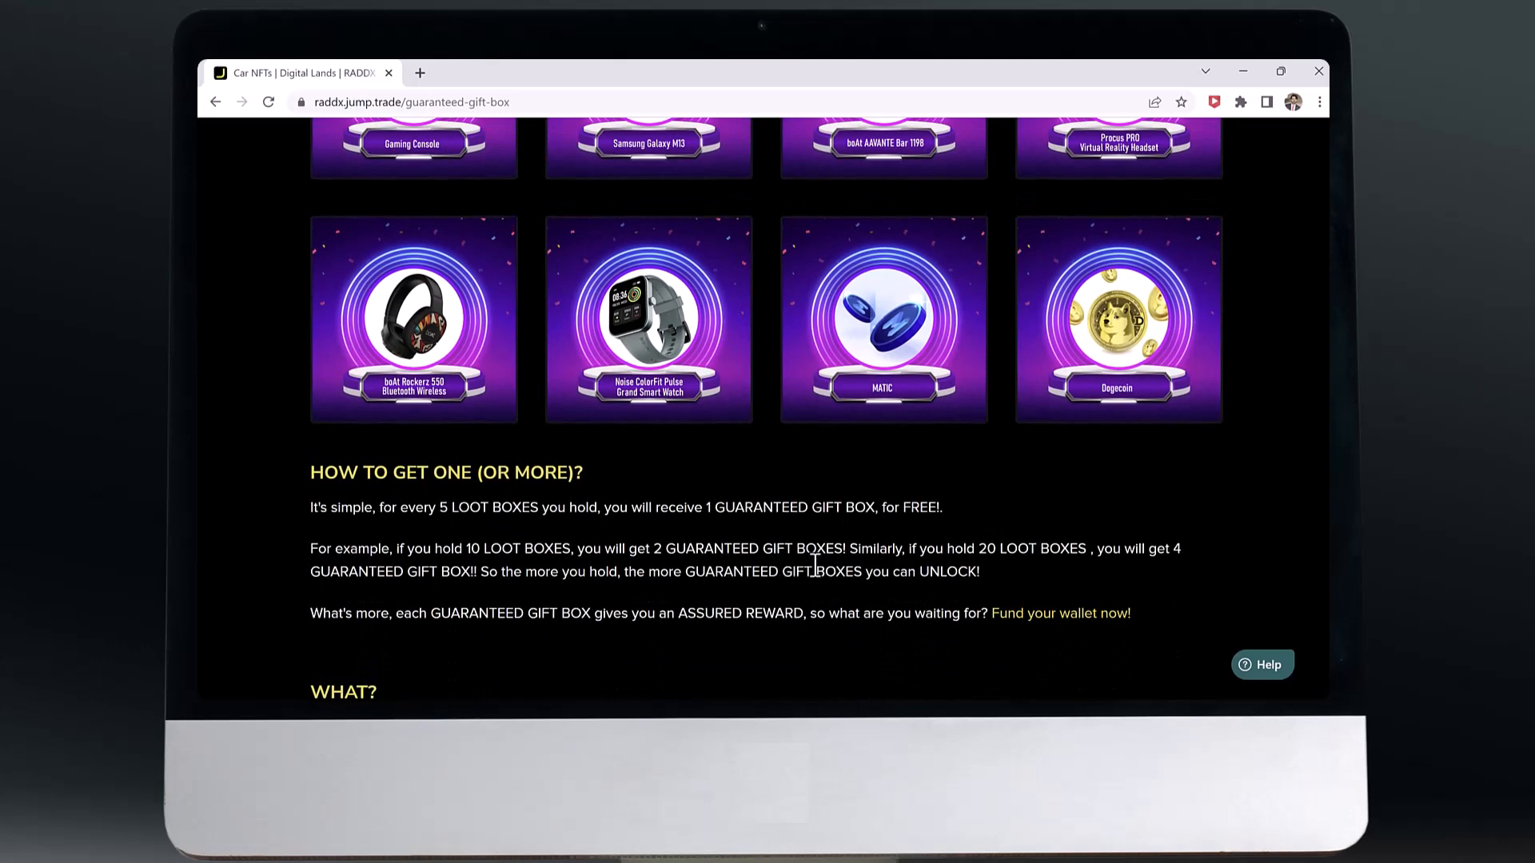
mouse_move(1049, 603)
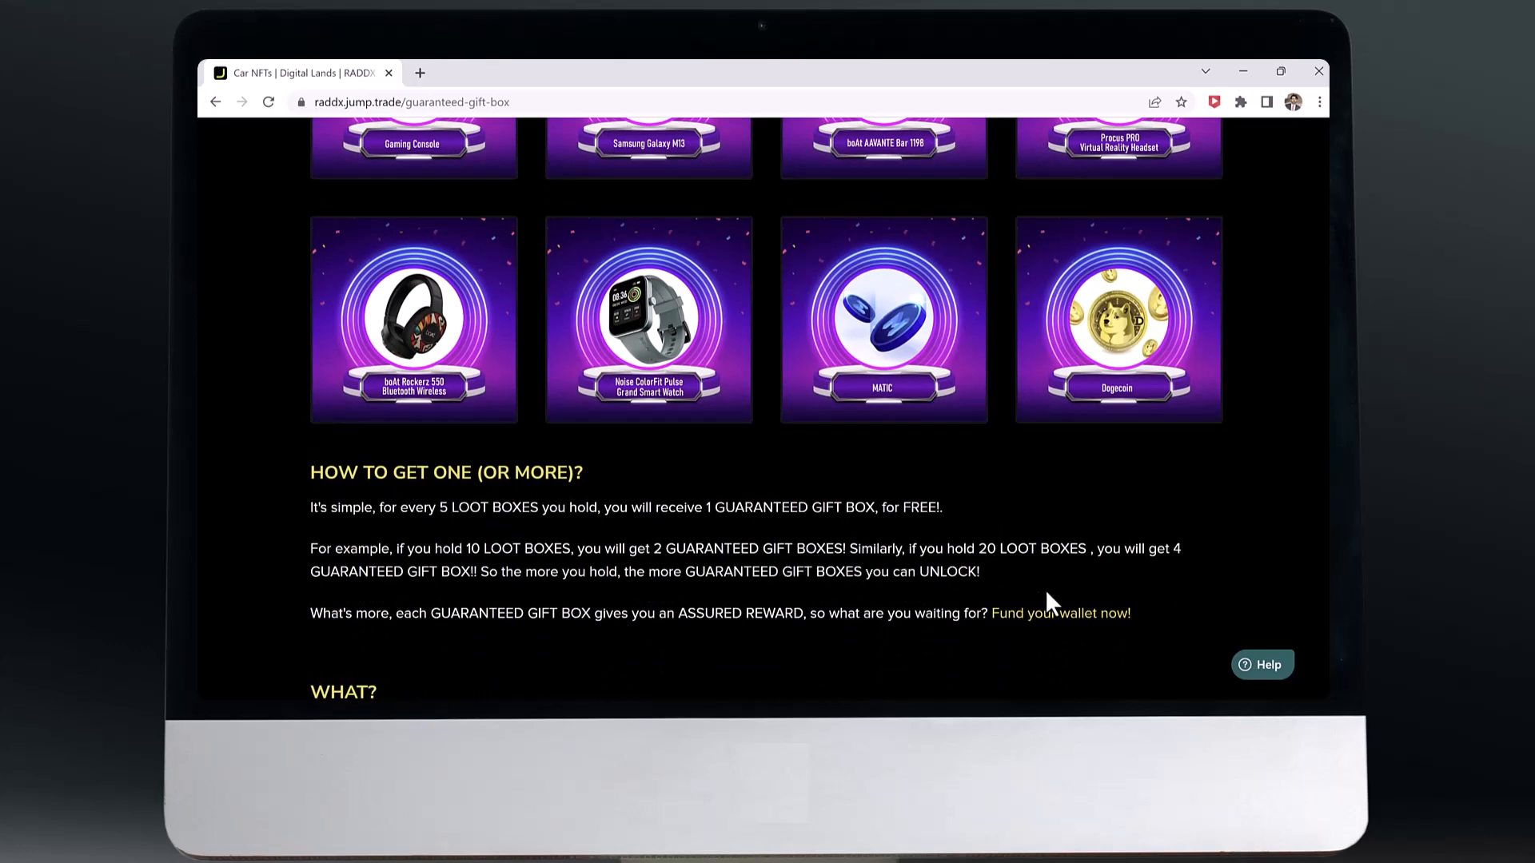
mouse_move(1055, 602)
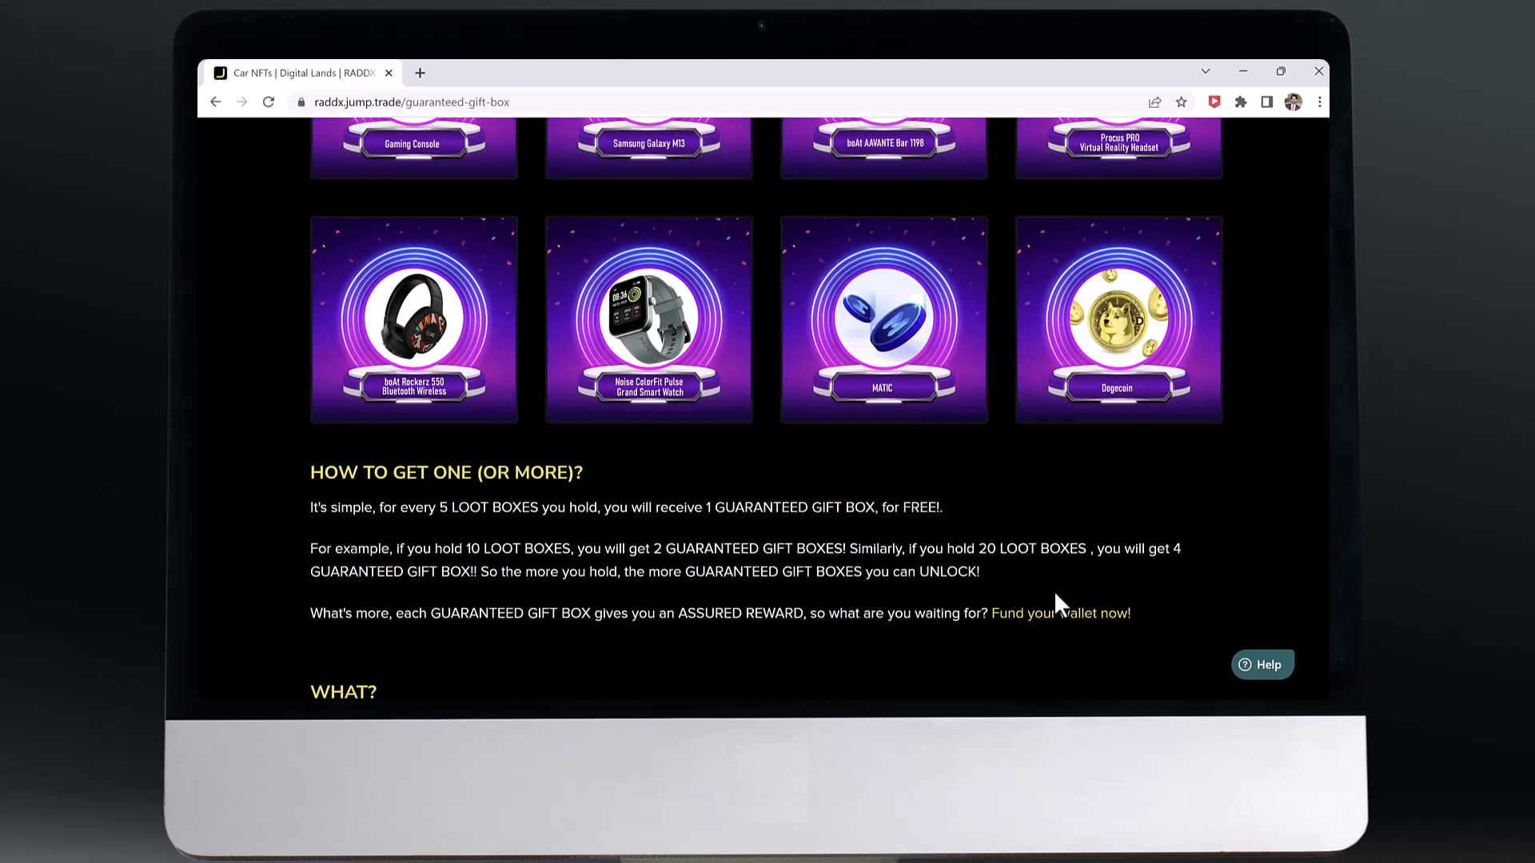
mouse_move(1115, 596)
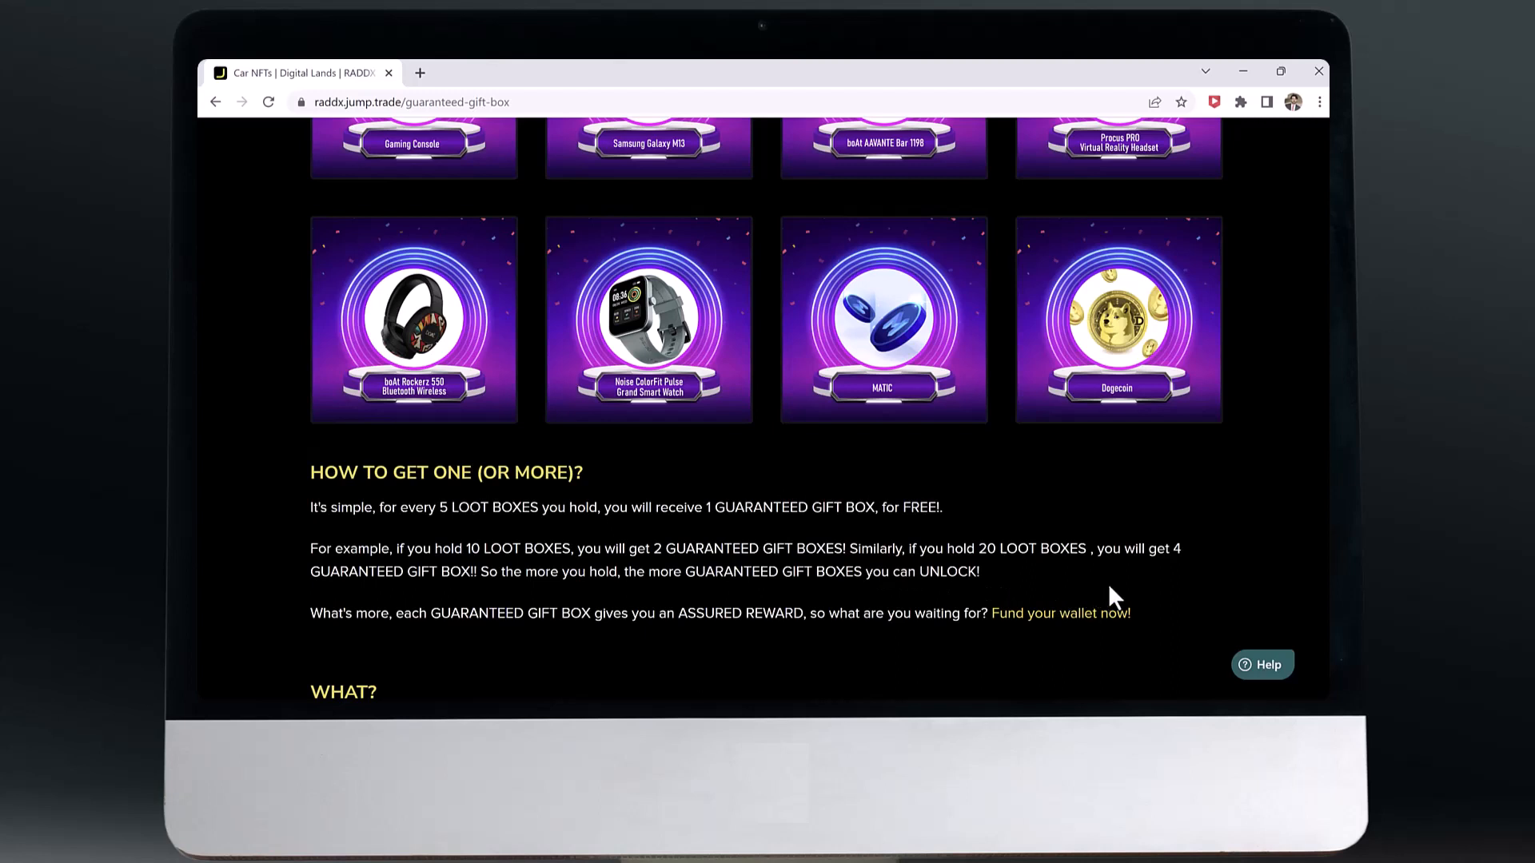
mouse_move(811, 608)
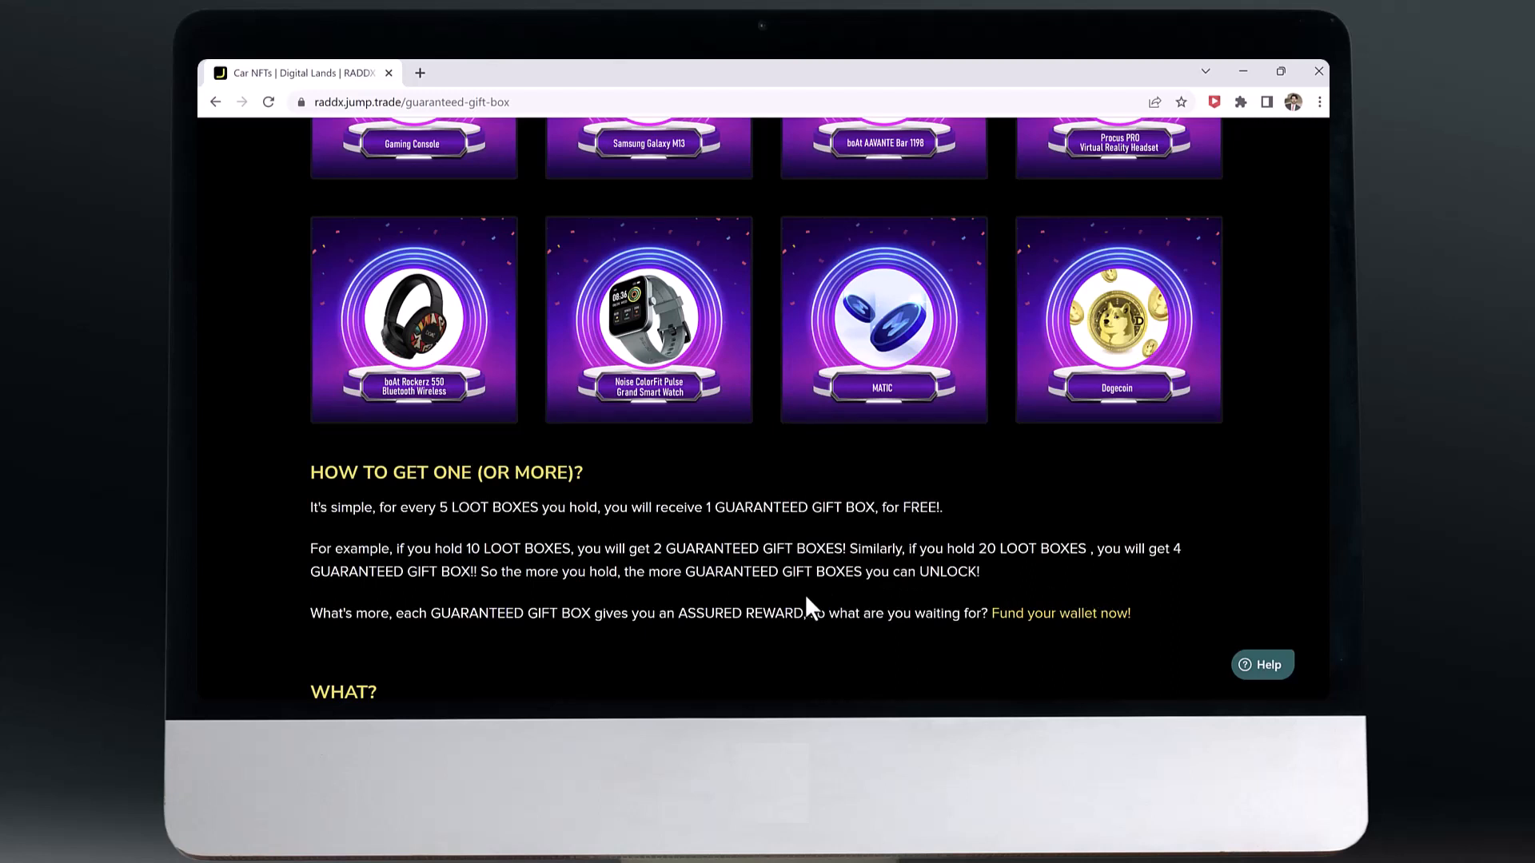
mouse_move(983, 607)
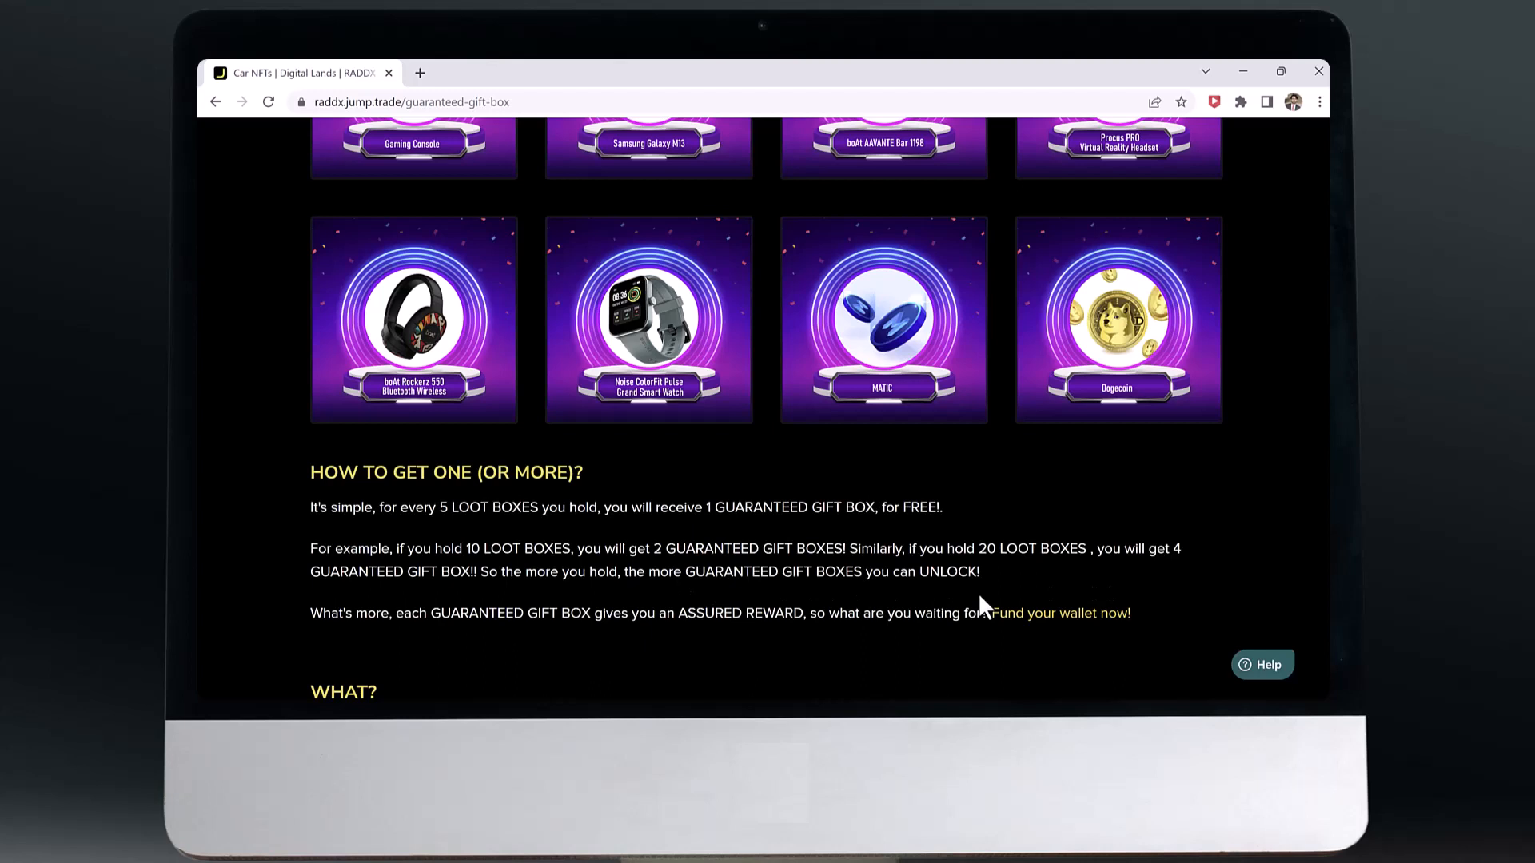
mouse_move(1030, 605)
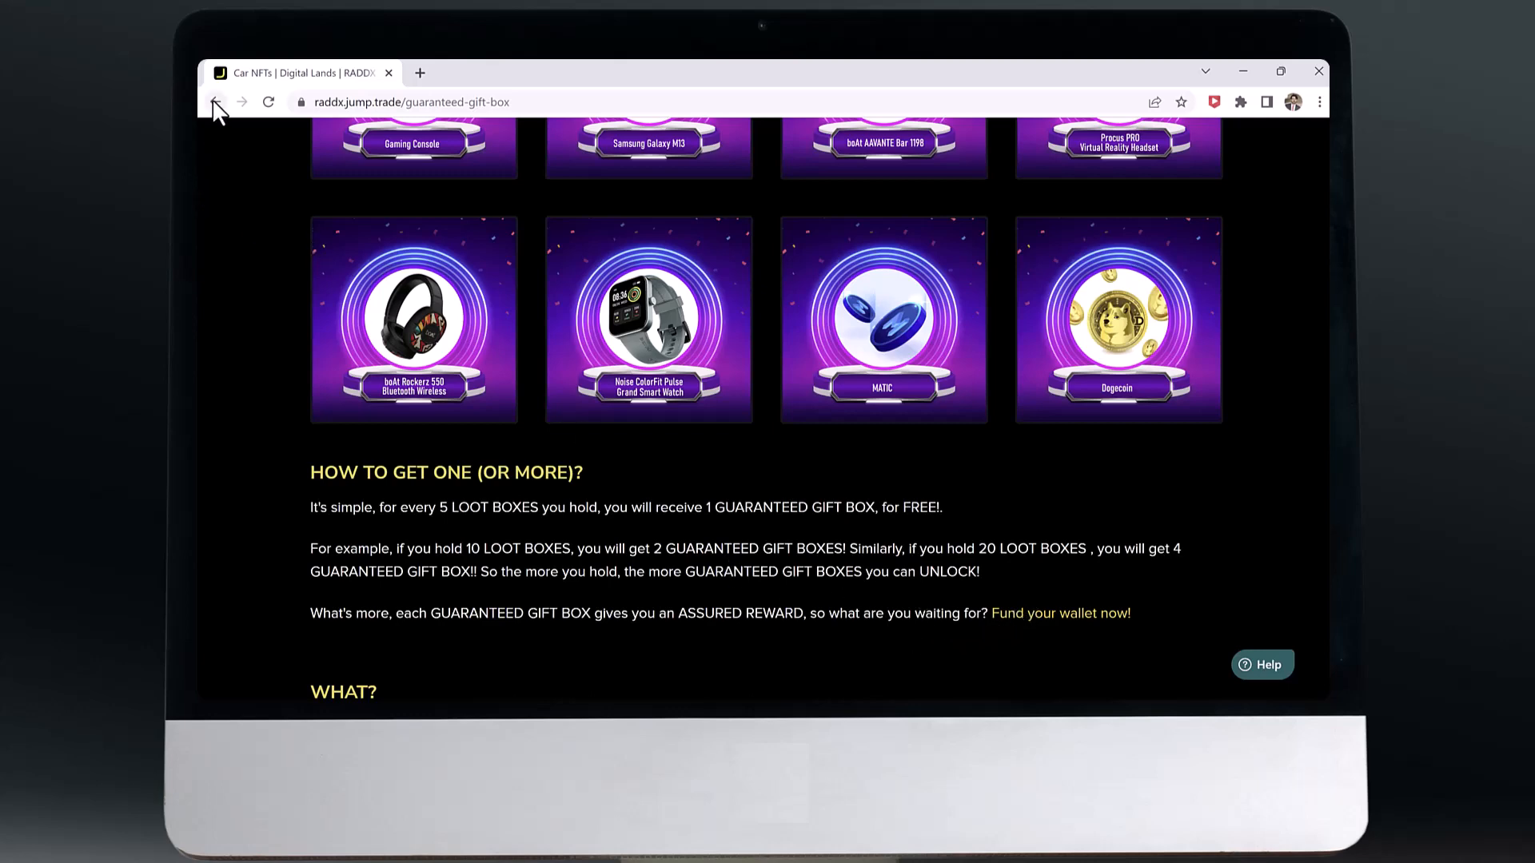
Step: Return to the main RADDX page and scroll to the Digital Landbox Host, Build, Trade perks
click(216, 103)
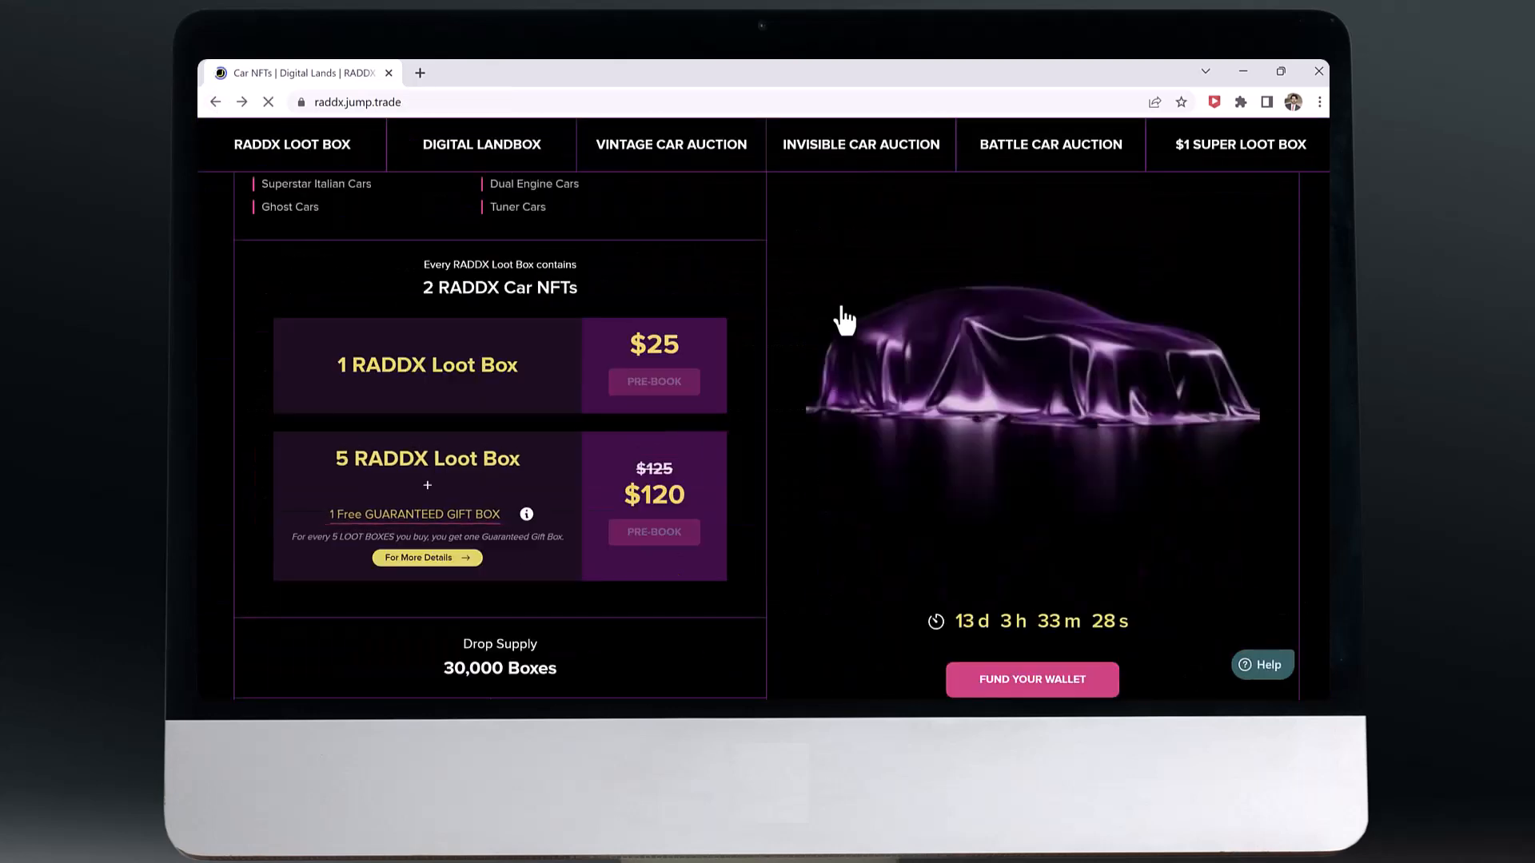
scroll(down, 3)
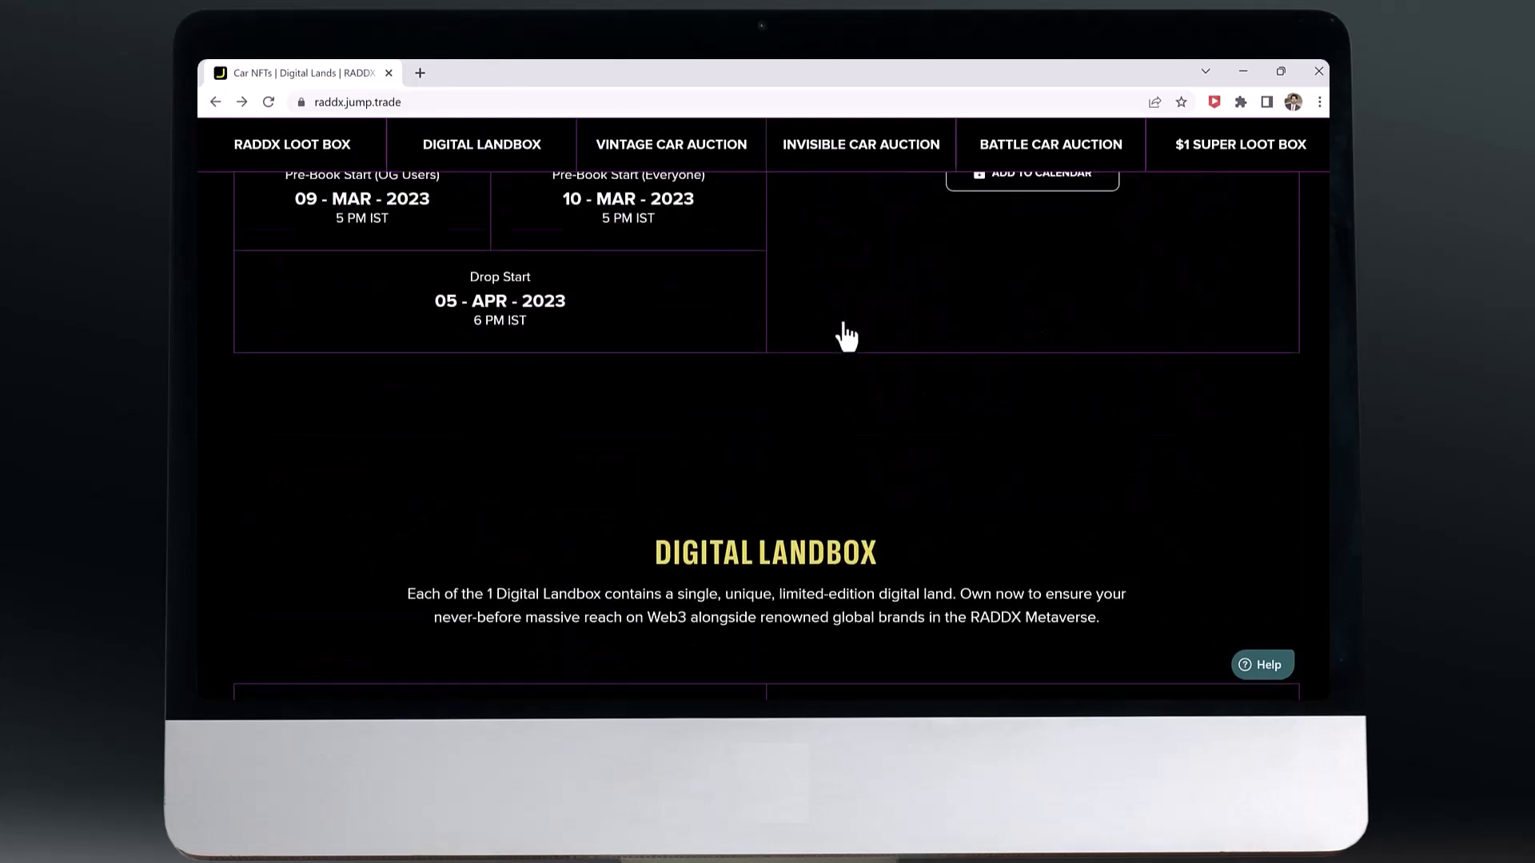
scroll(down, 3)
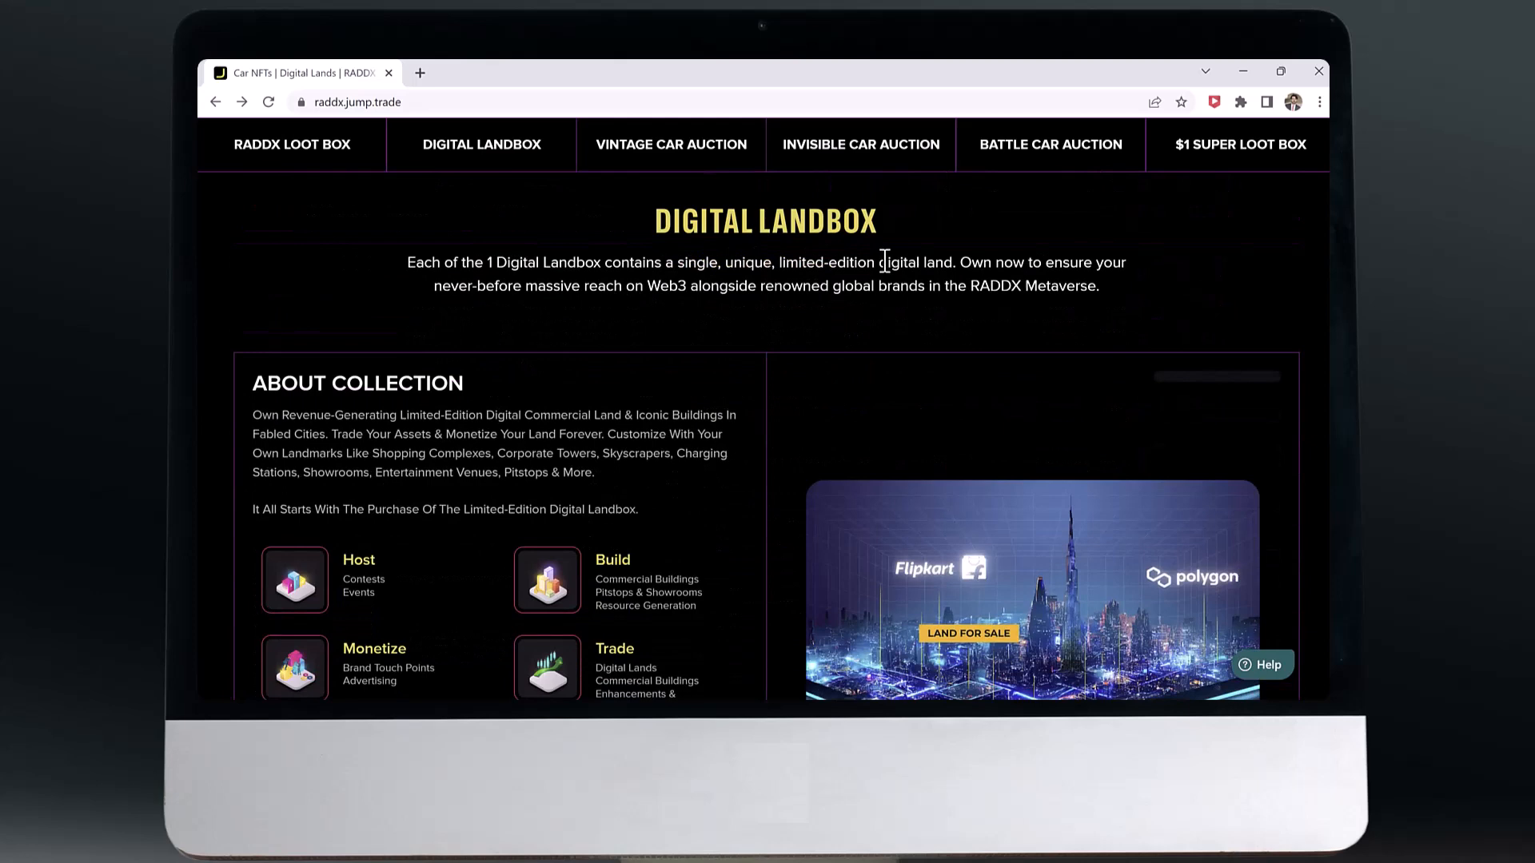
scroll(down, 3)
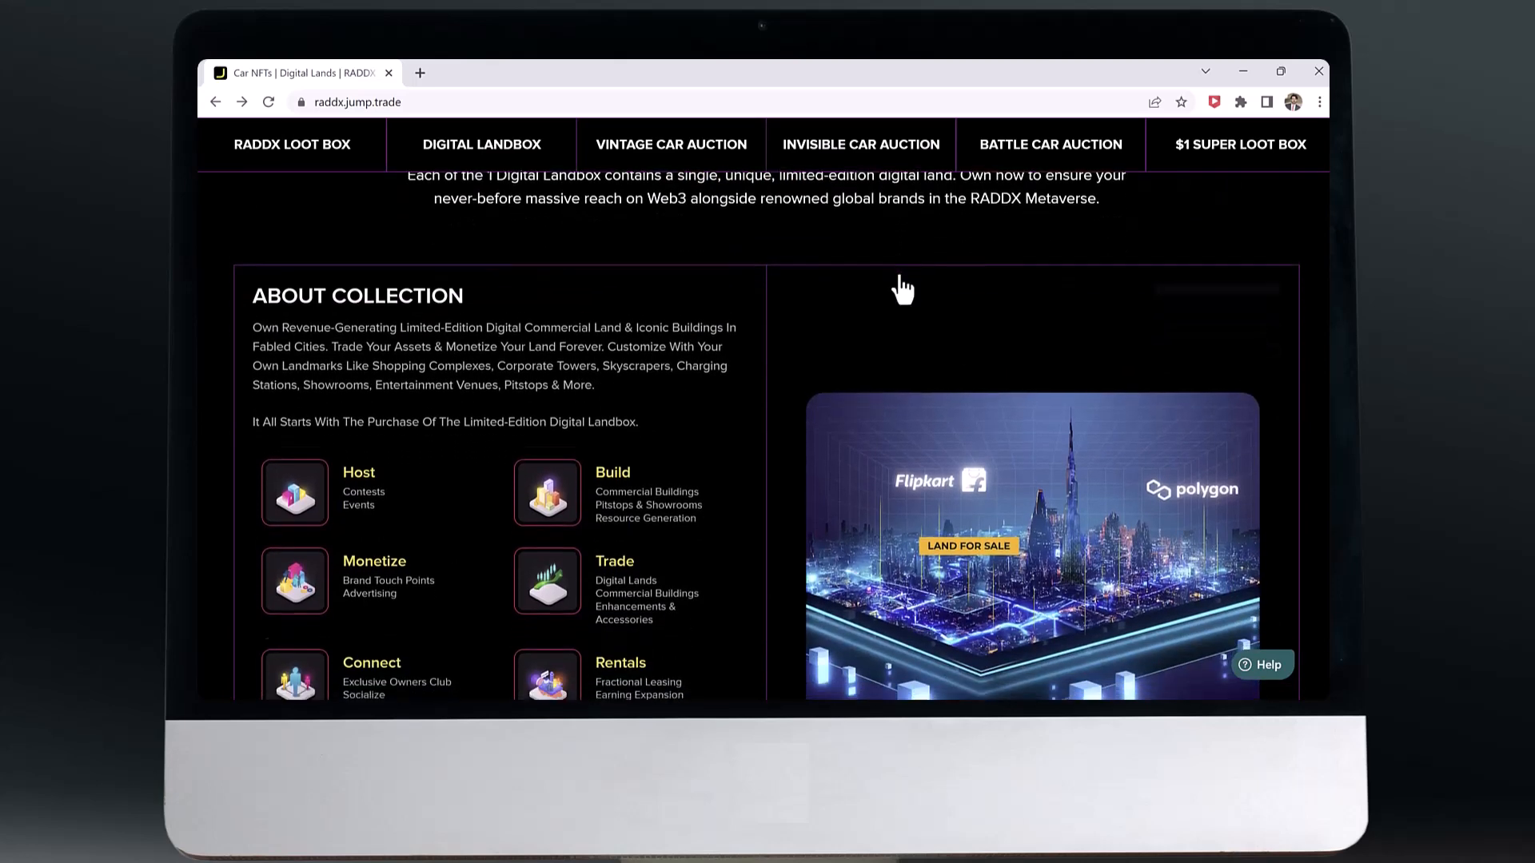
scroll(down, 3)
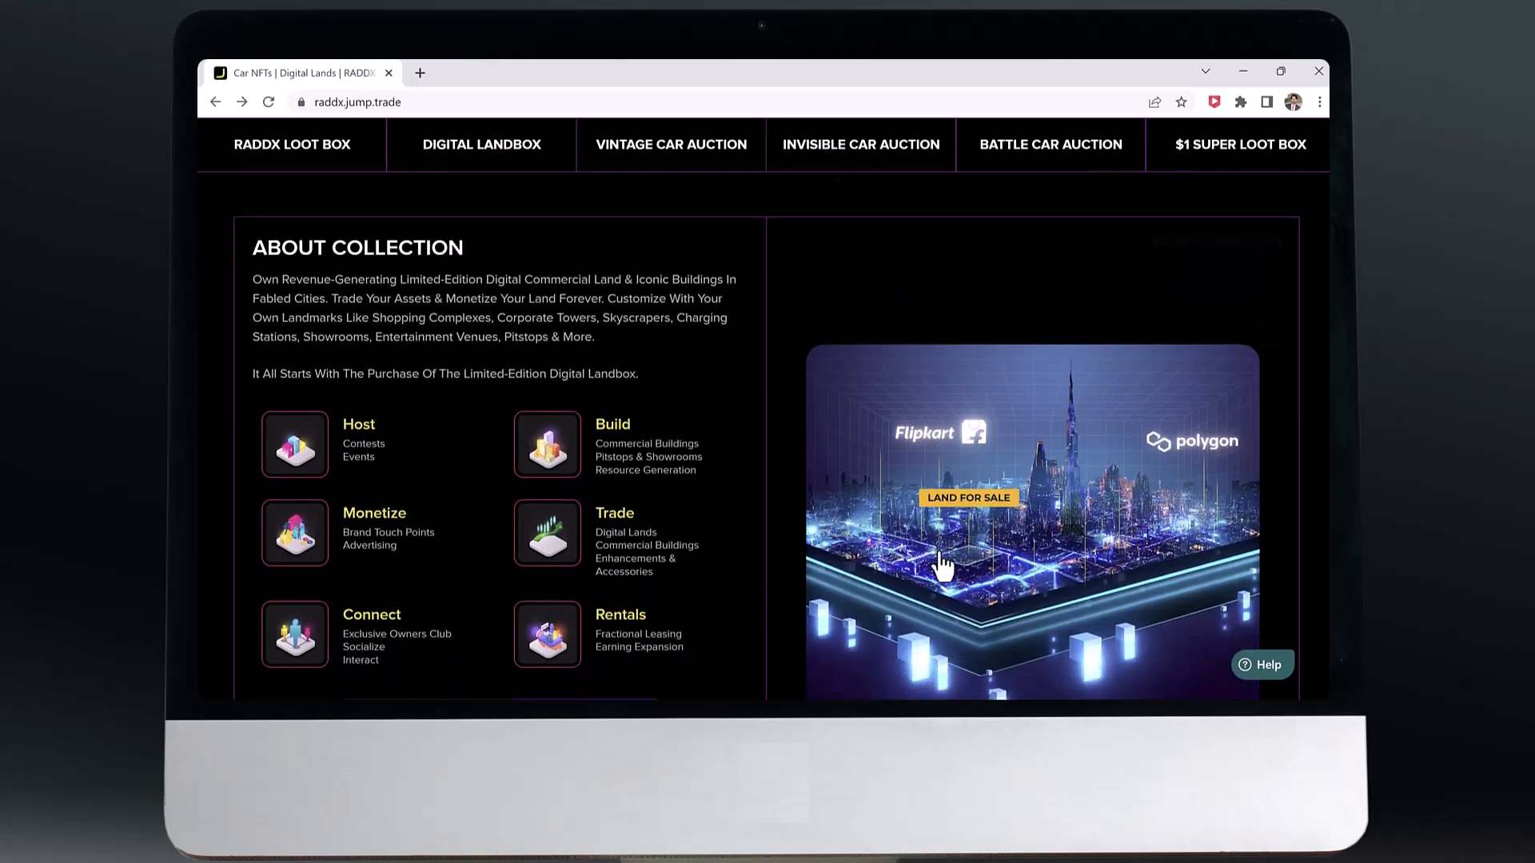
Step: Scroll on to the $1599 land price, 500-box drop supply and countdown timer
scroll(down, 3)
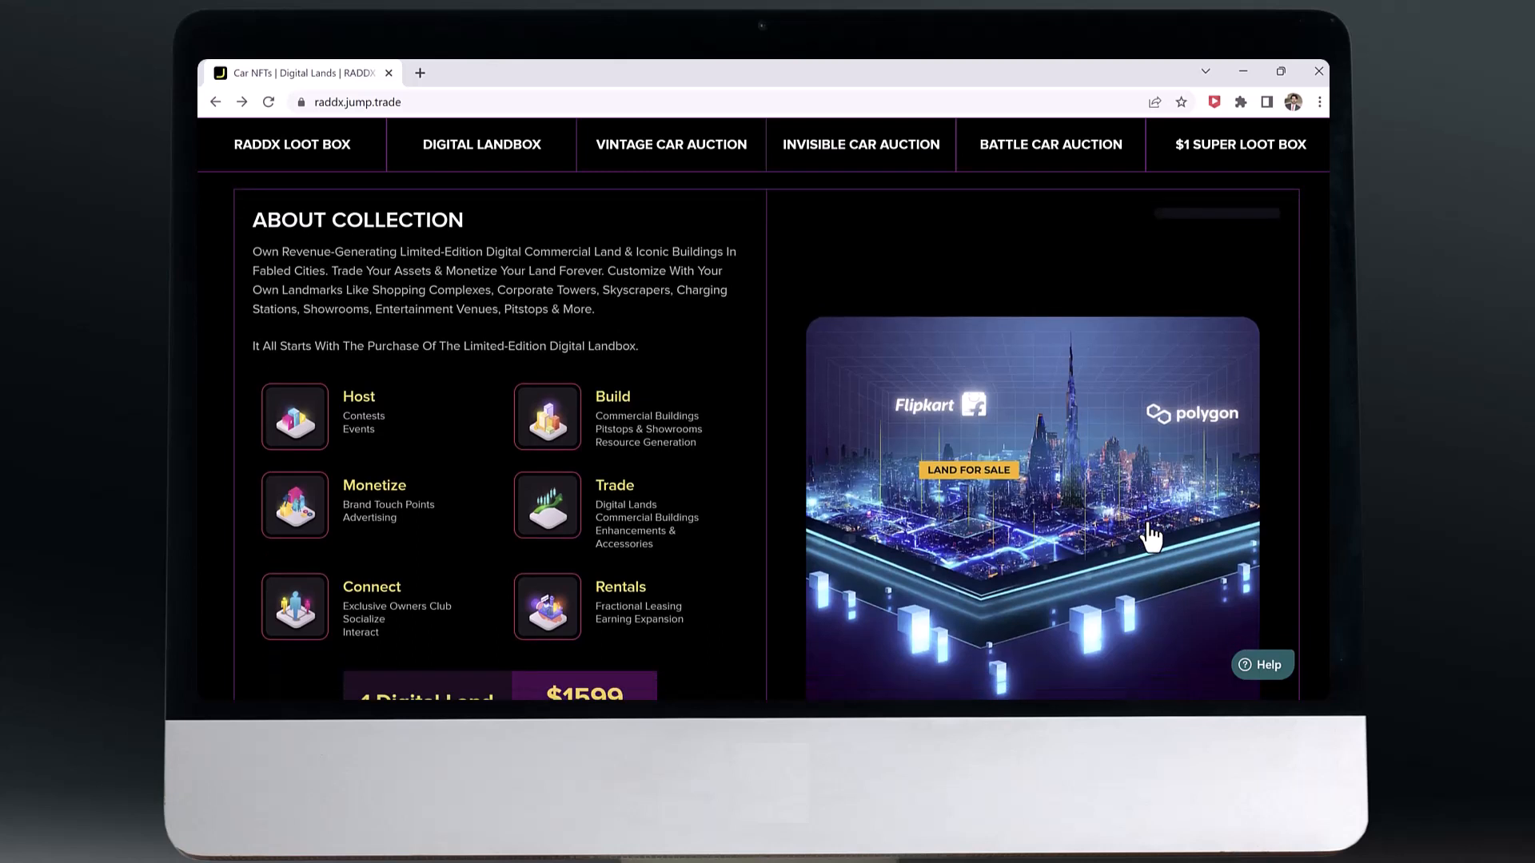
scroll(down, 3)
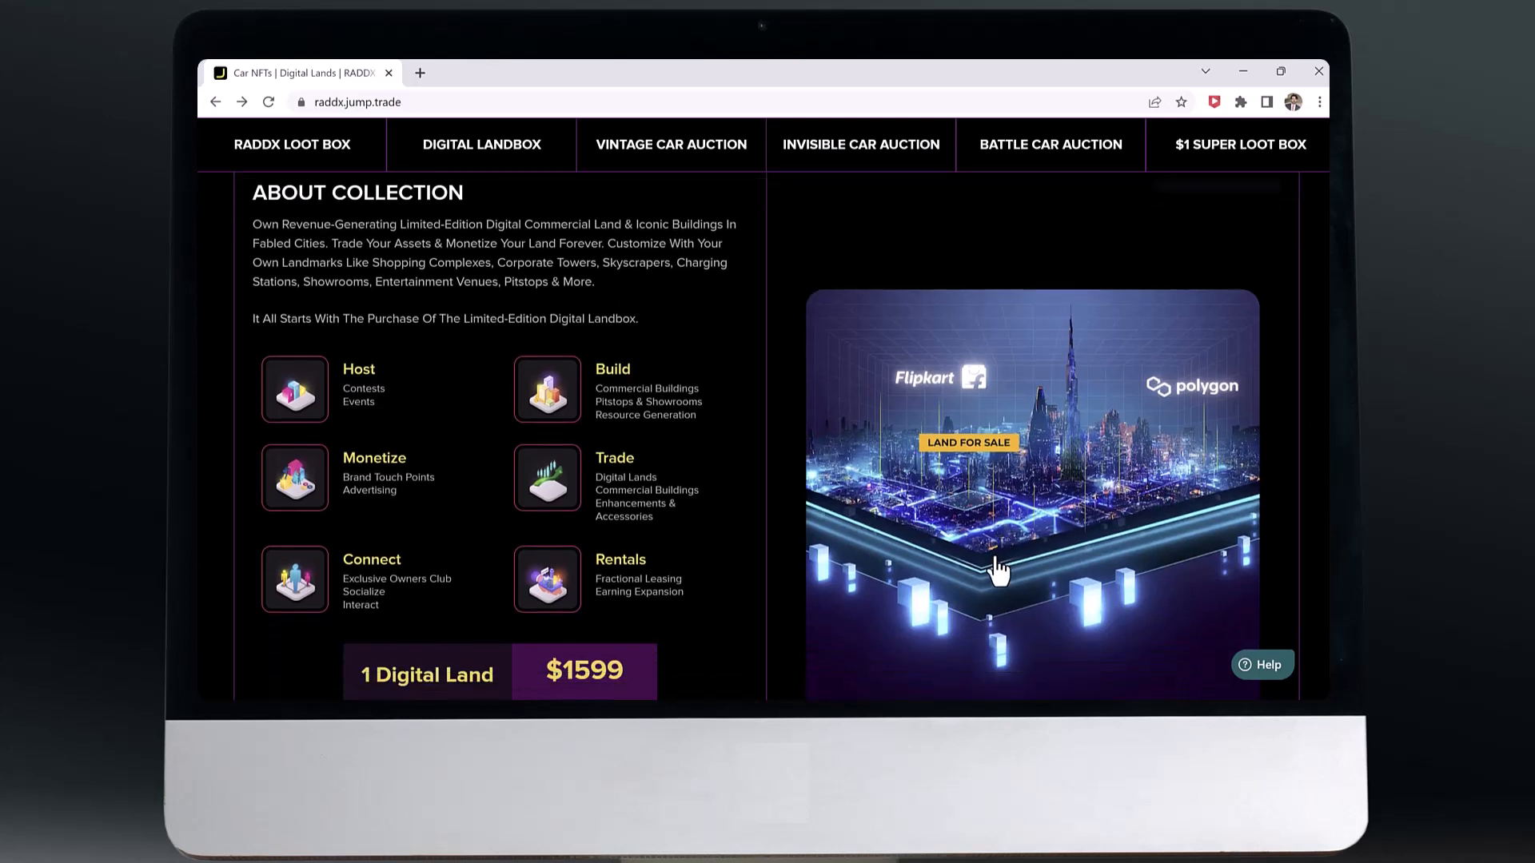
mouse_move(870, 568)
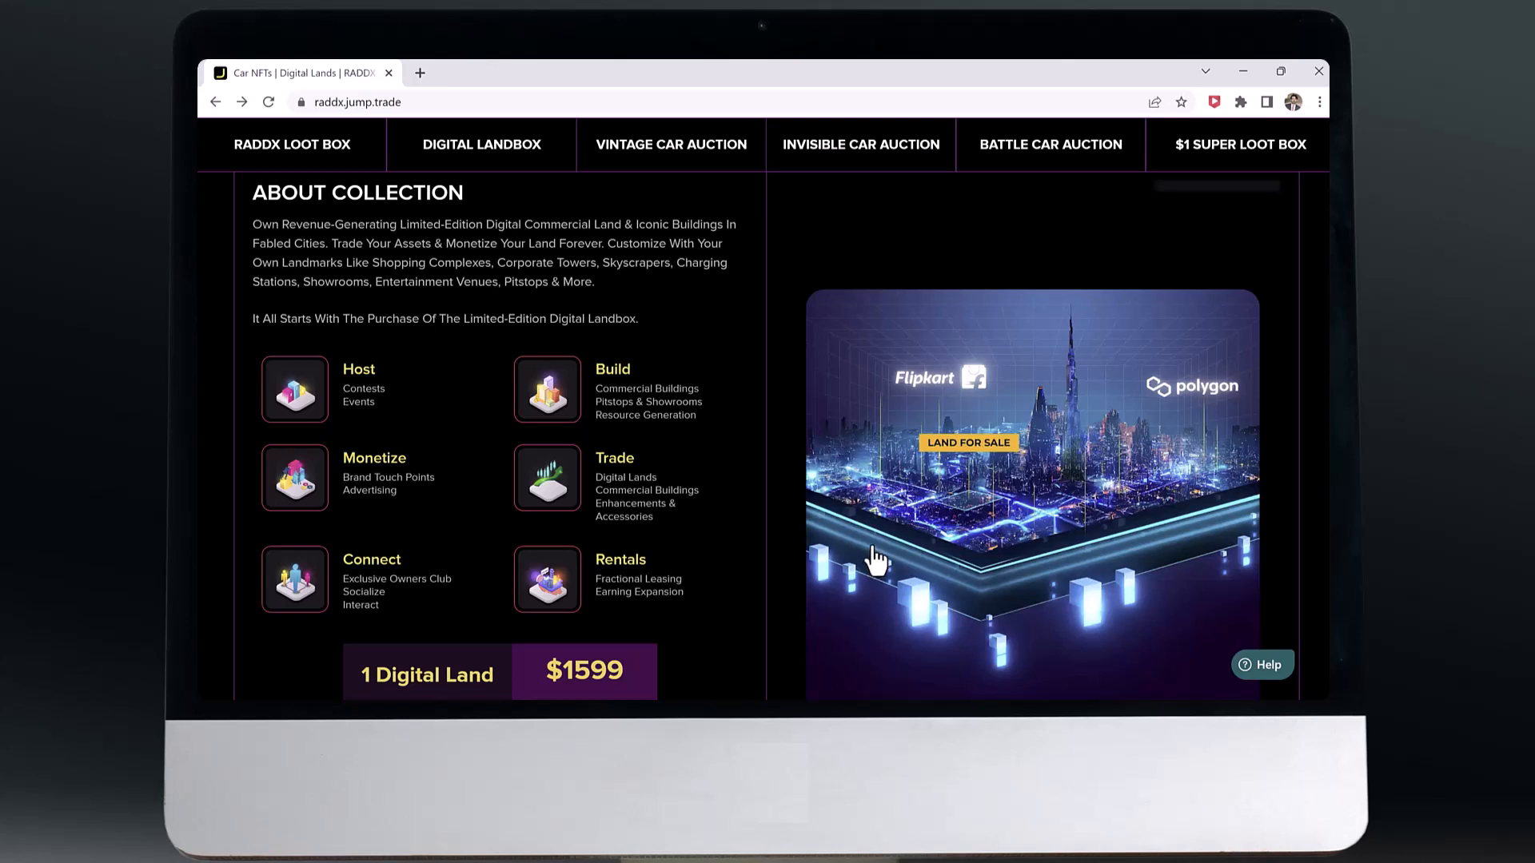
mouse_move(944, 563)
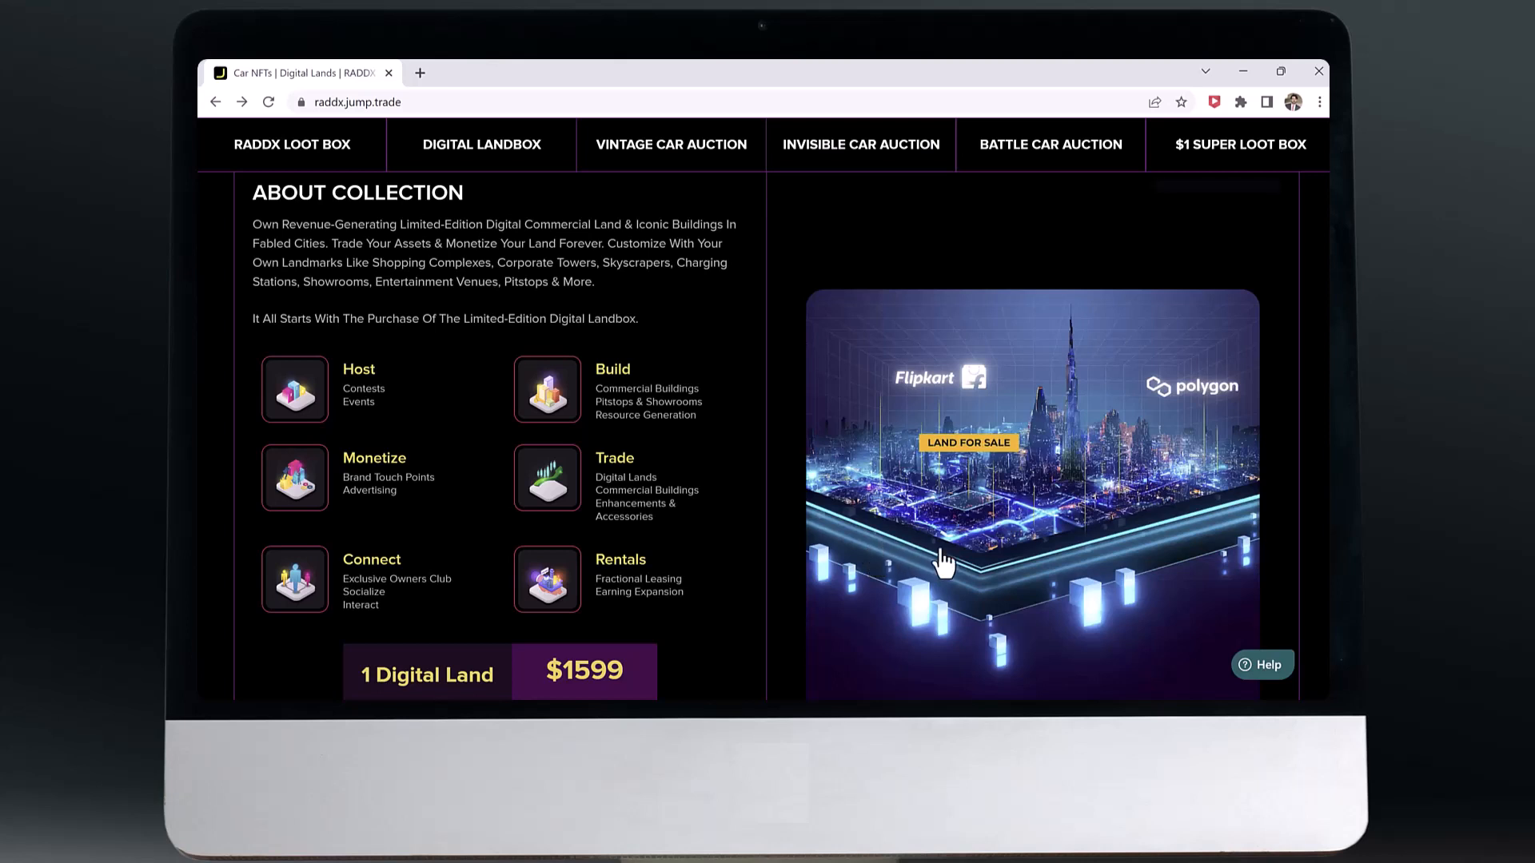
scroll(down, 3)
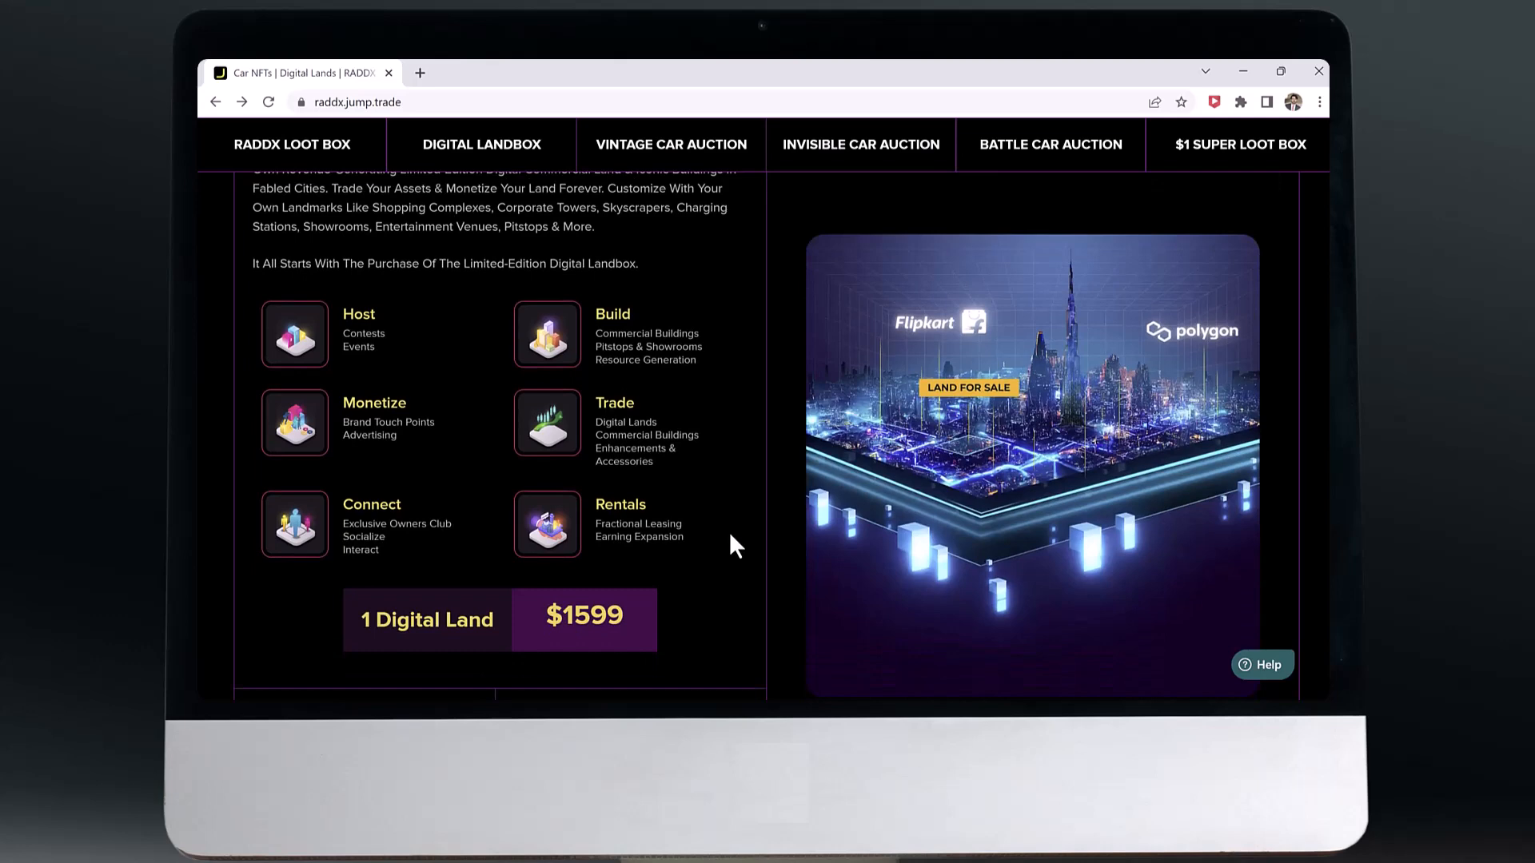
scroll(down, 3)
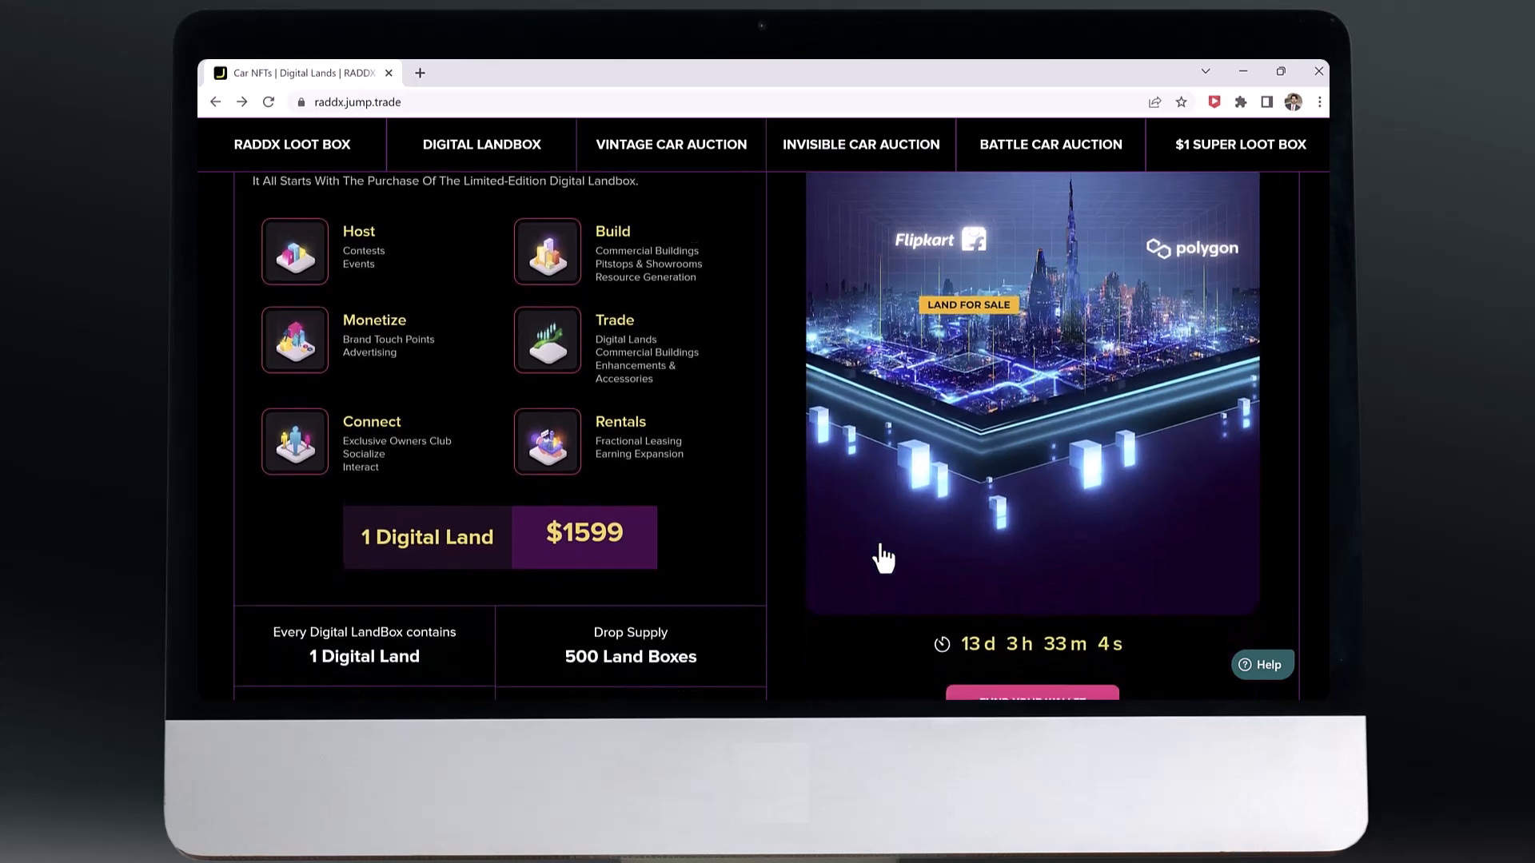
Step: Scroll past the Vintage Car Auction to the Battle Car Auction's $25 minimum bid and 5 April 2023 start
scroll(down, 3)
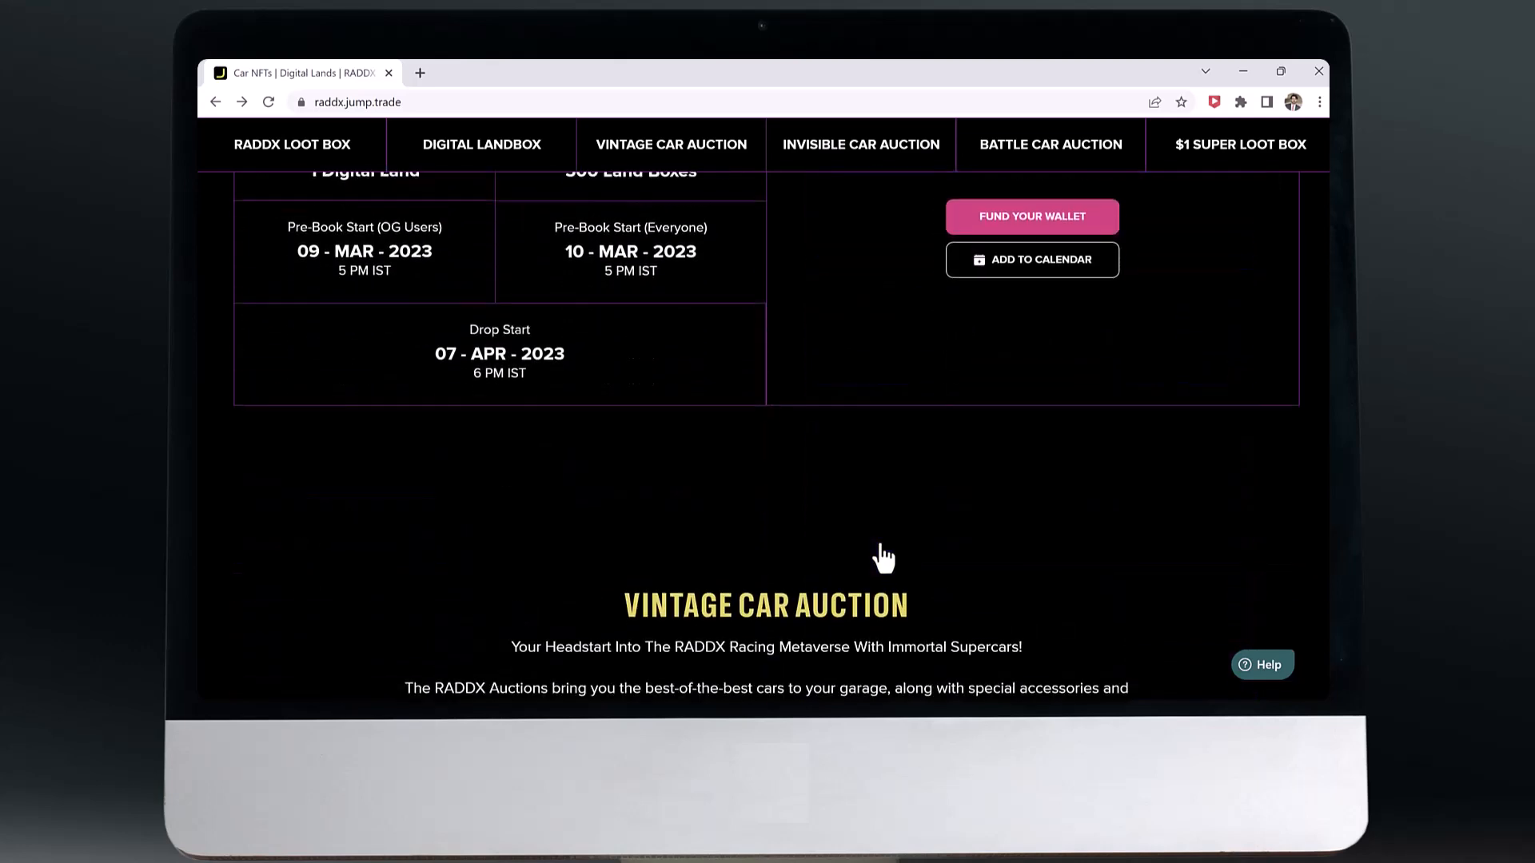
scroll(down, 3)
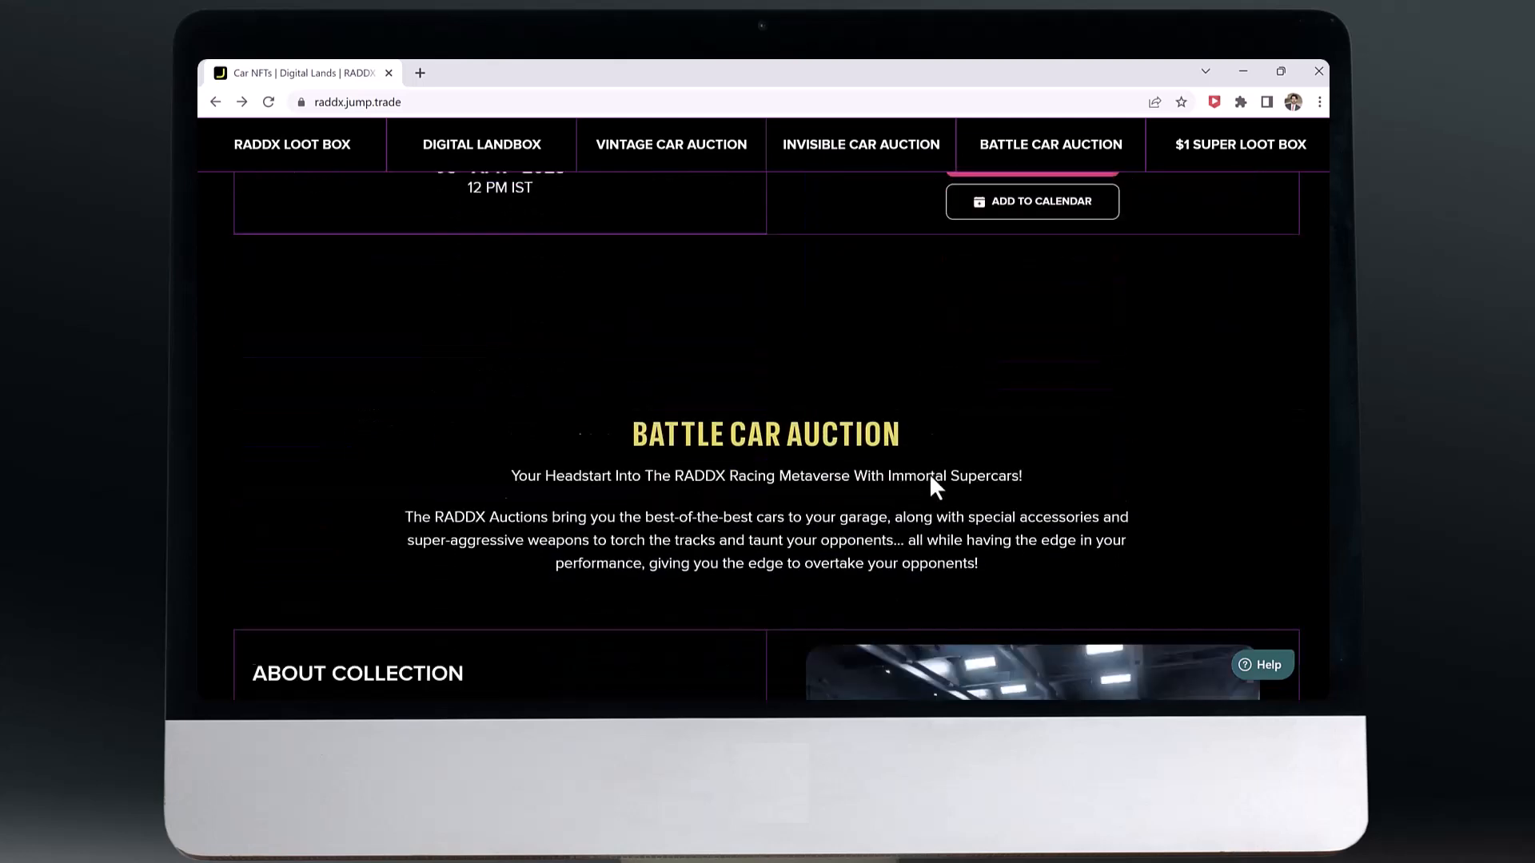
scroll(down, 3)
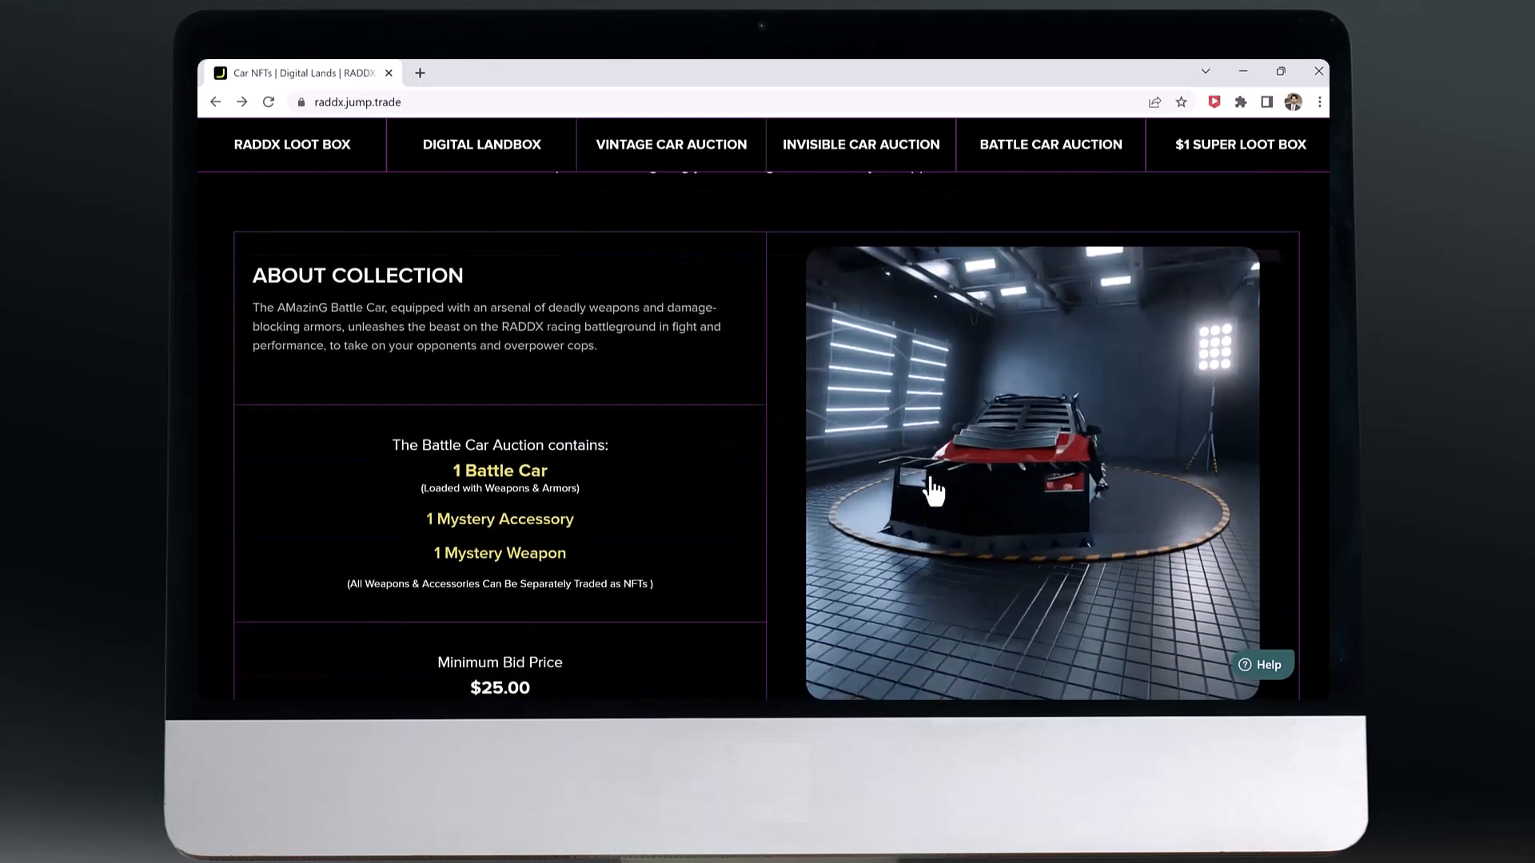
scroll(down, 3)
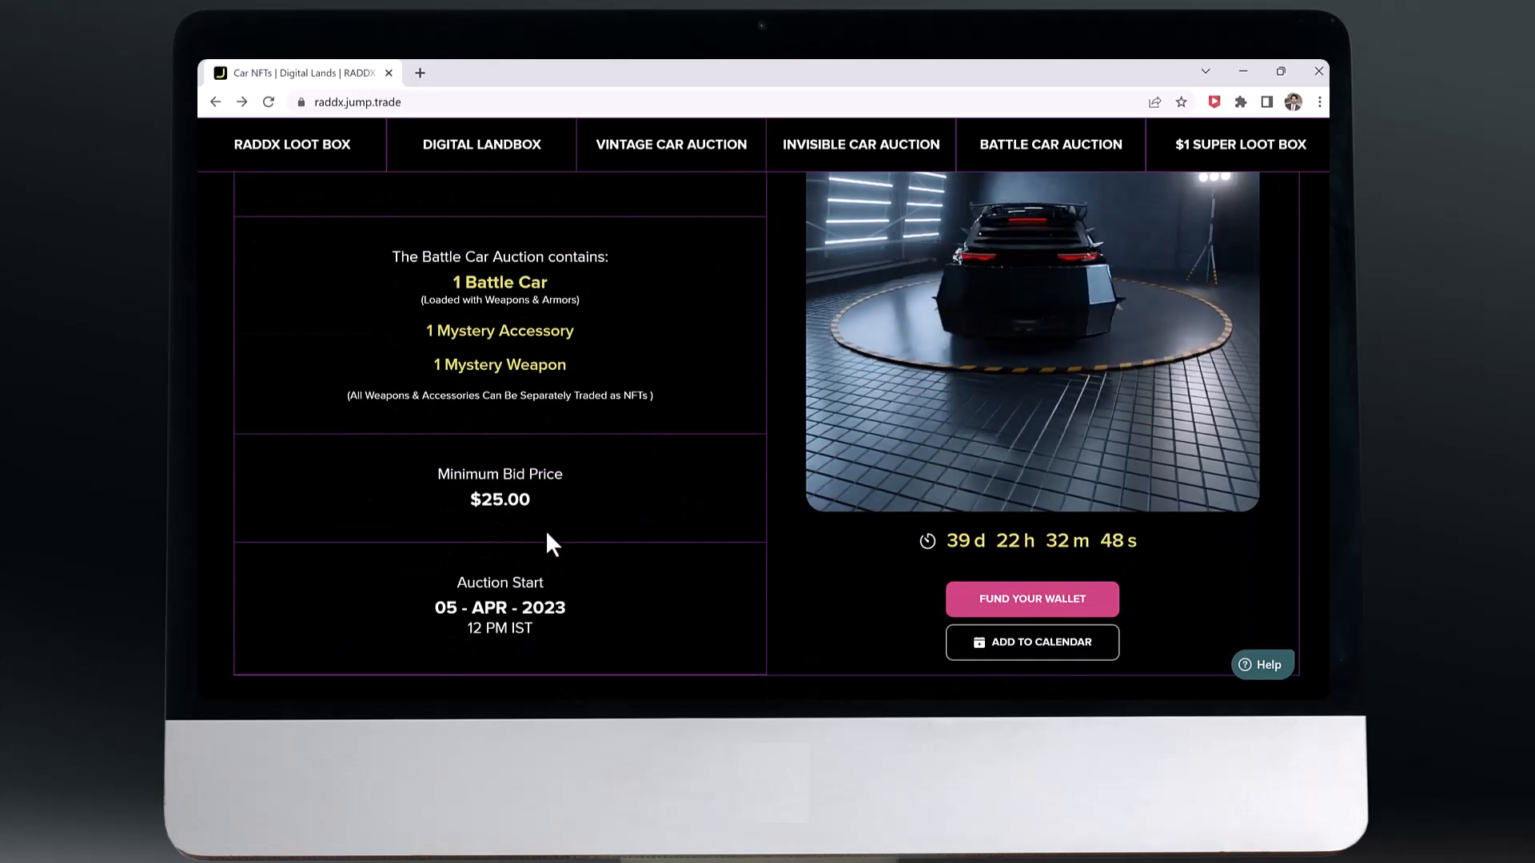
scroll(down, 3)
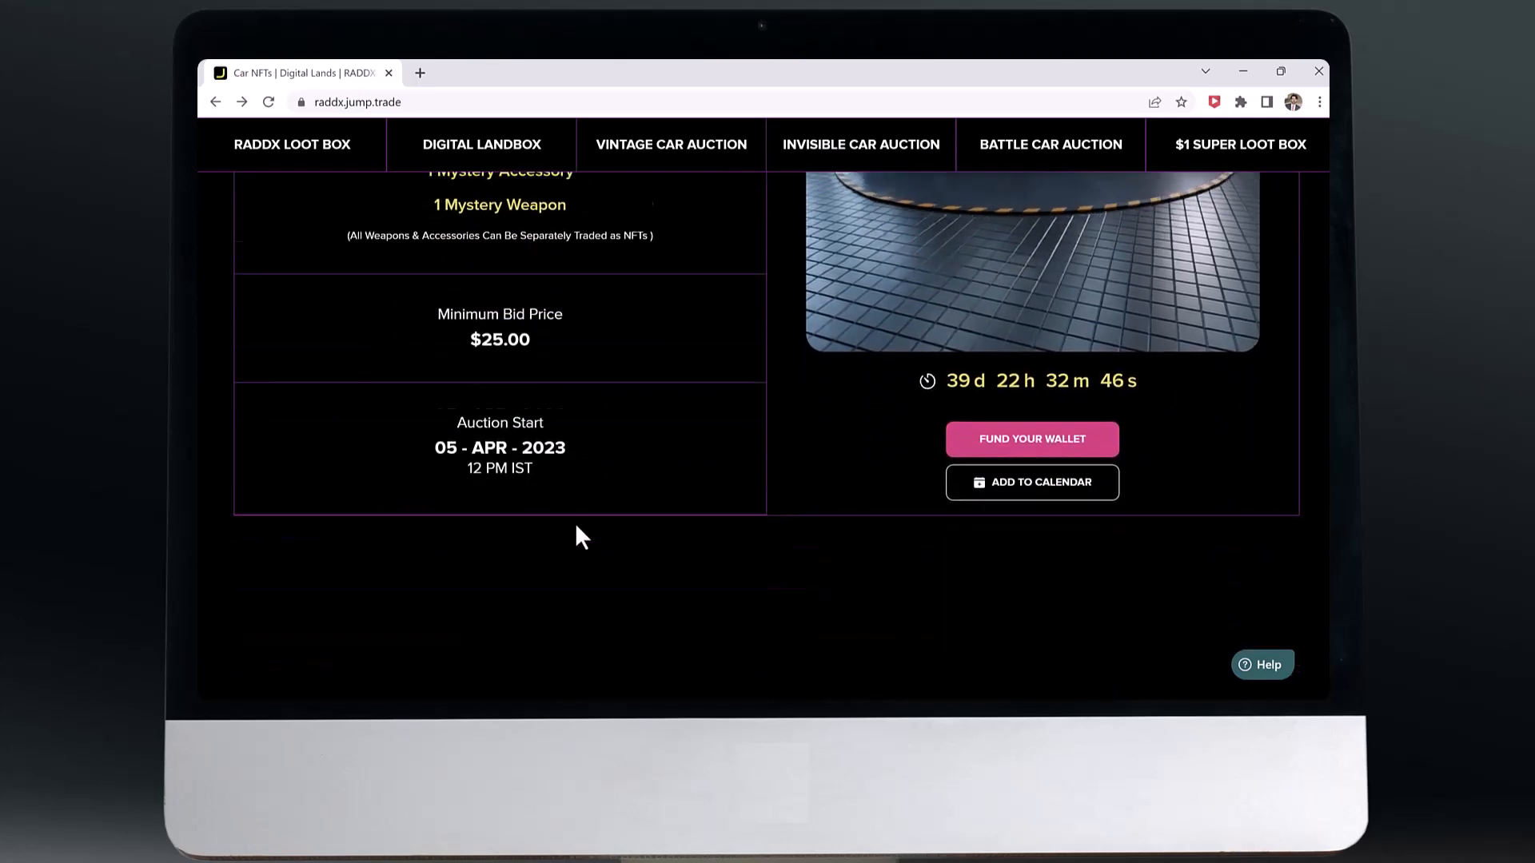
Step: Scroll past the $1 Super Loot Box (100 boxes, 12 April 2023) to the Collect-Race-Earn-Upgrade-Trade cards
click(1239, 144)
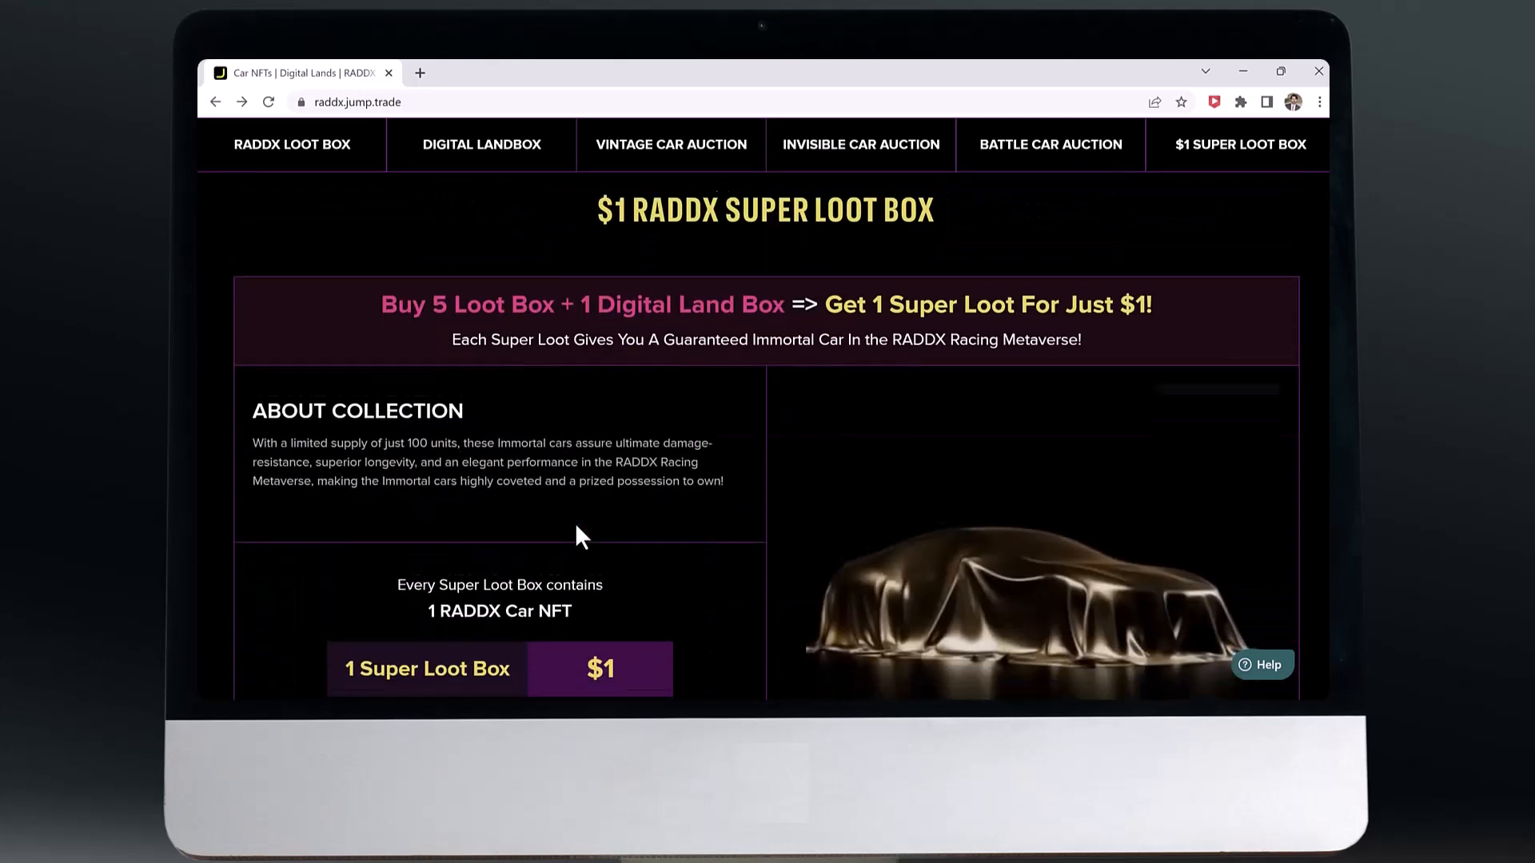
scroll(down, 3)
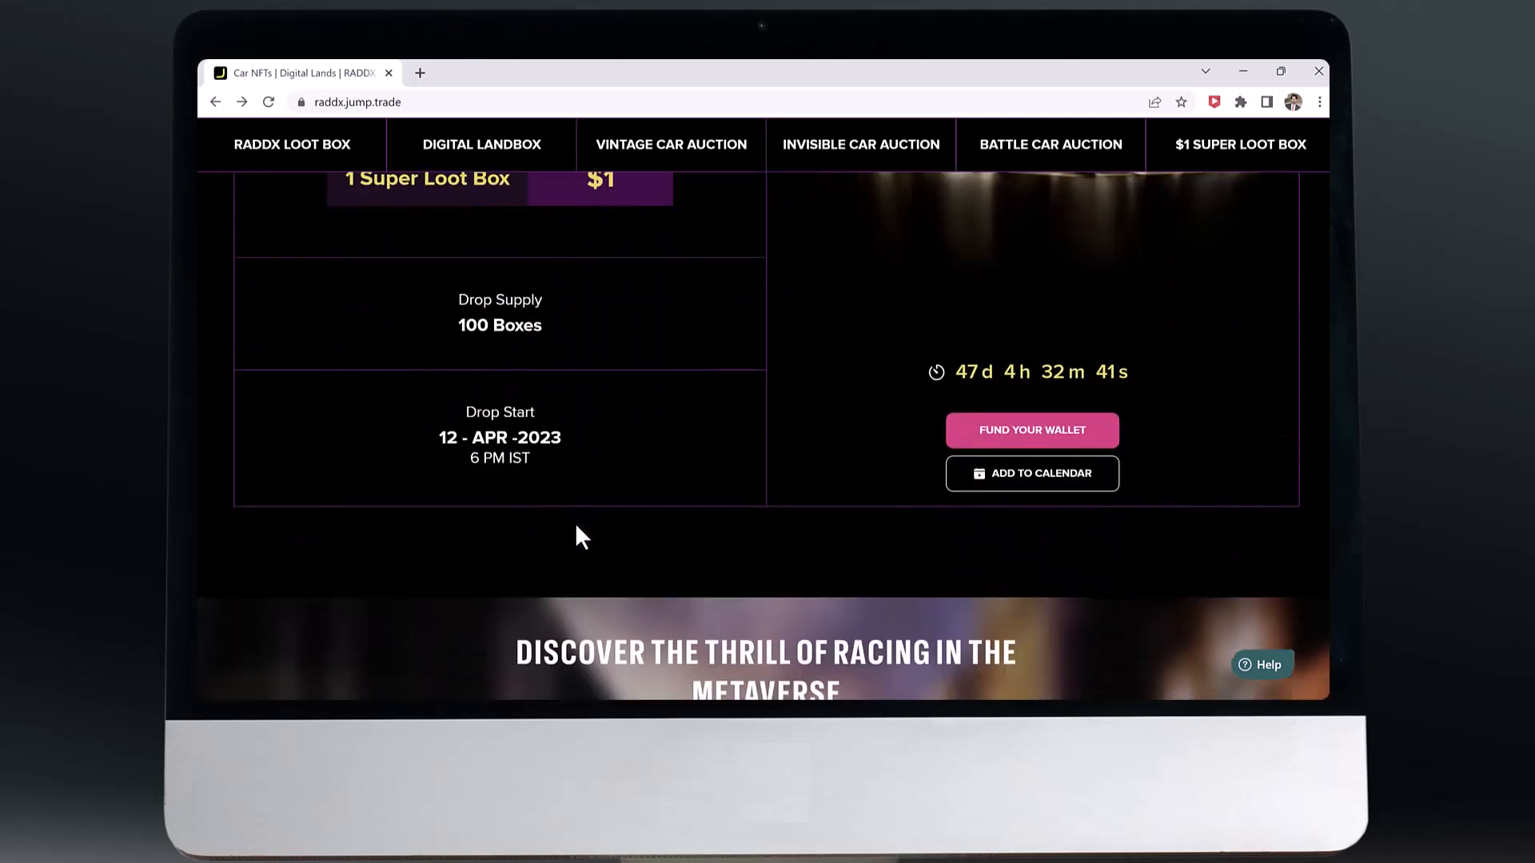
scroll(down, 3)
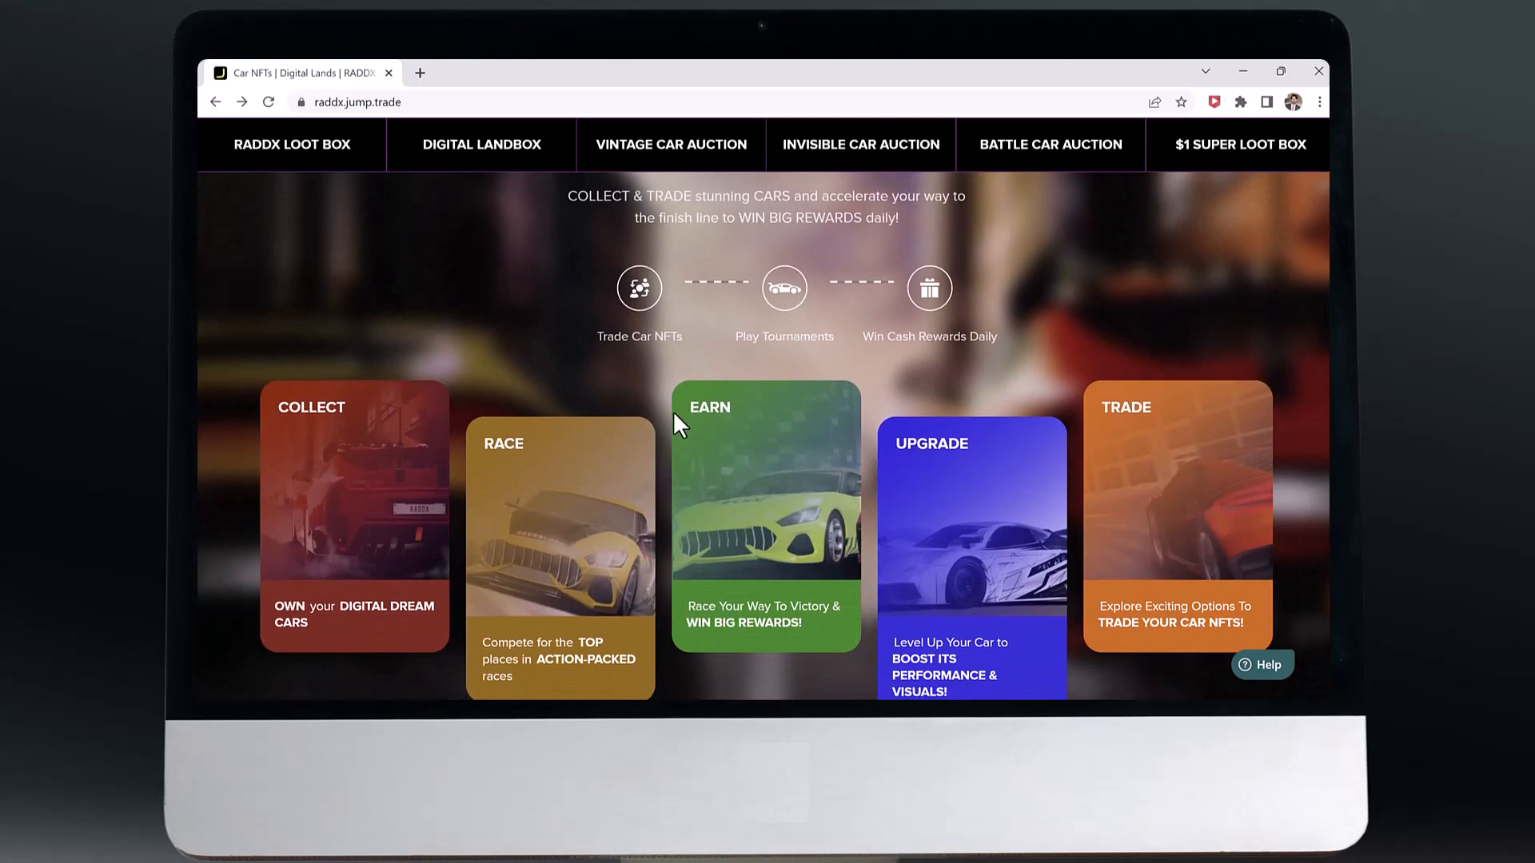
mouse_move(581, 289)
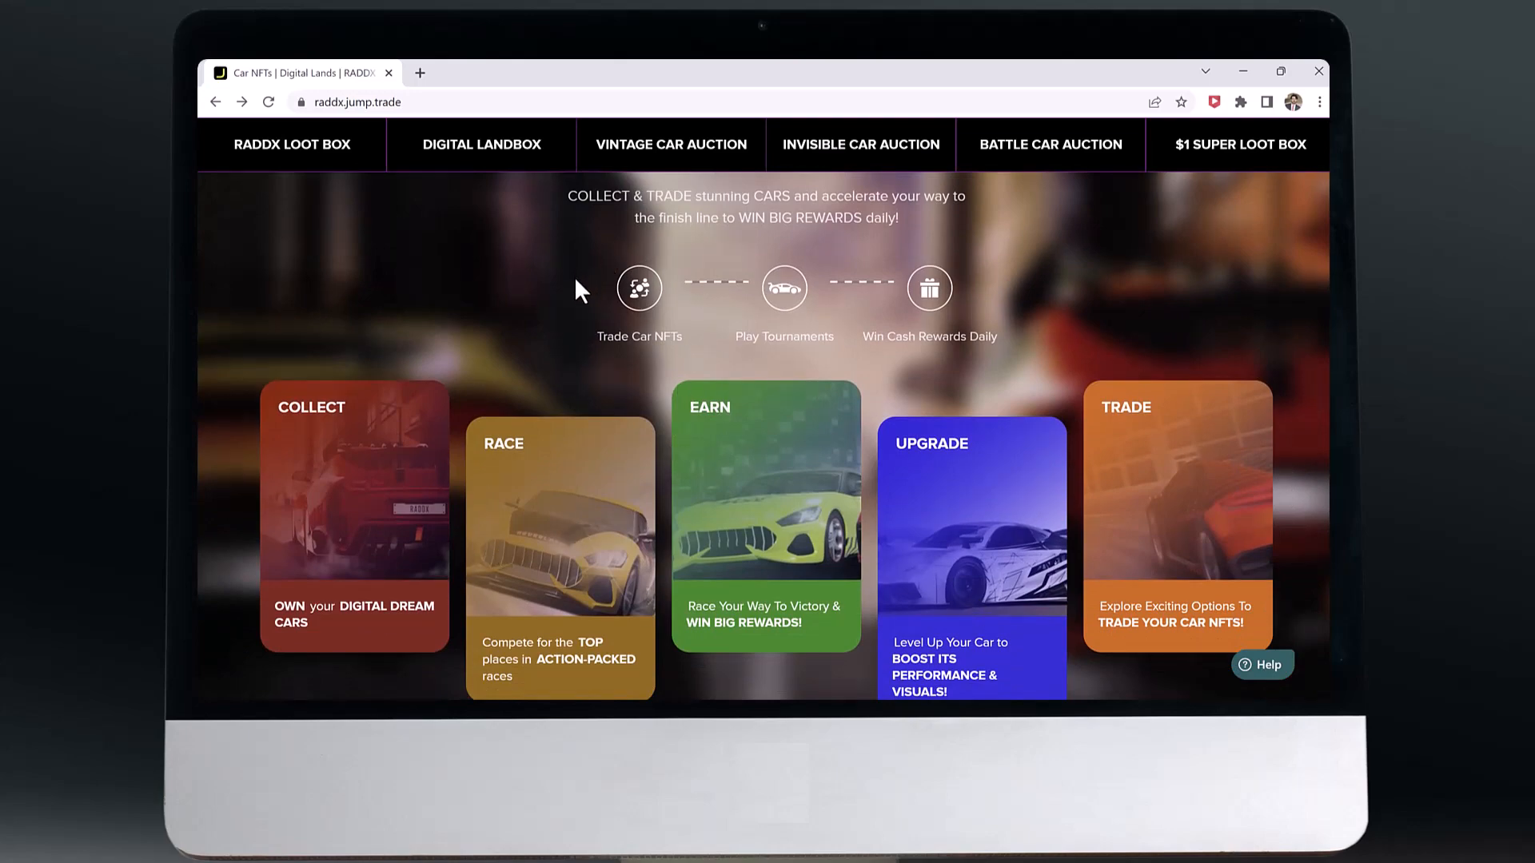
Step: Scroll through the 2023 roadmap and partner logos to the co-founders and Investors & Advisors heading
scroll(down, 3)
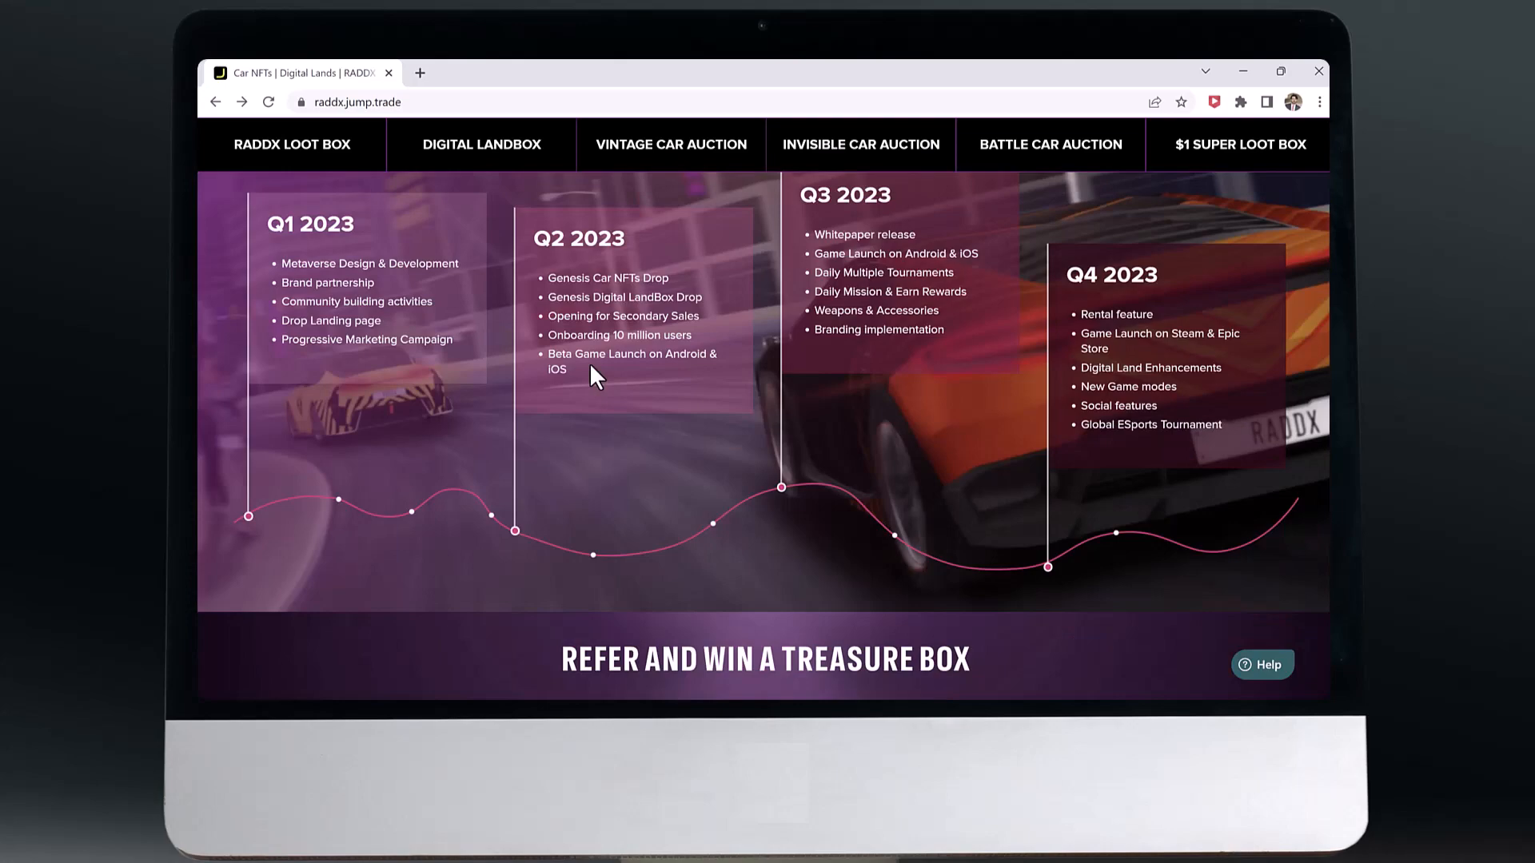
scroll(down, 3)
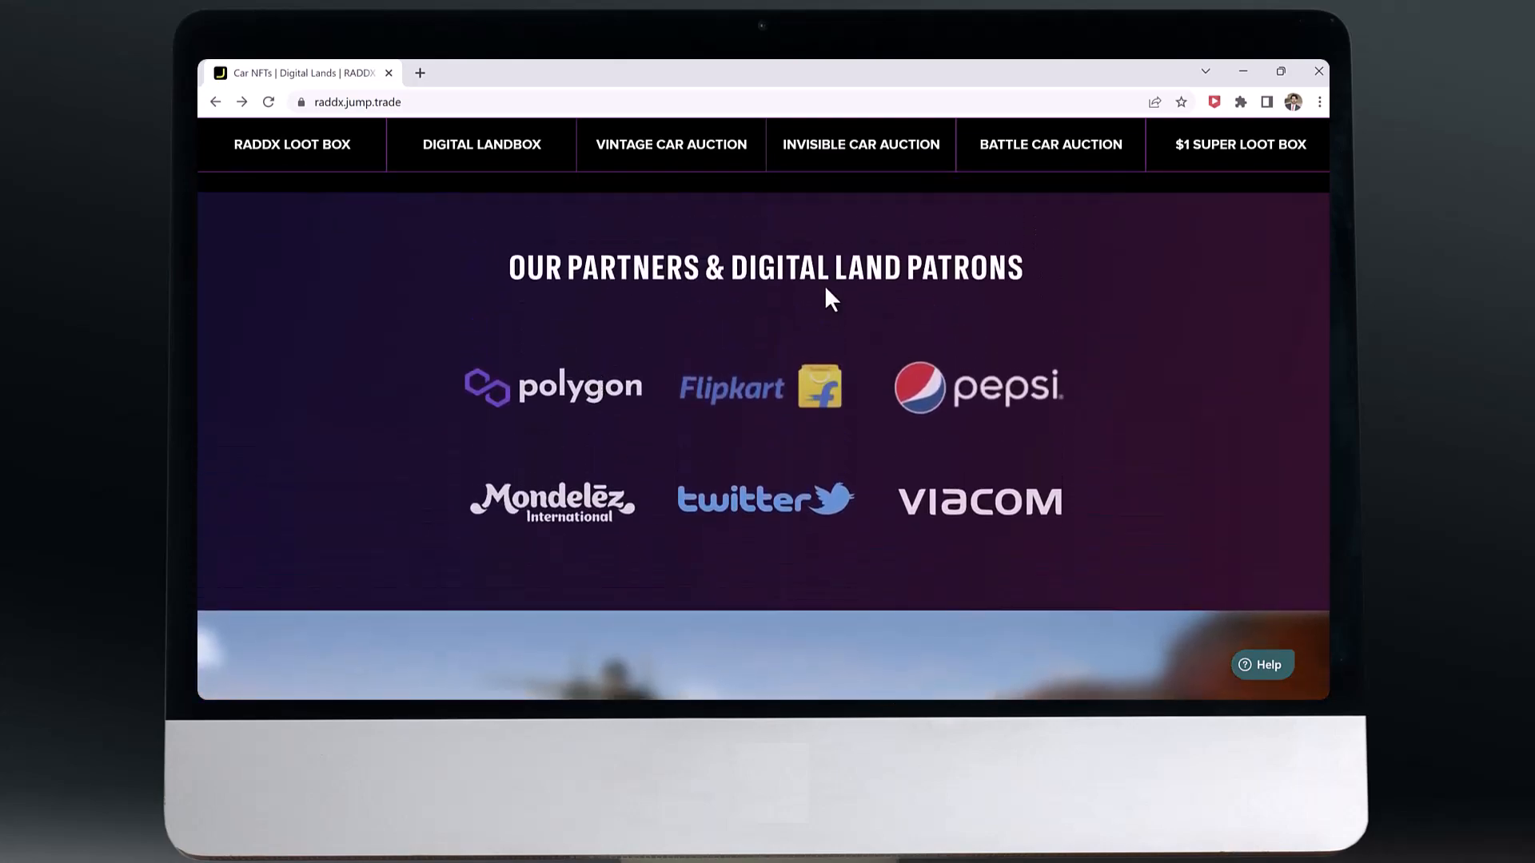
mouse_move(1006, 472)
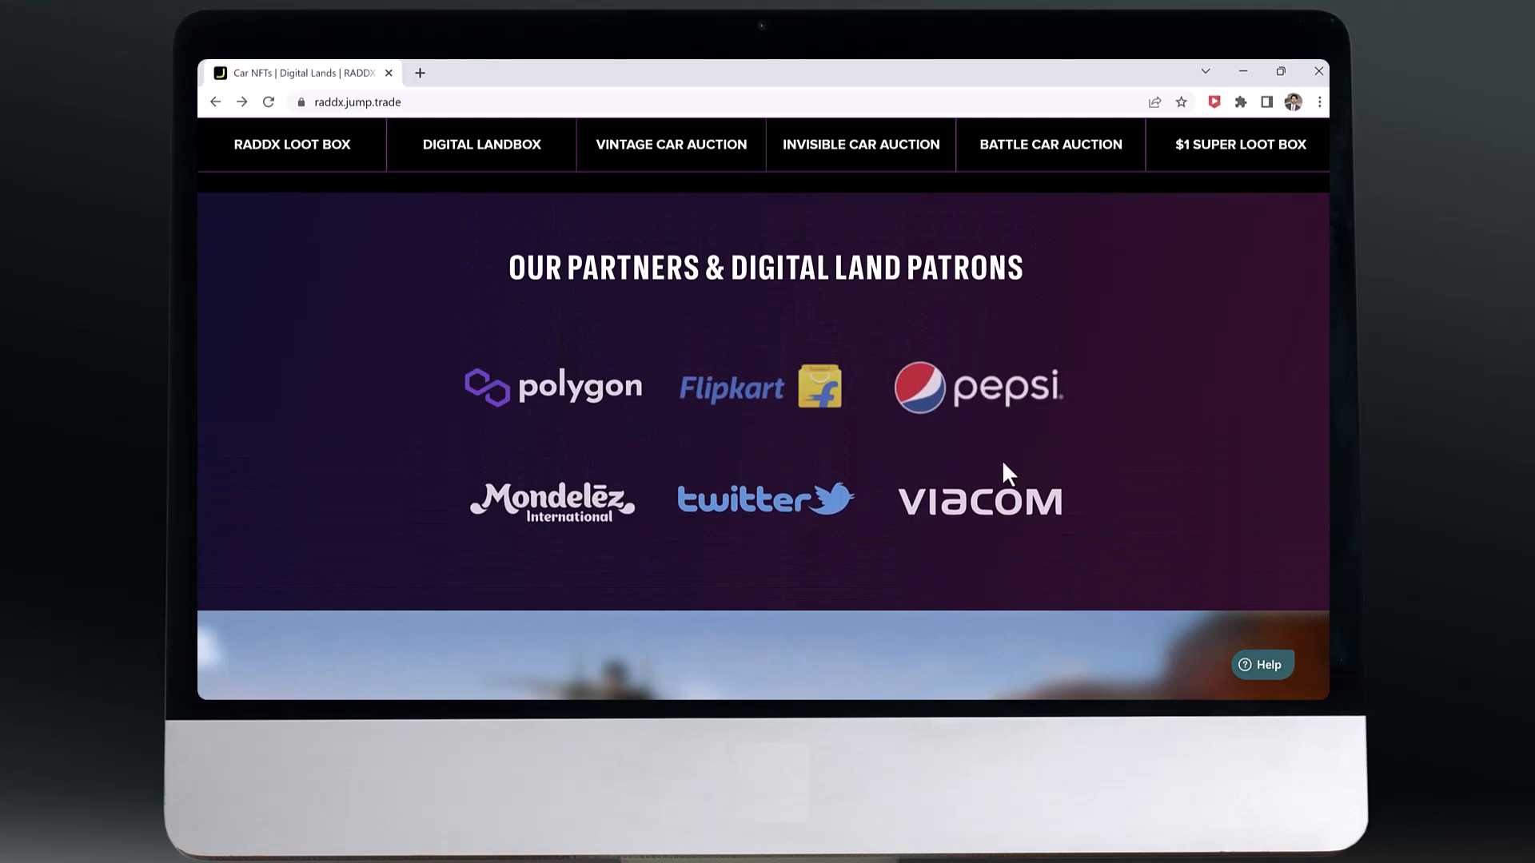
mouse_move(1019, 573)
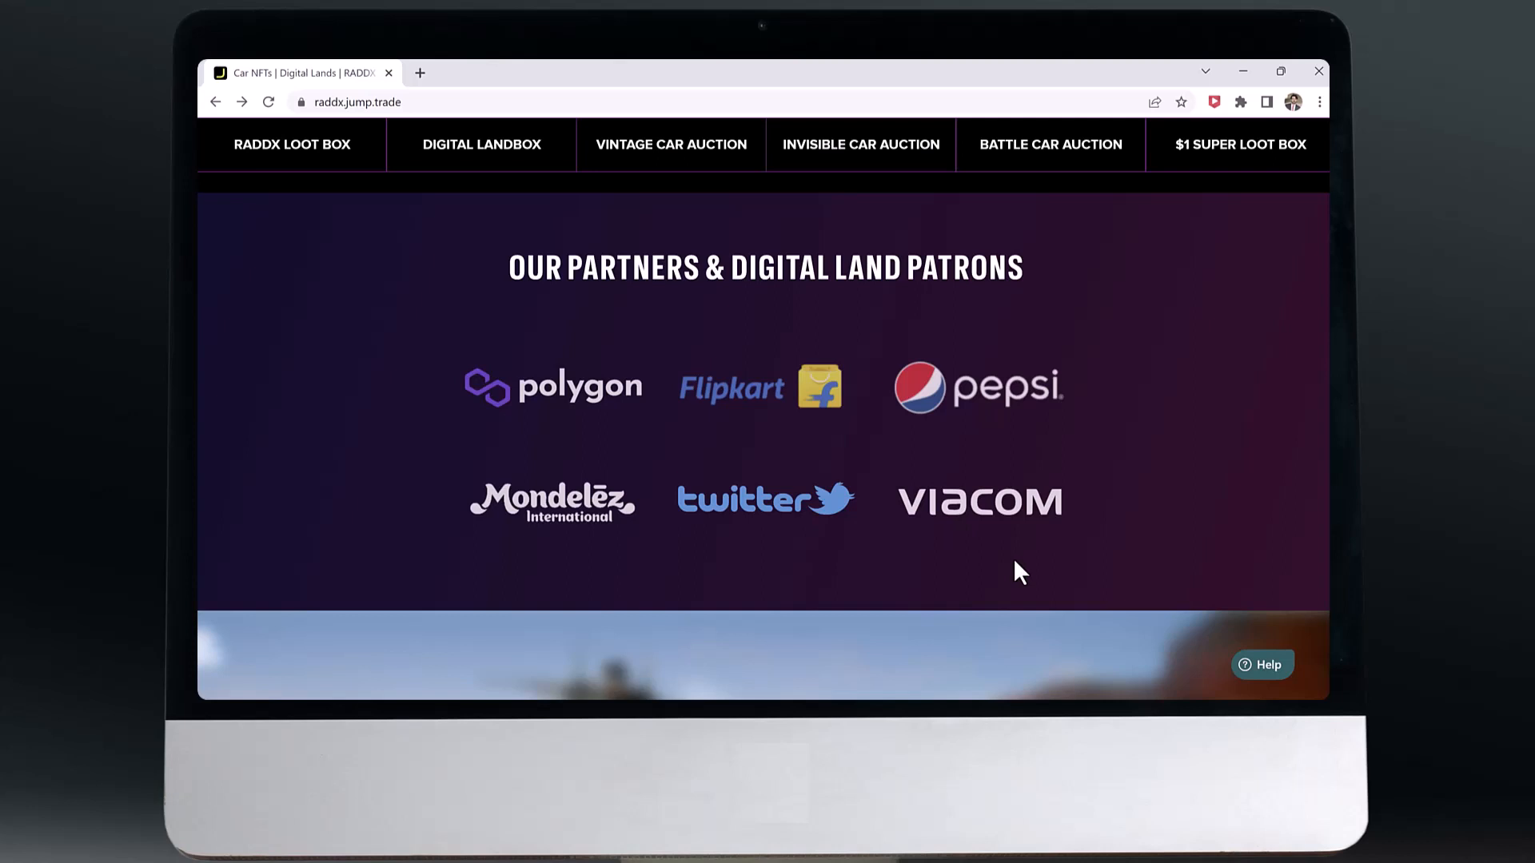
mouse_move(991, 579)
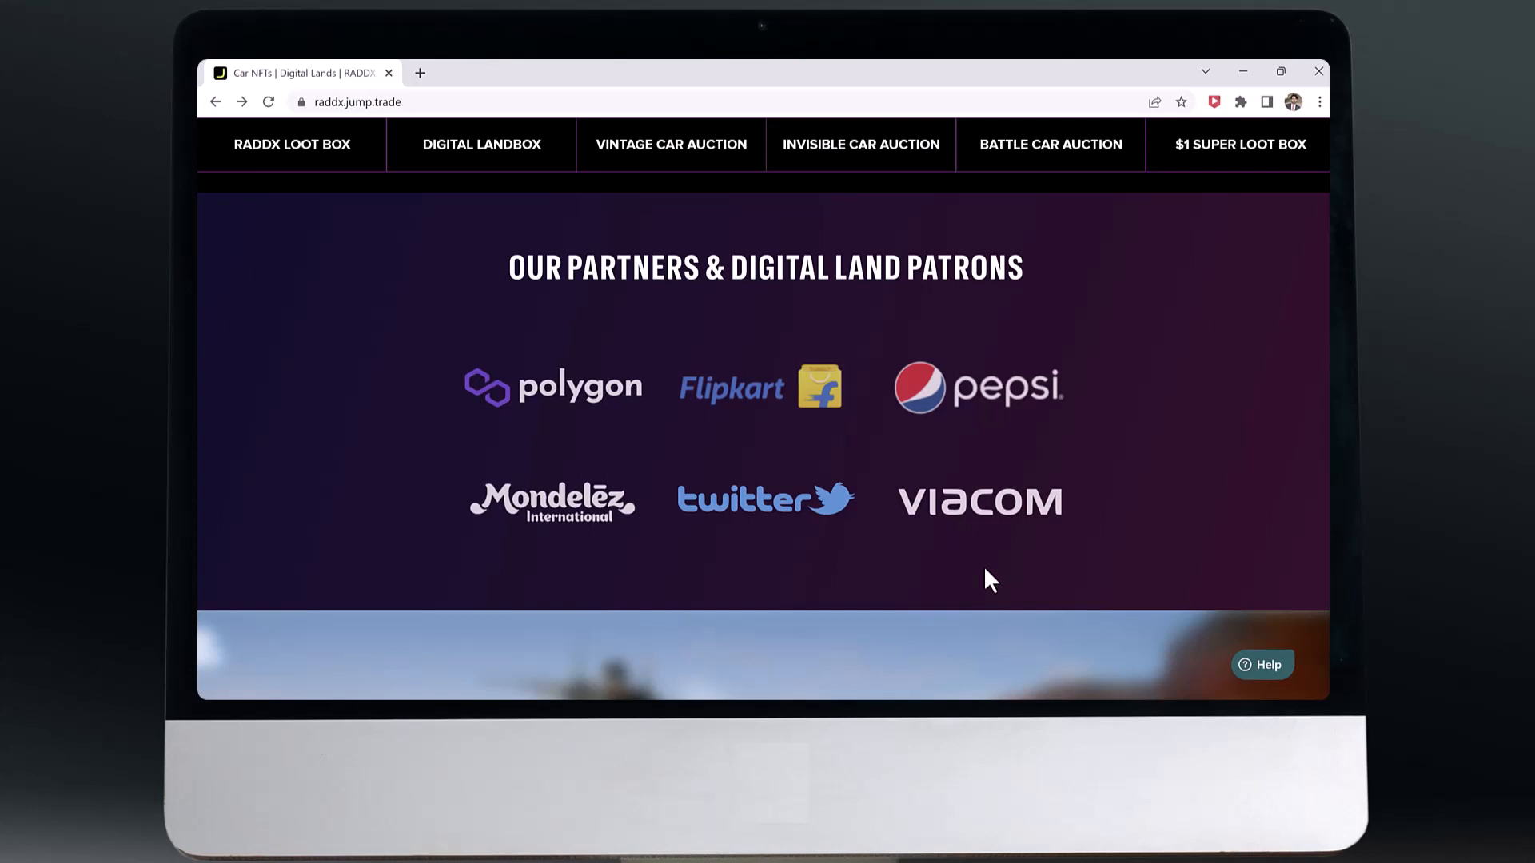
mouse_move(987, 574)
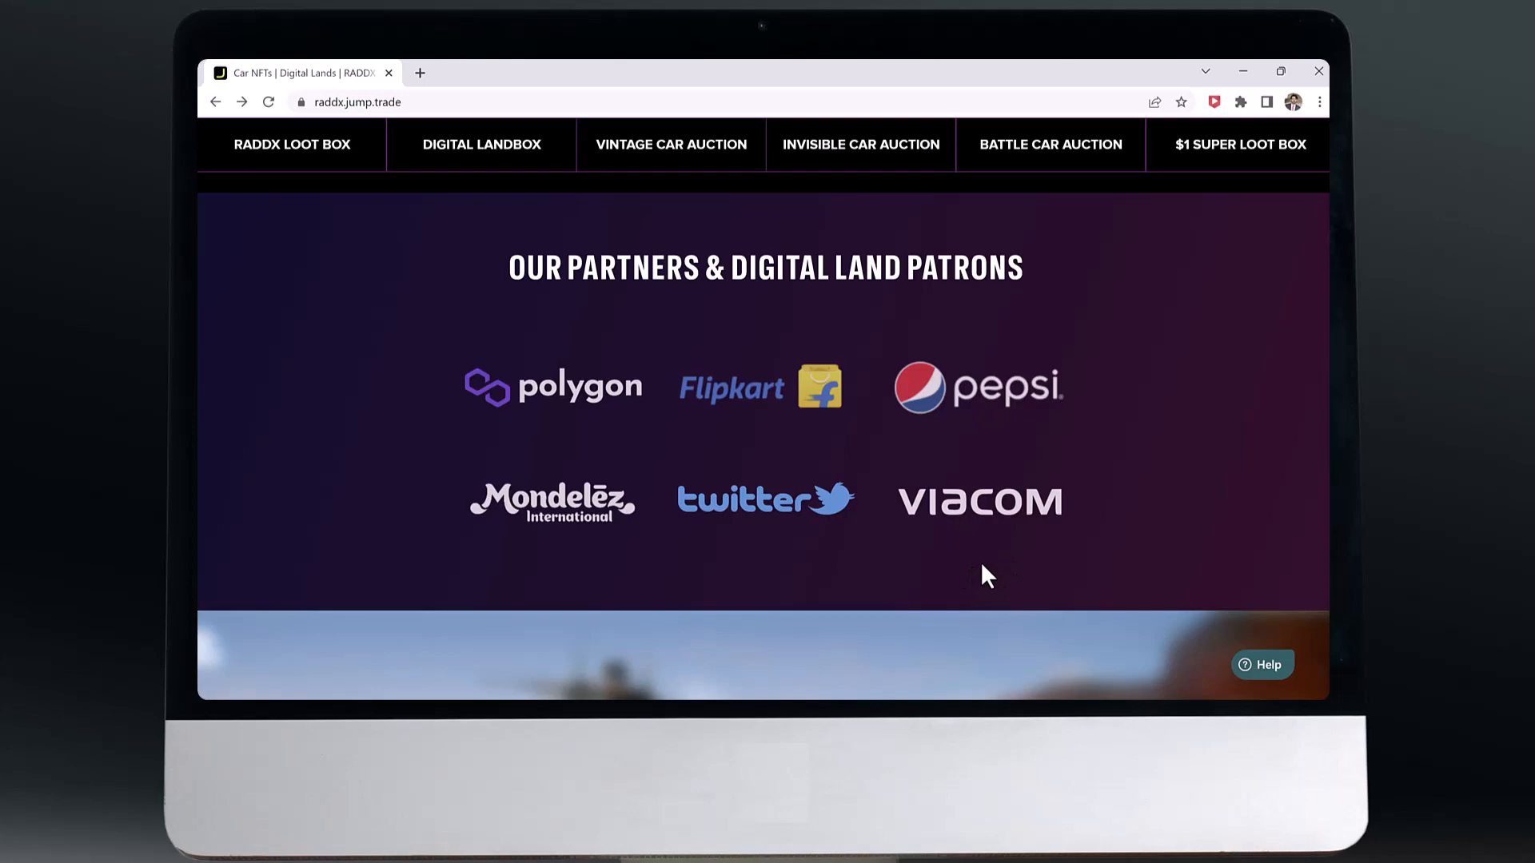
mouse_move(857, 561)
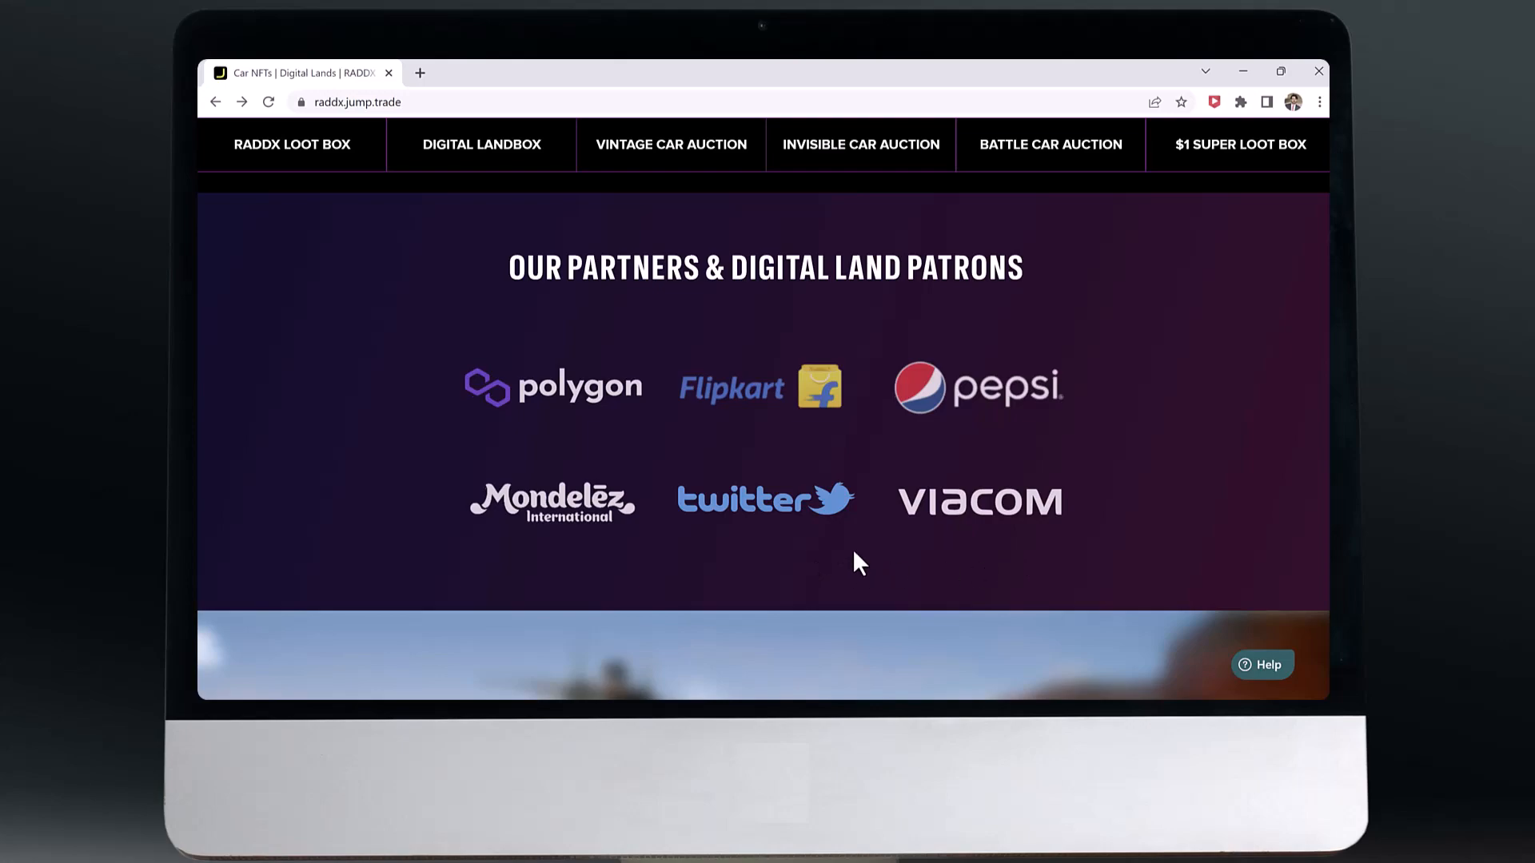
scroll(down, 3)
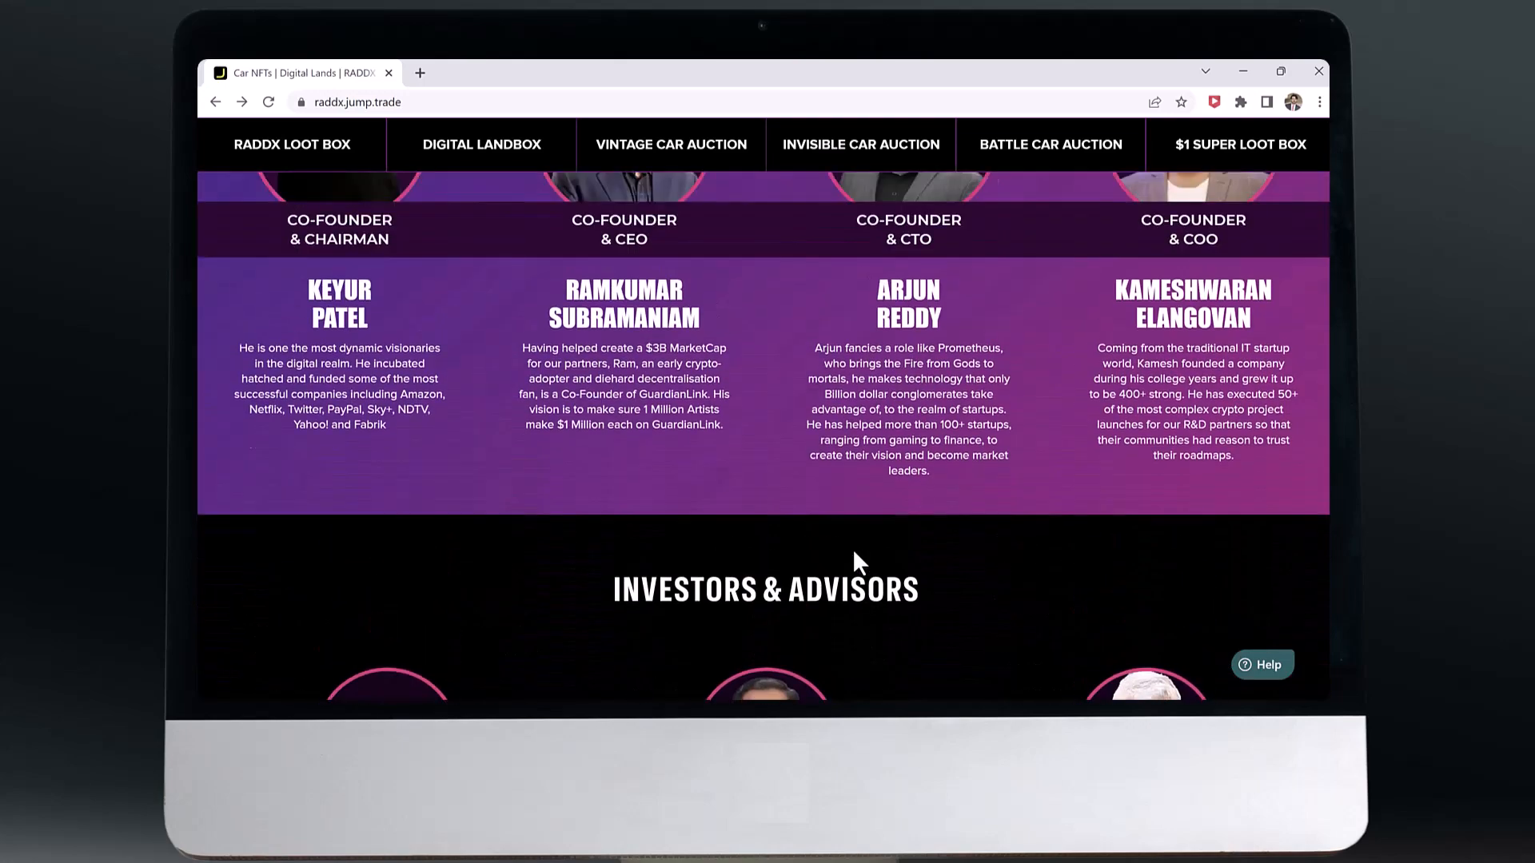